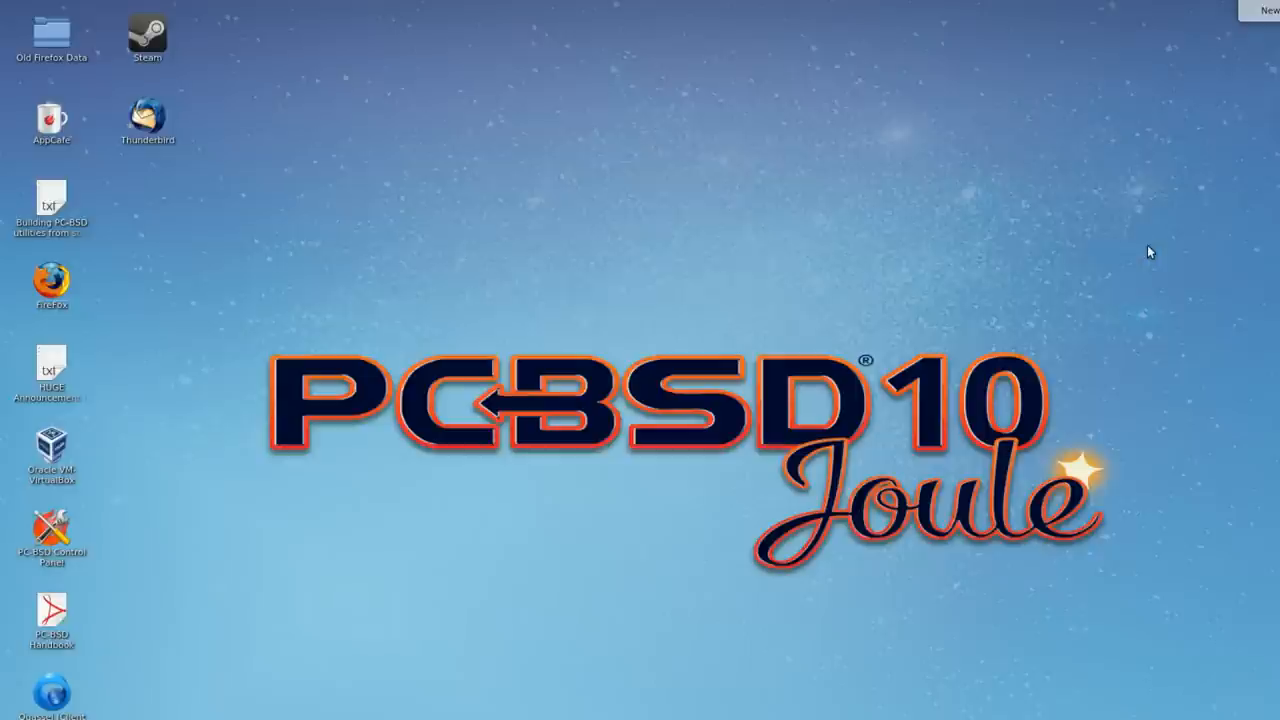
mouse_move(1212, 273)
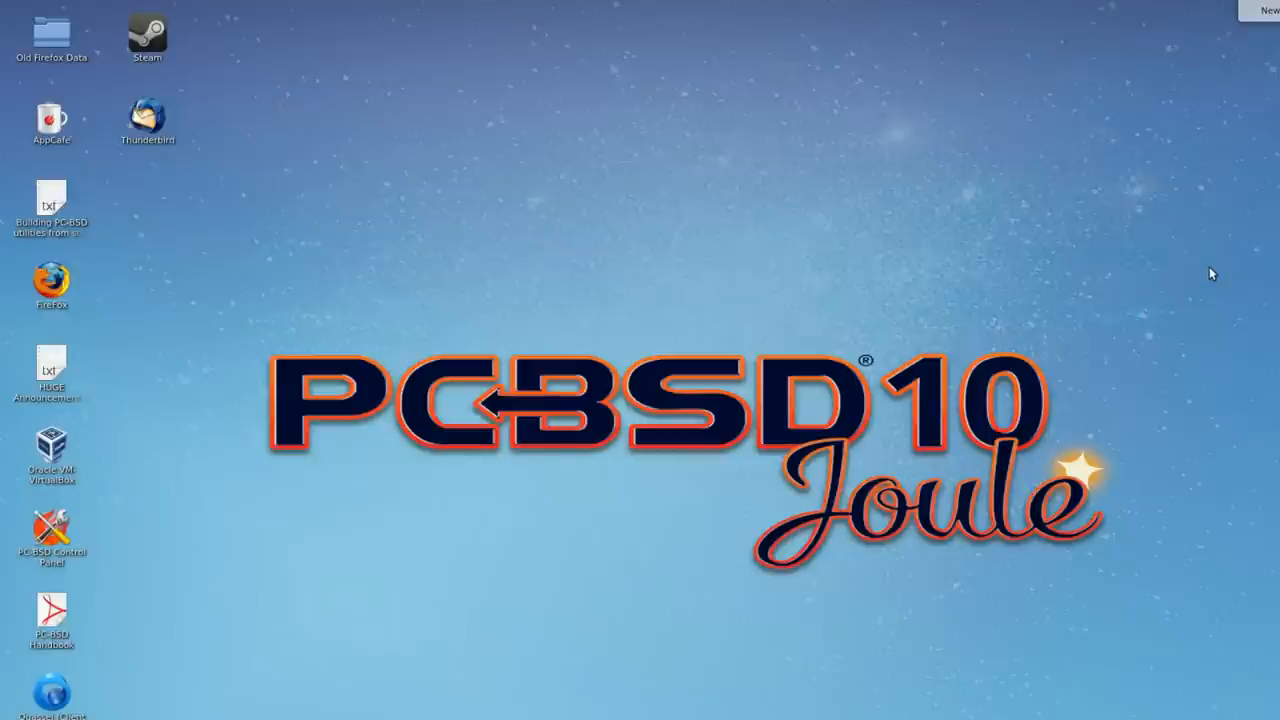
mouse_move(590, 474)
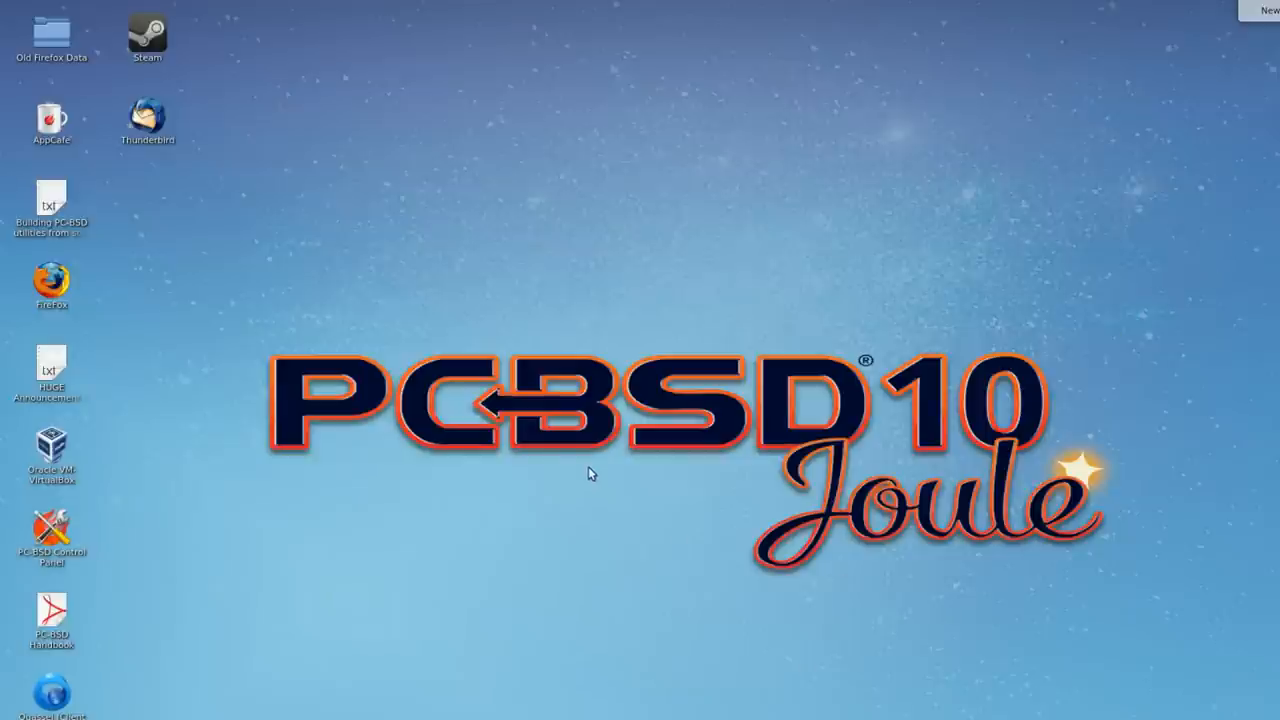
mouse_move(660, 233)
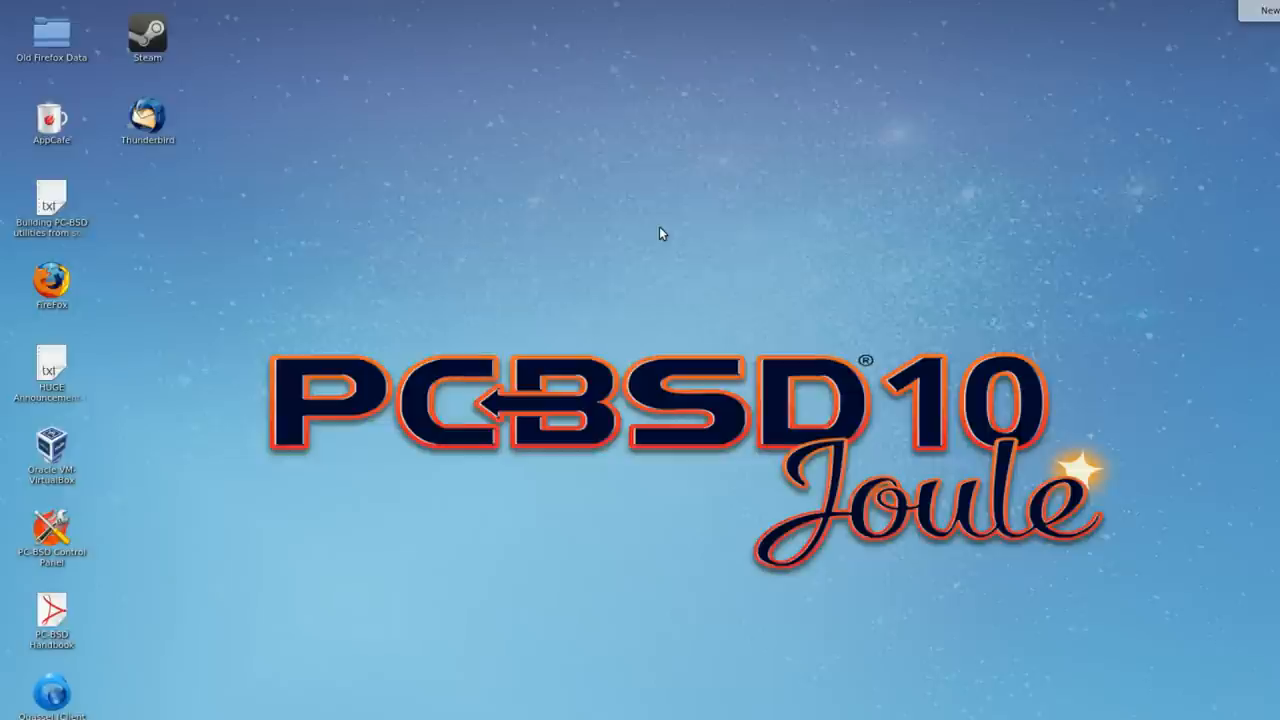
mouse_move(767, 318)
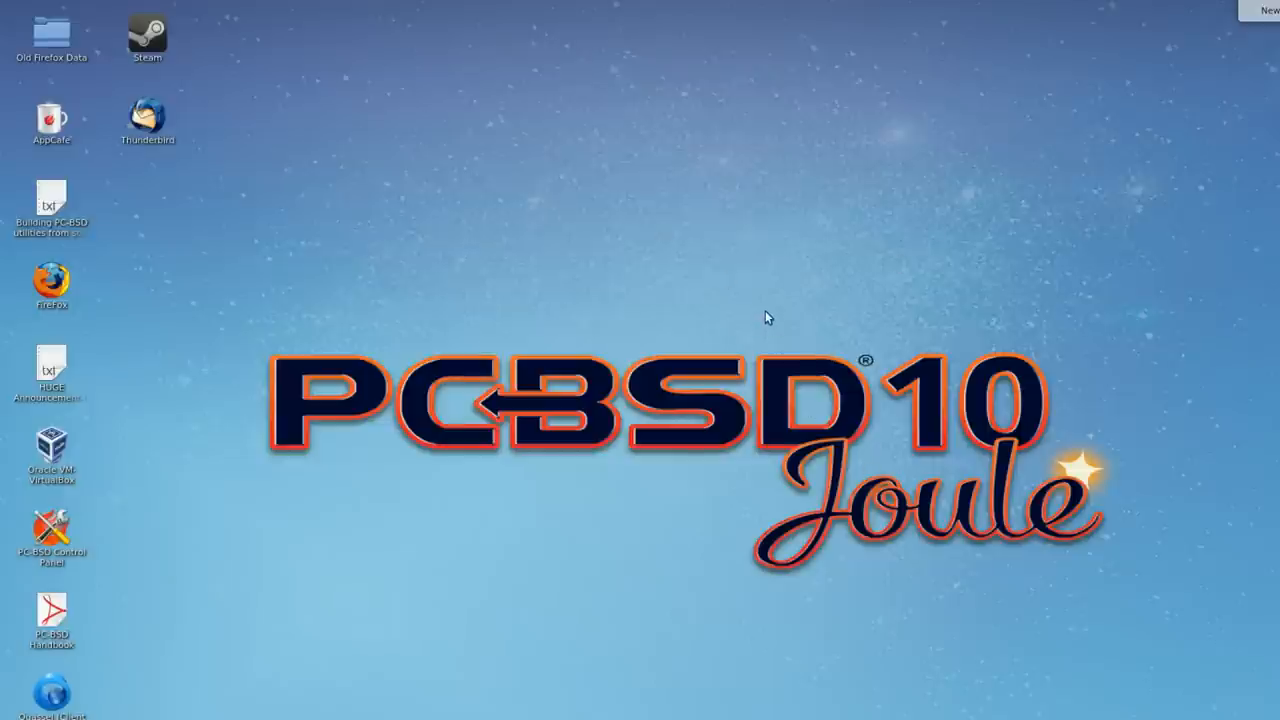
mouse_move(548, 291)
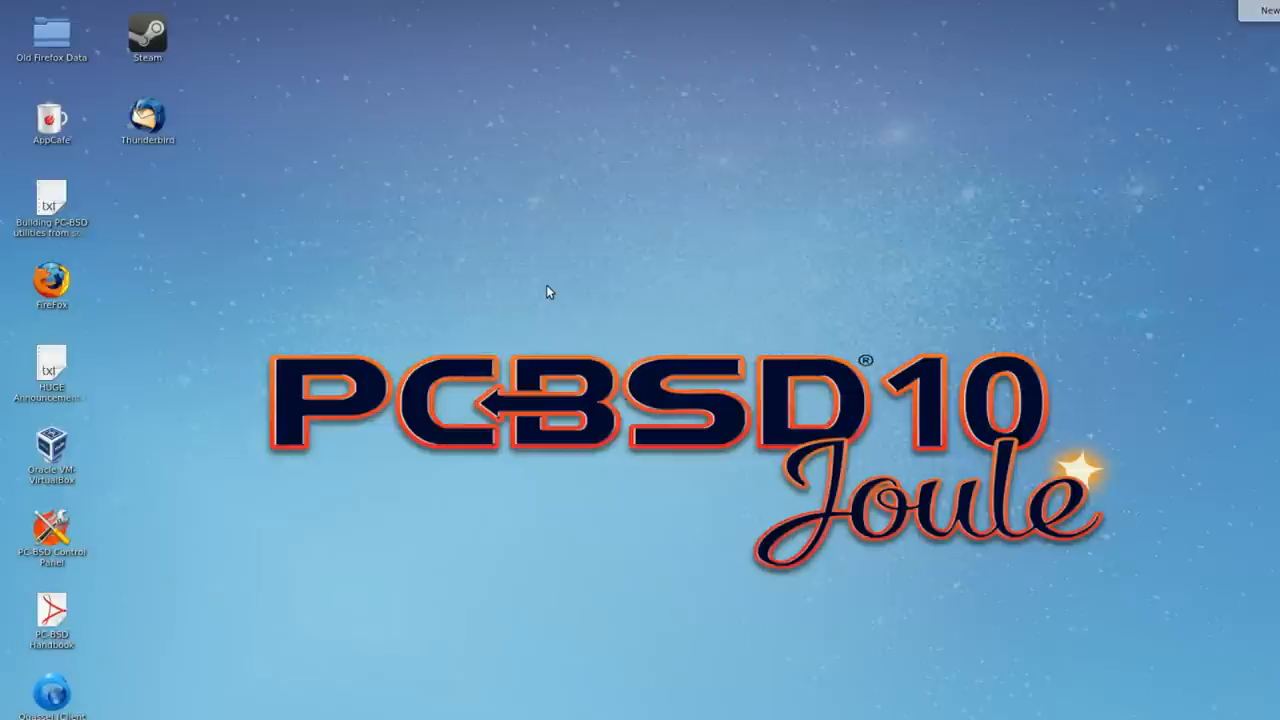
mouse_move(614, 342)
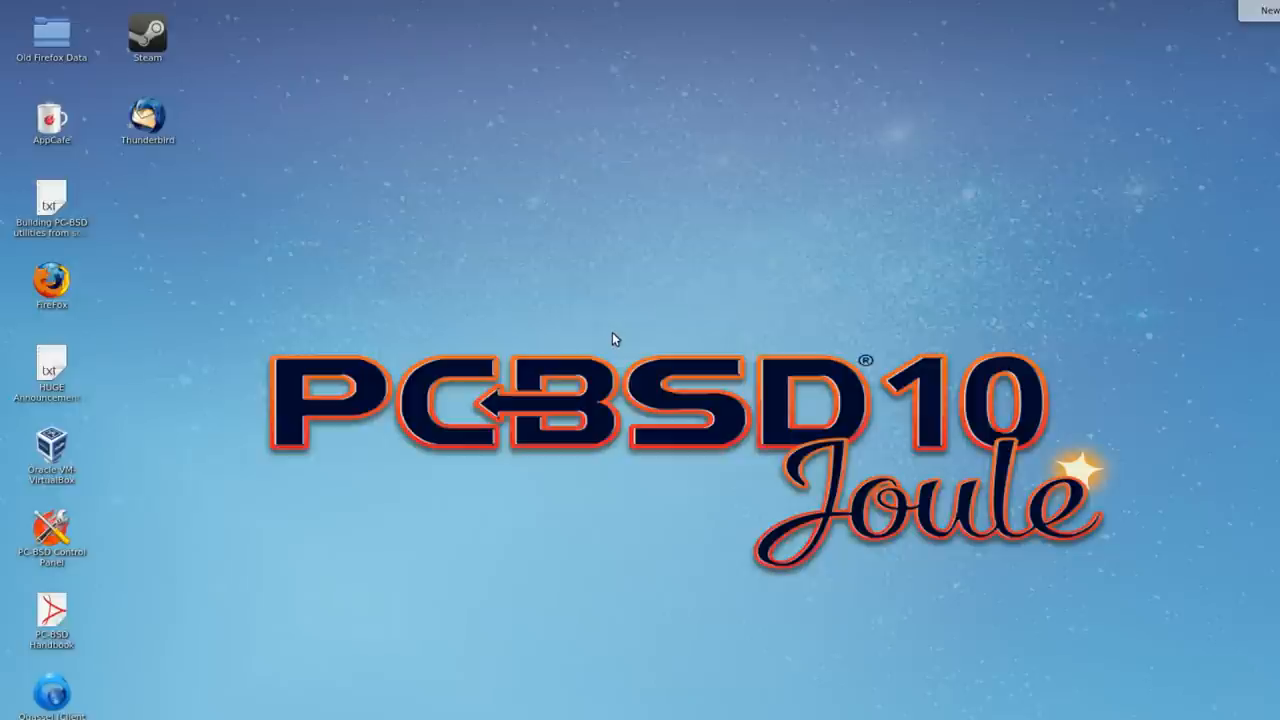
mouse_move(347, 263)
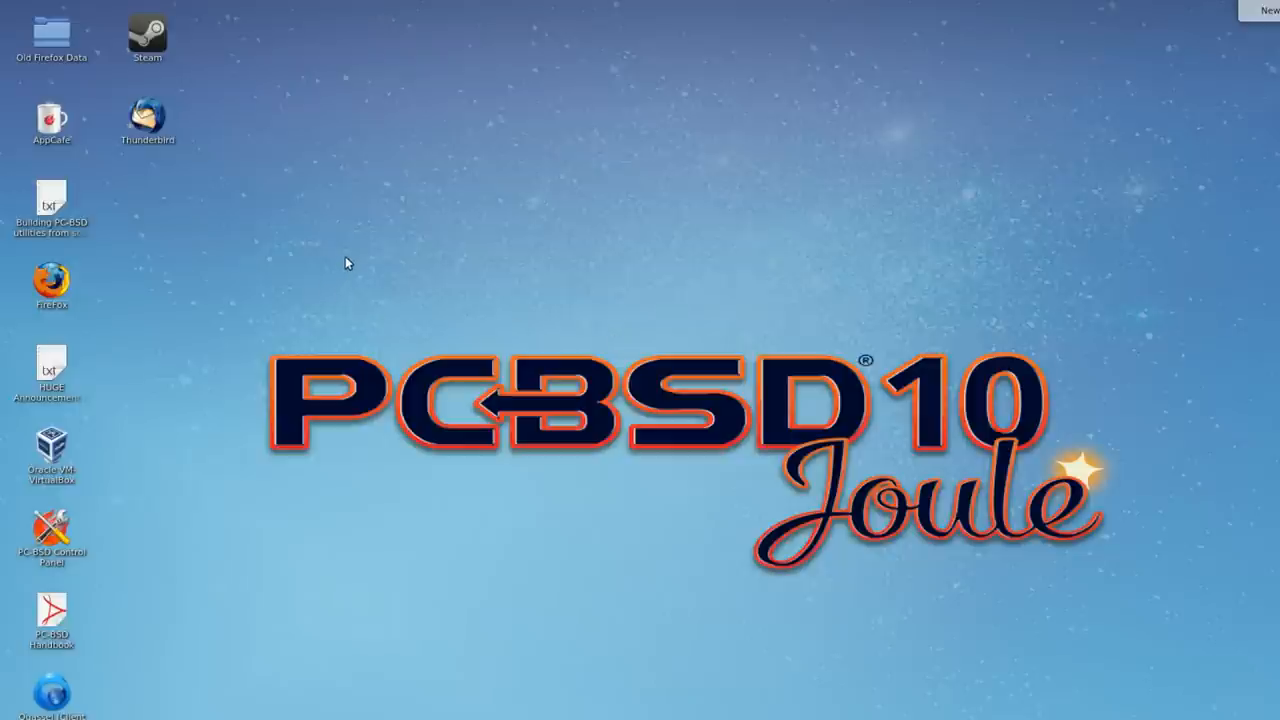
mouse_move(215, 389)
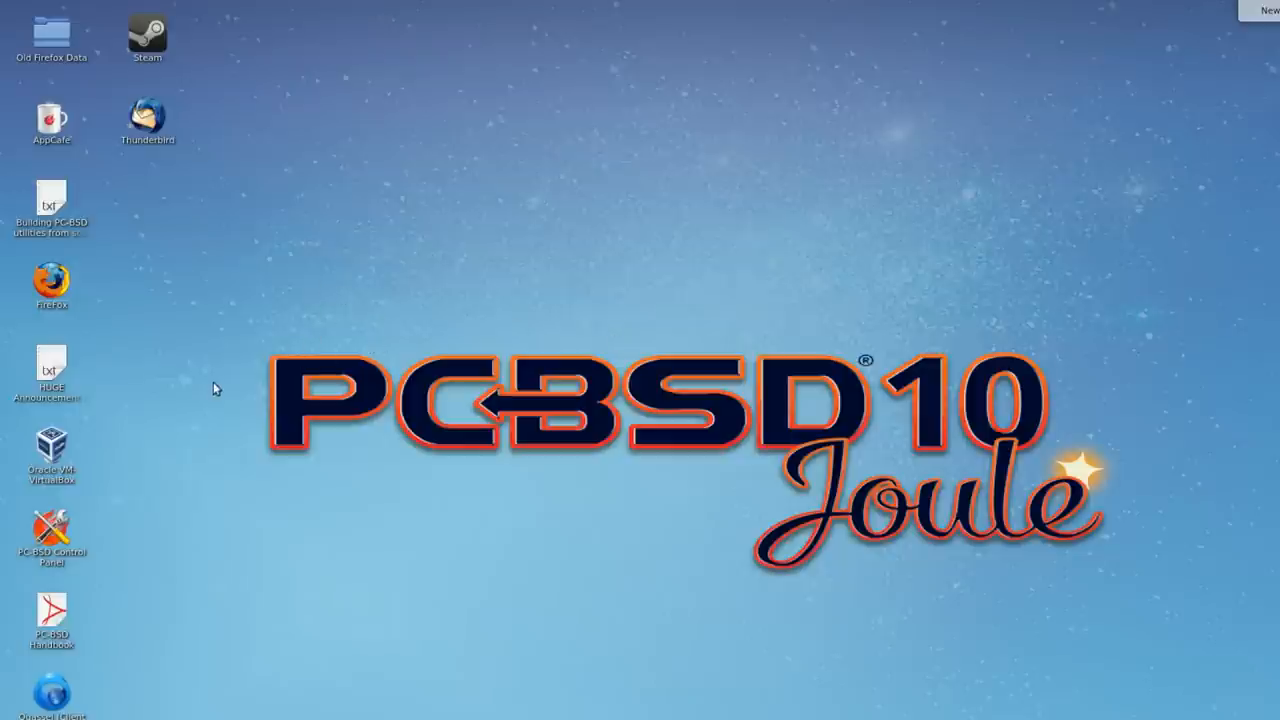
mouse_move(190, 376)
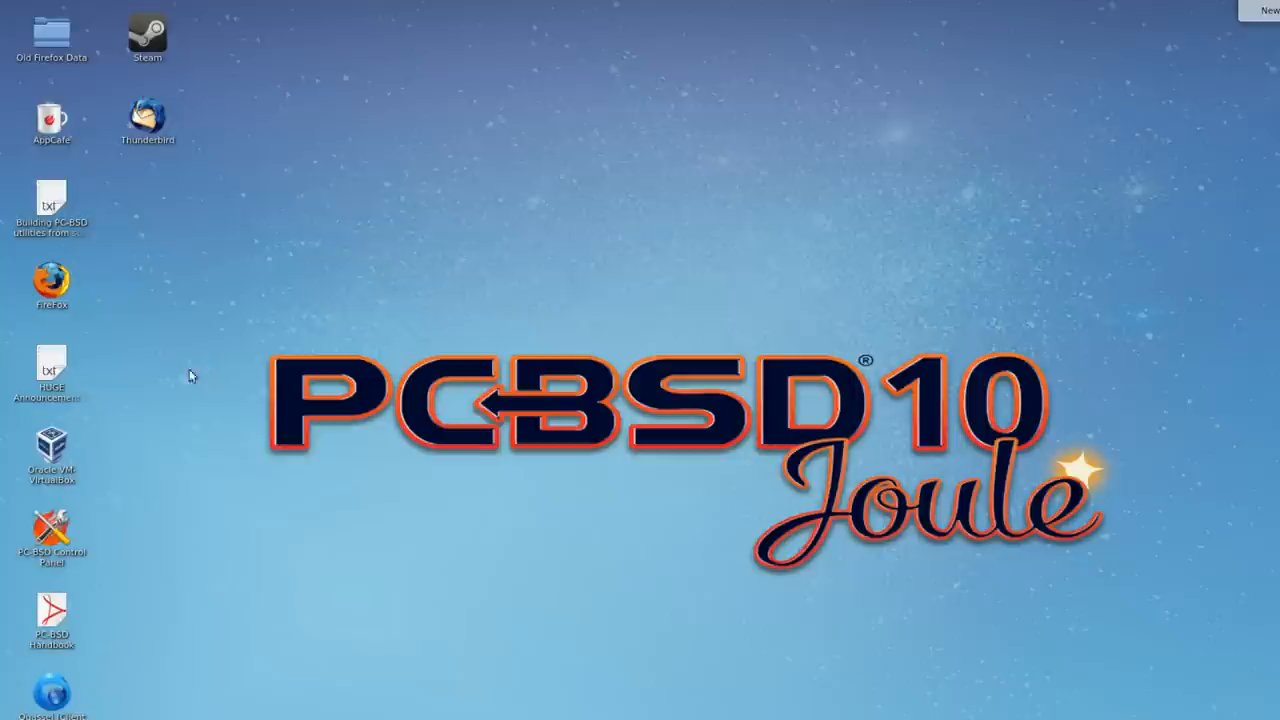
mouse_move(252, 321)
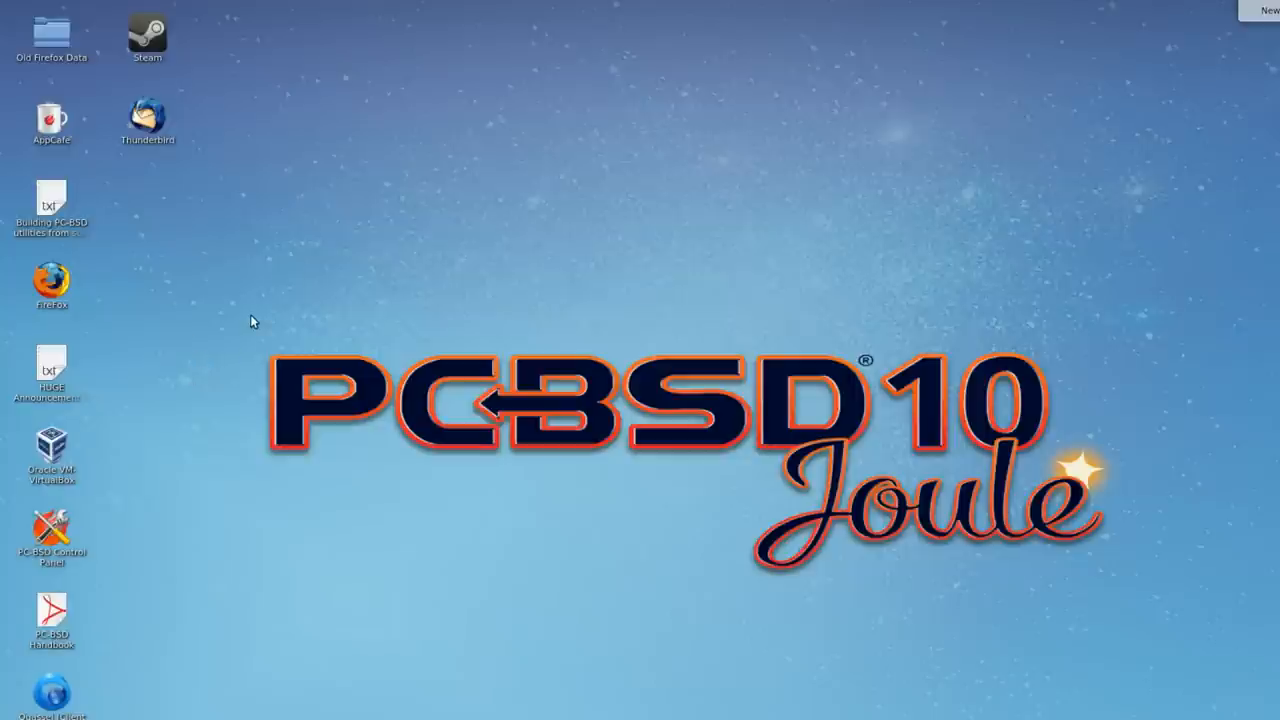
mouse_move(230, 272)
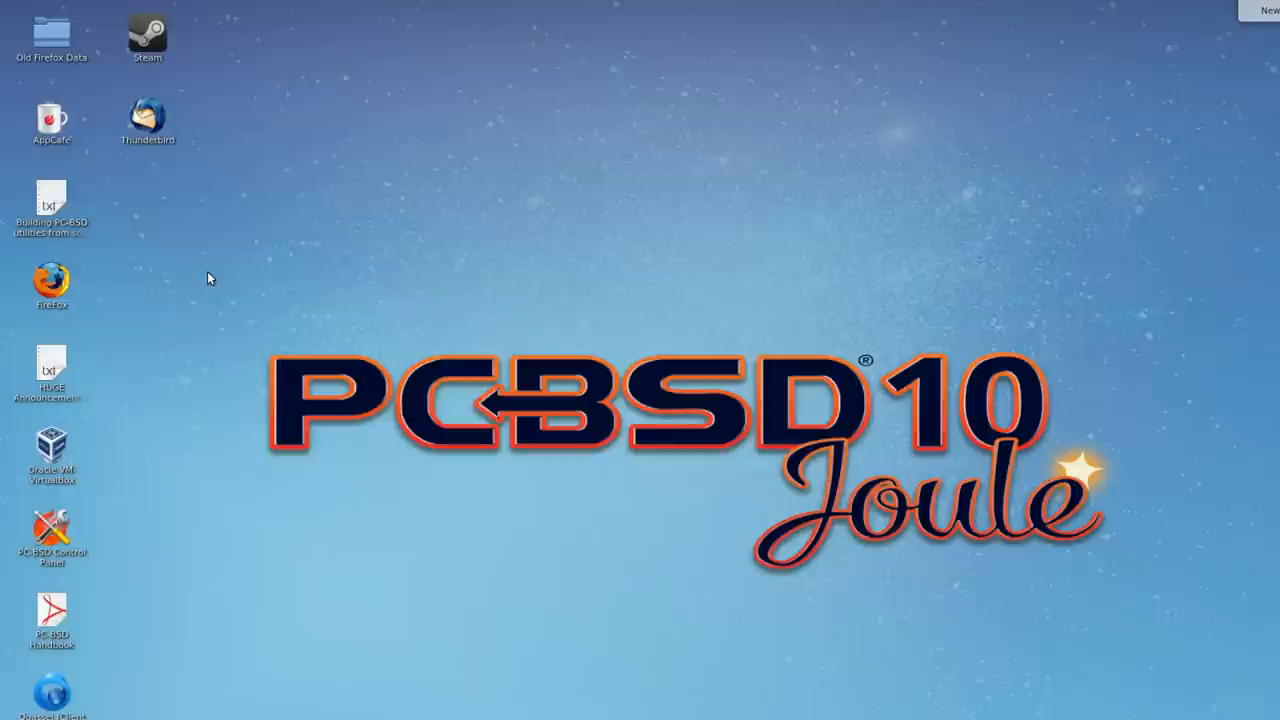
mouse_move(205, 282)
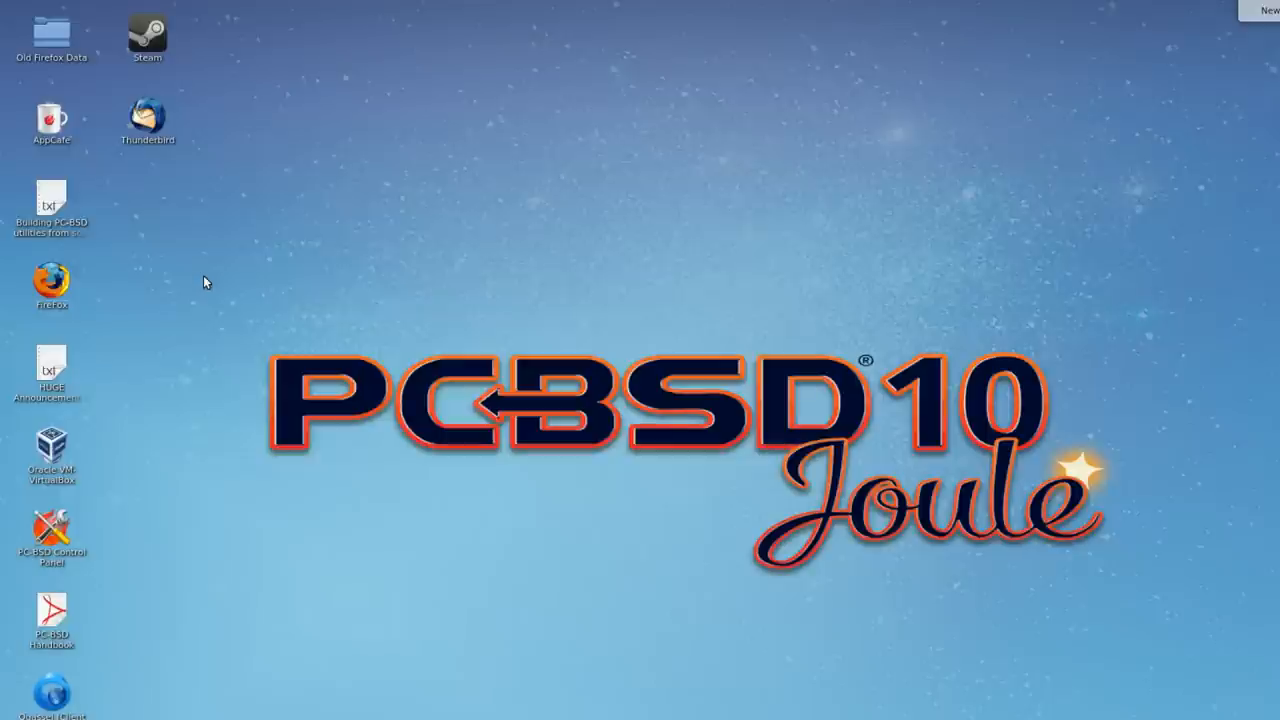
mouse_move(175, 288)
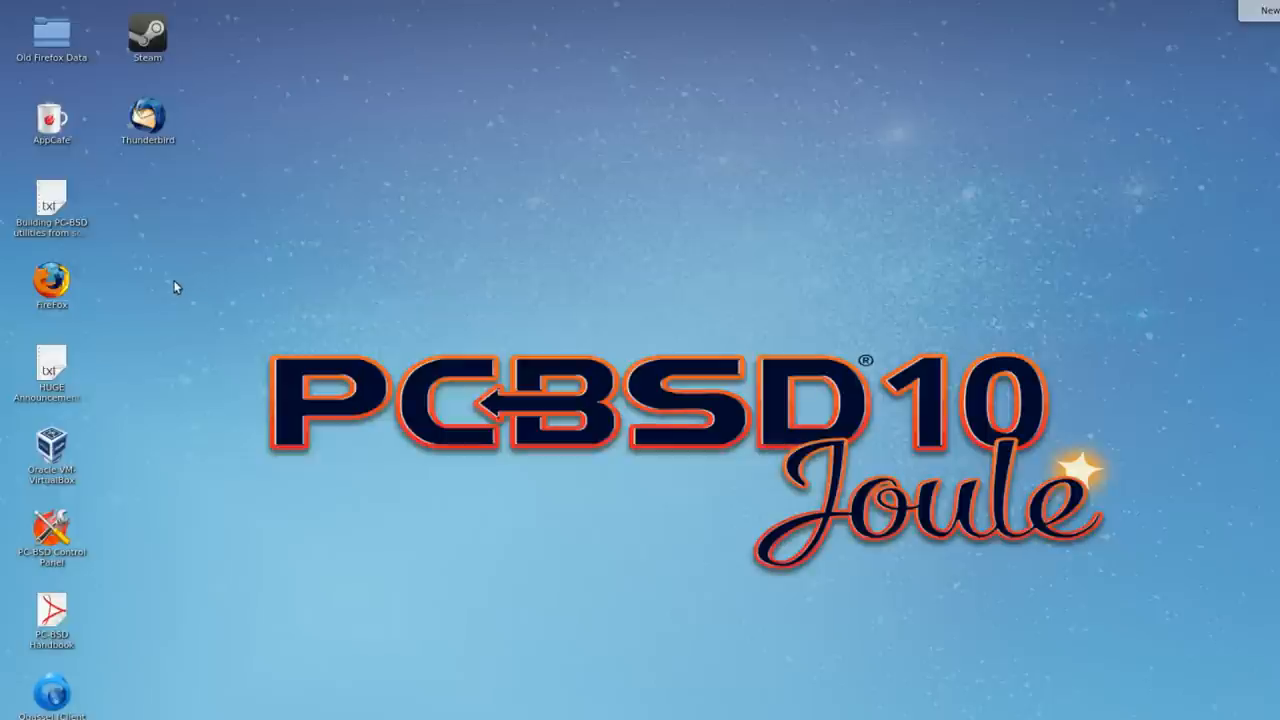
mouse_move(137, 295)
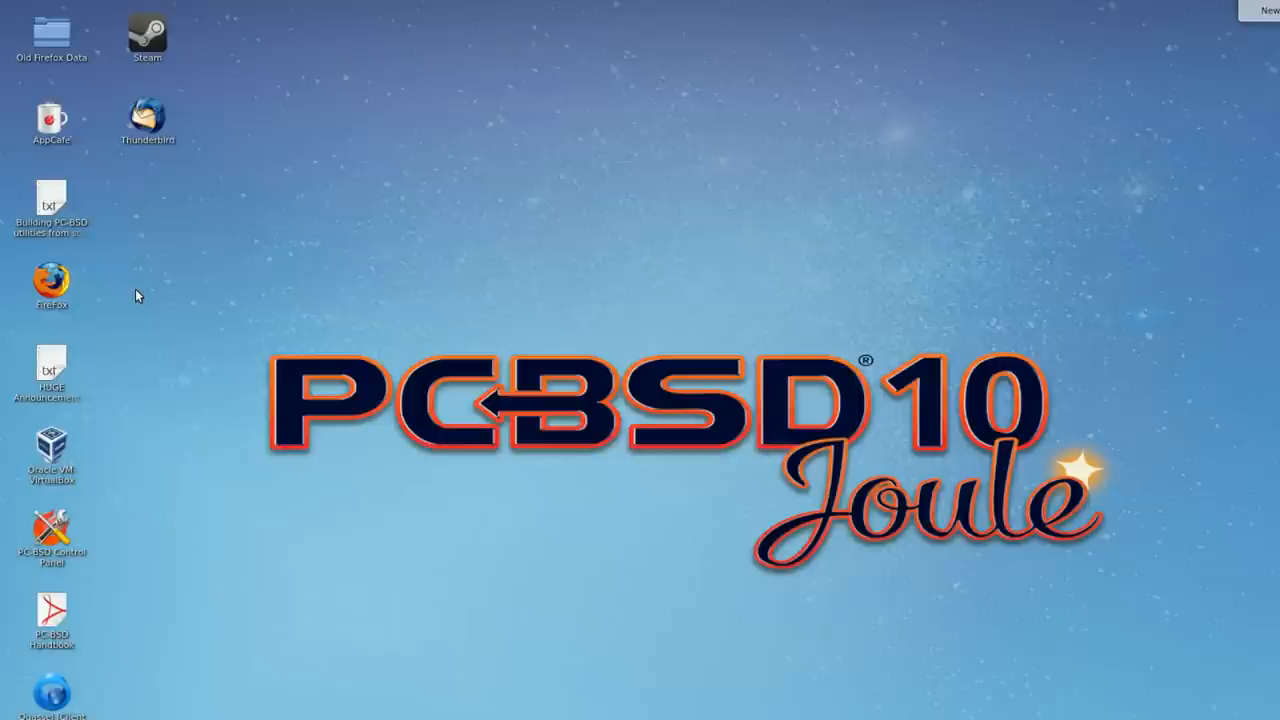
mouse_move(85, 322)
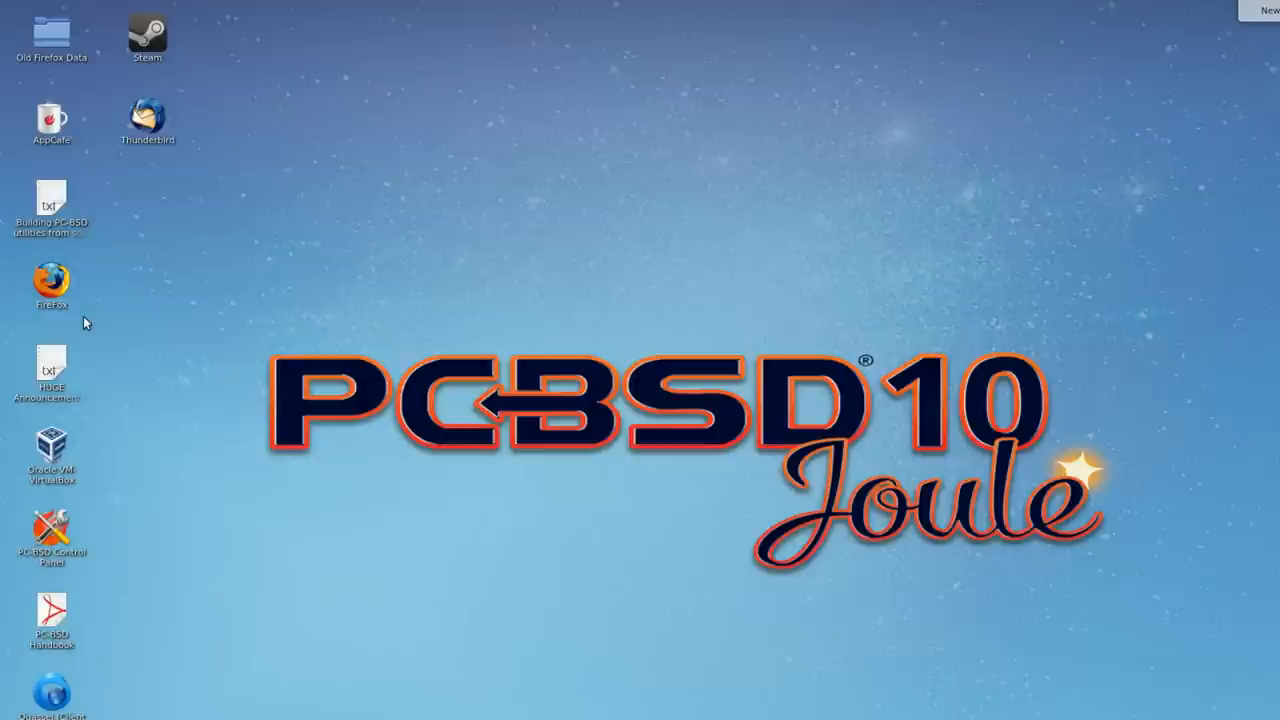
mouse_move(15, 372)
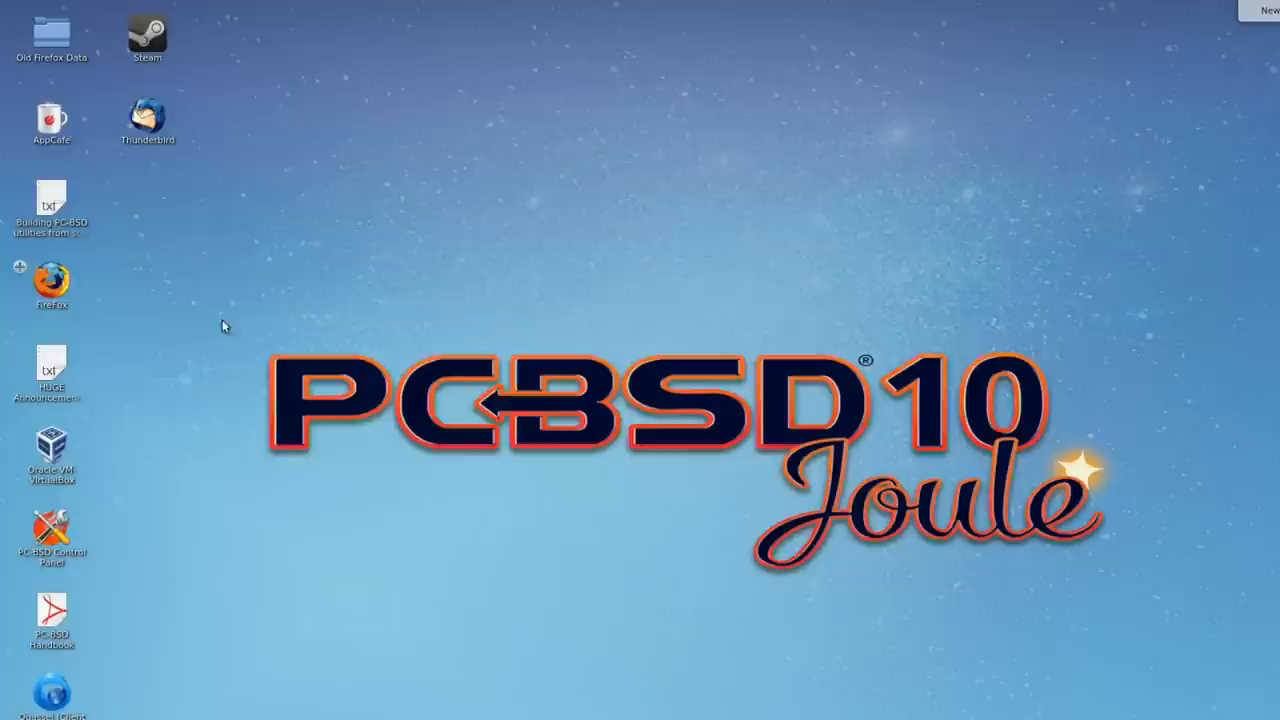
mouse_move(302, 316)
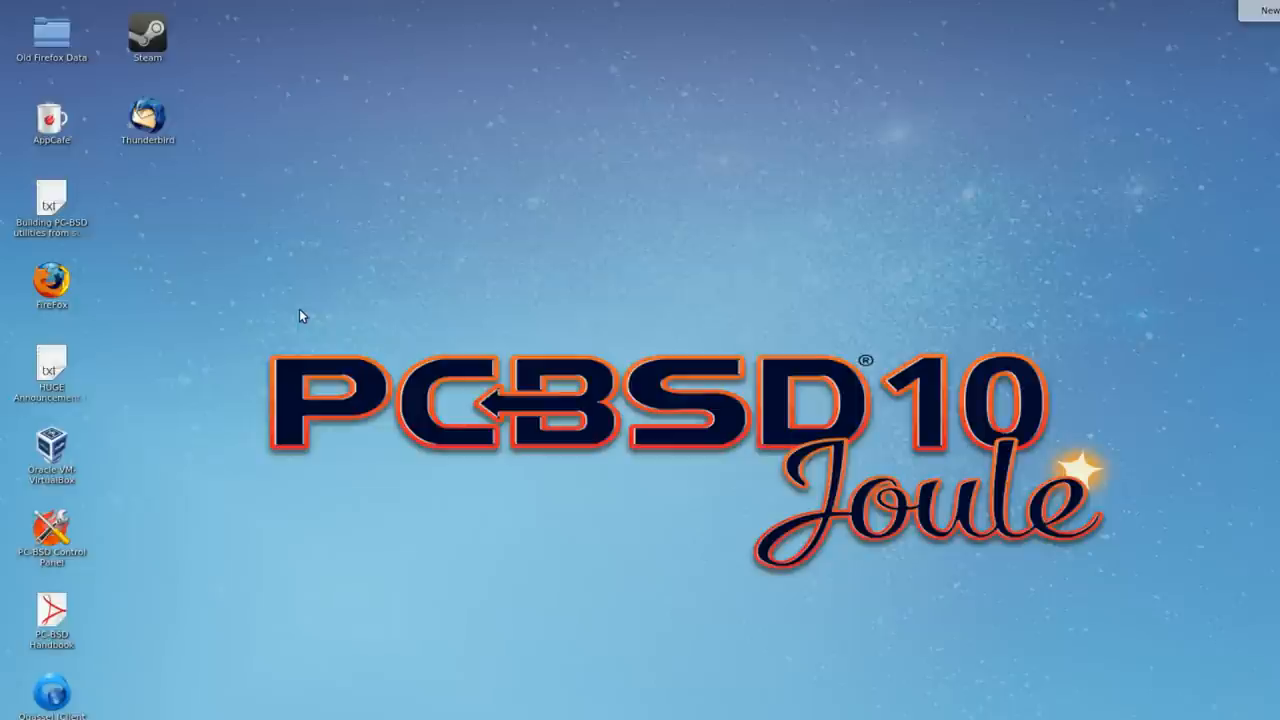
mouse_move(297, 332)
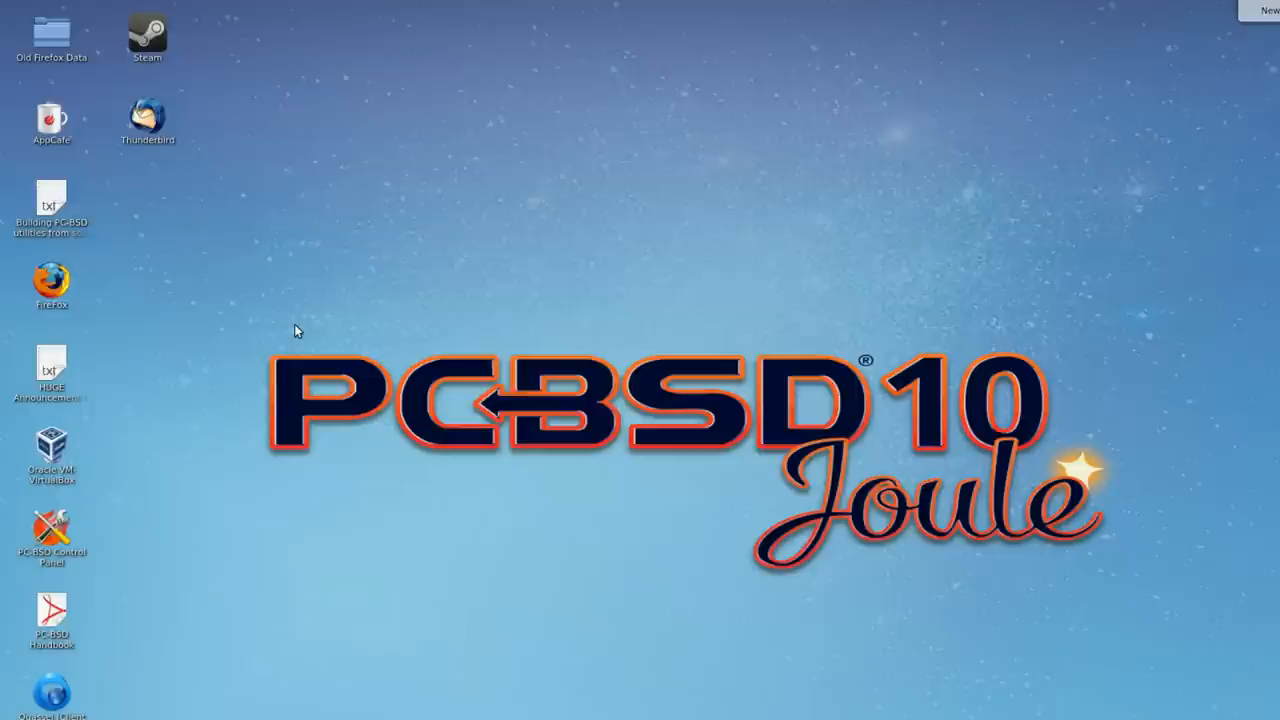
mouse_move(305, 350)
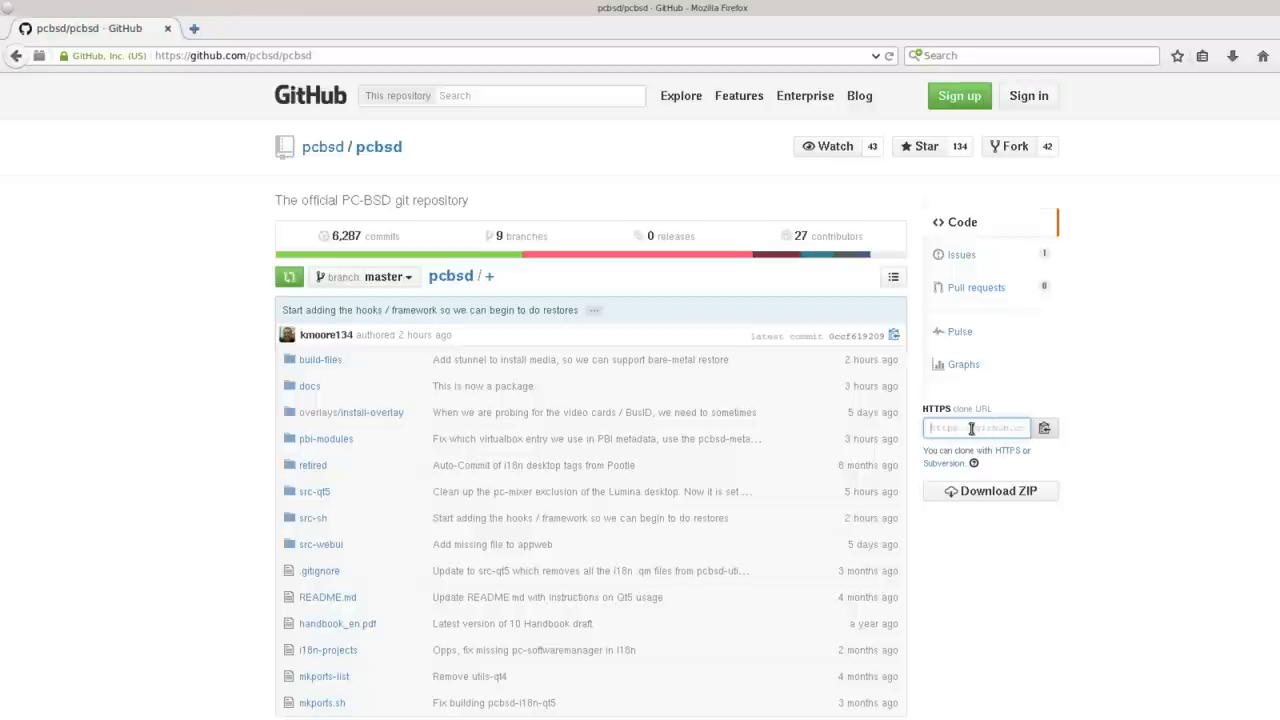
Select all of the pcbsd/pcbsd HTTPS clone URL and copy it to the clipboard
right_click(976, 428)
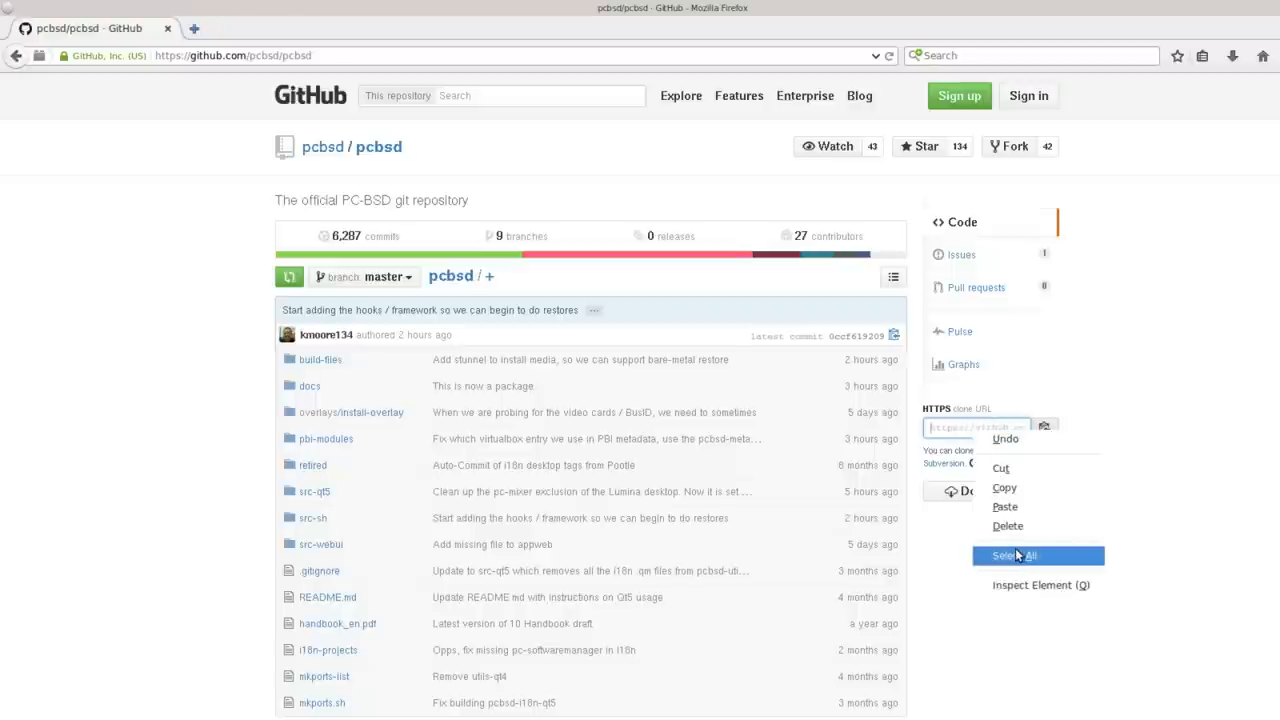
click(1011, 555)
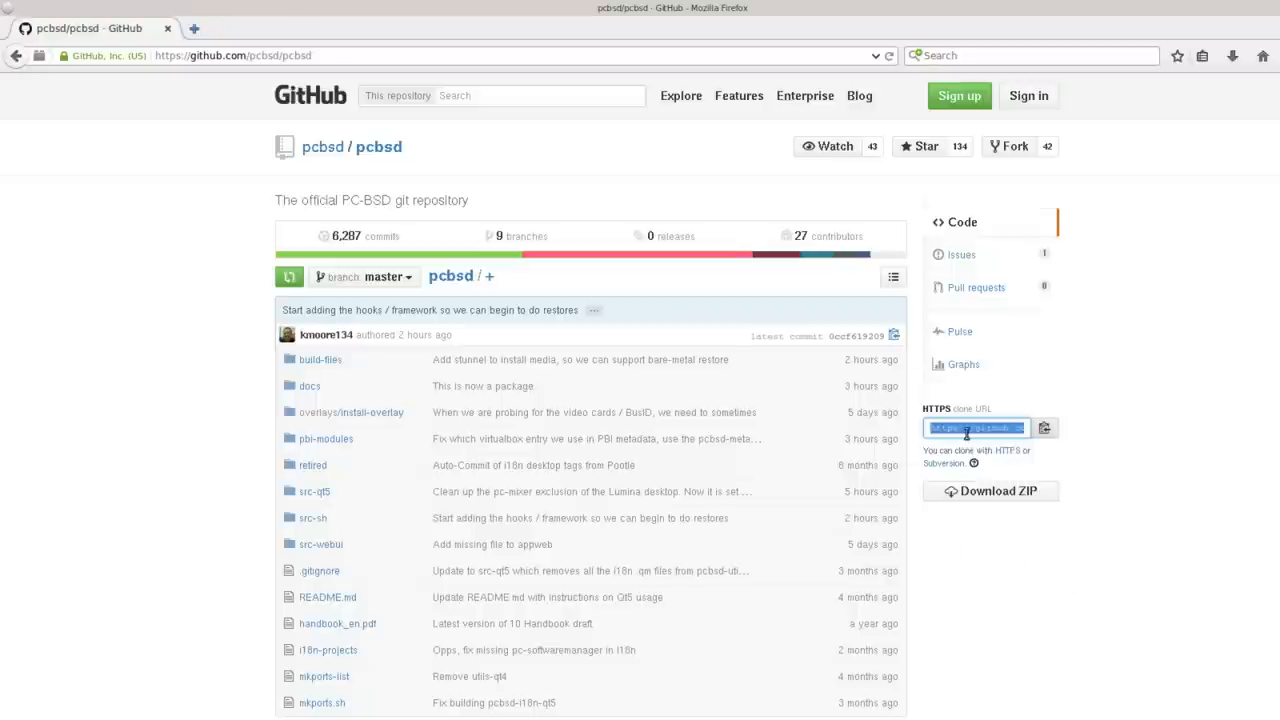
right_click(975, 428)
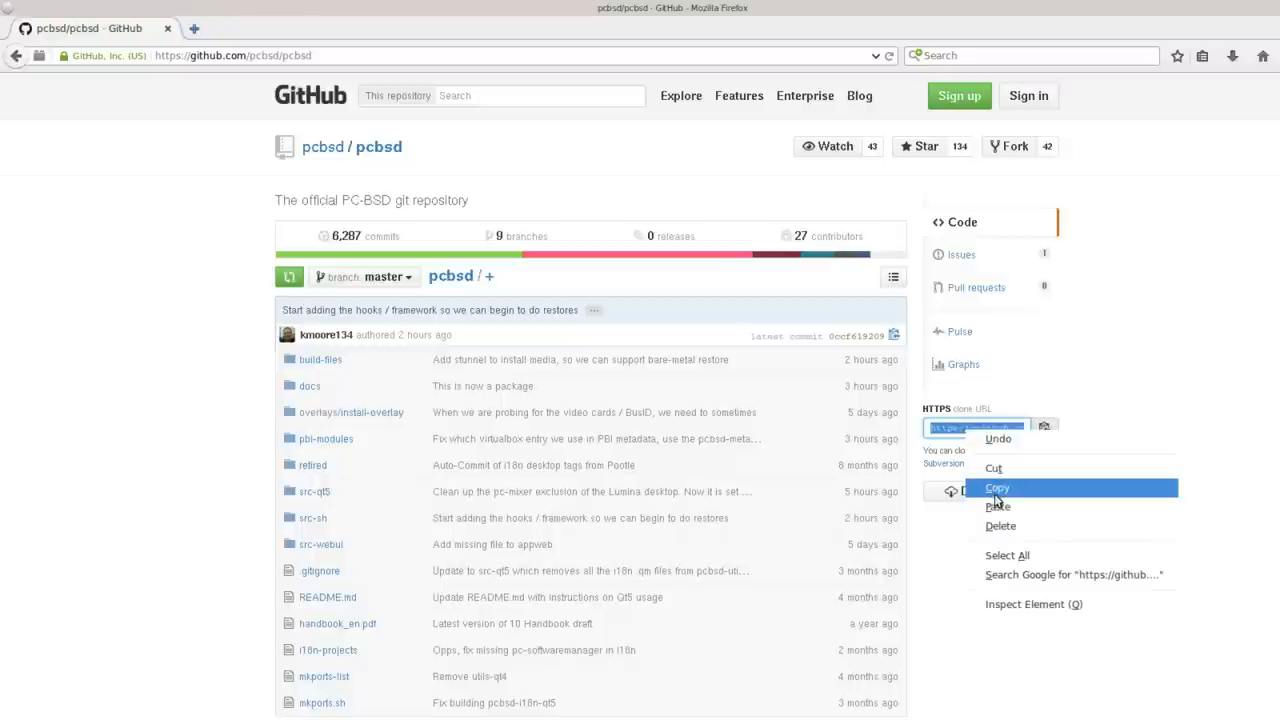
click(997, 488)
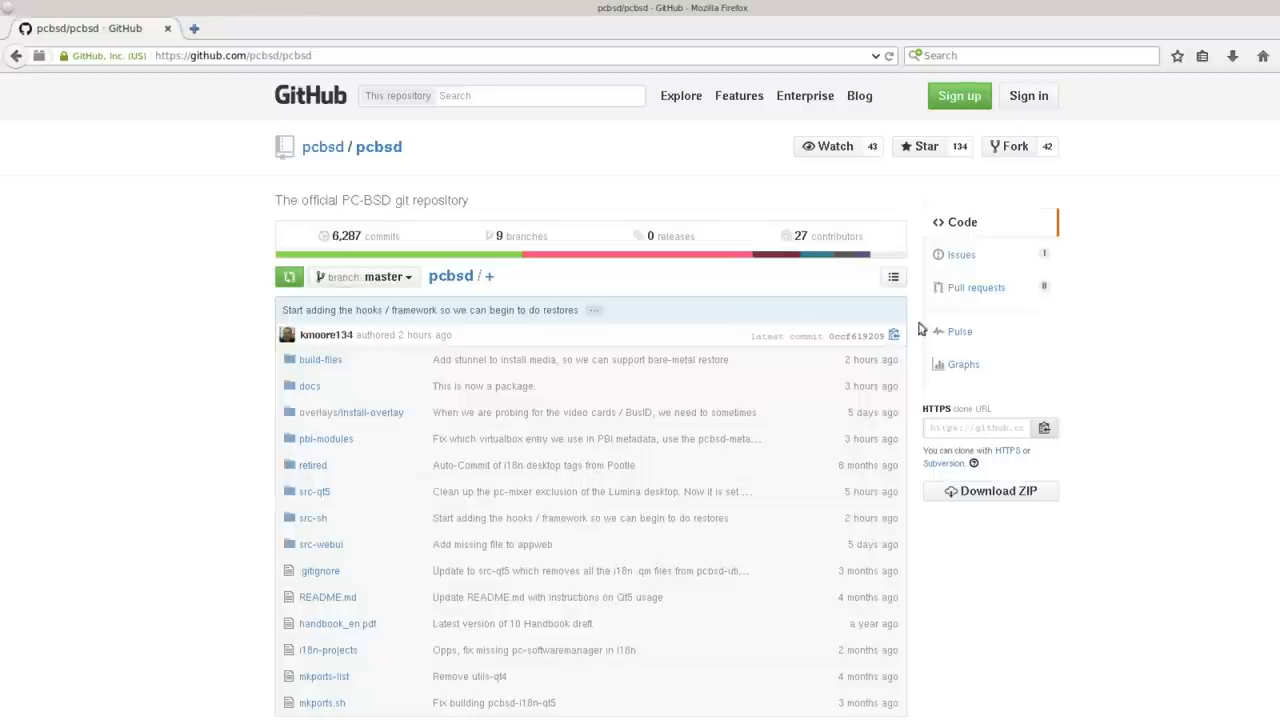
mouse_move(841, 443)
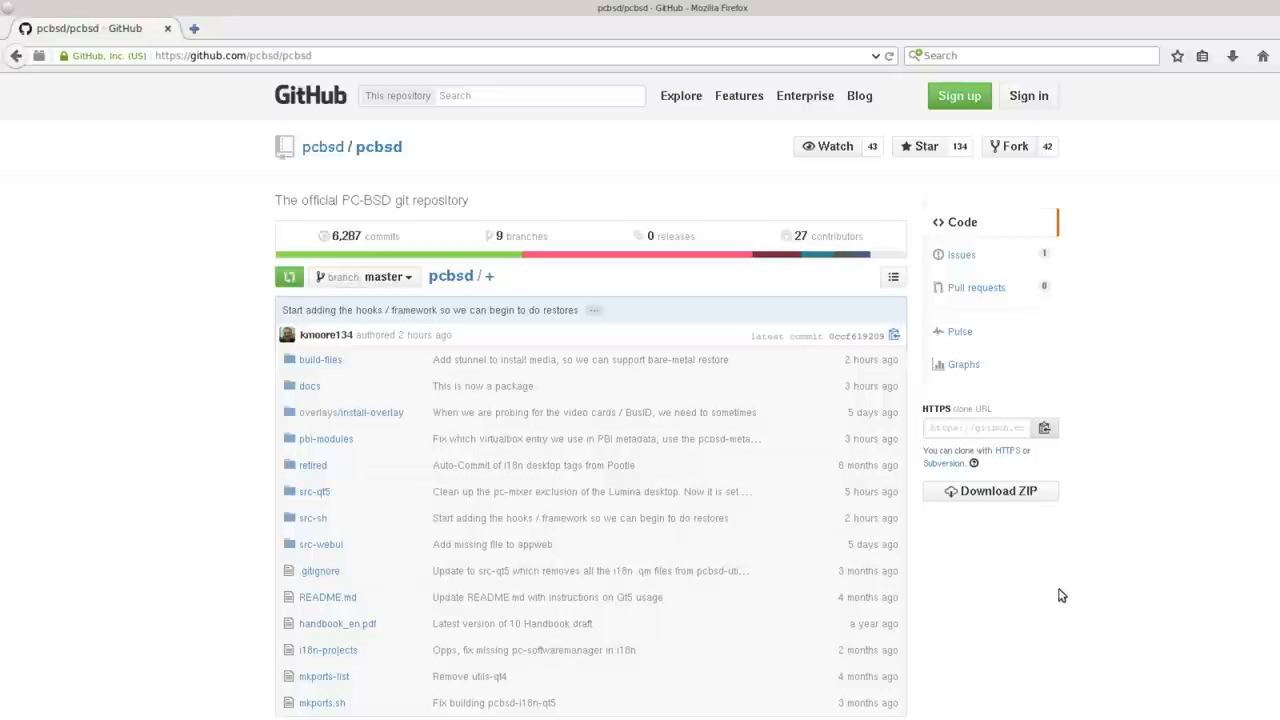
mouse_move(1052, 614)
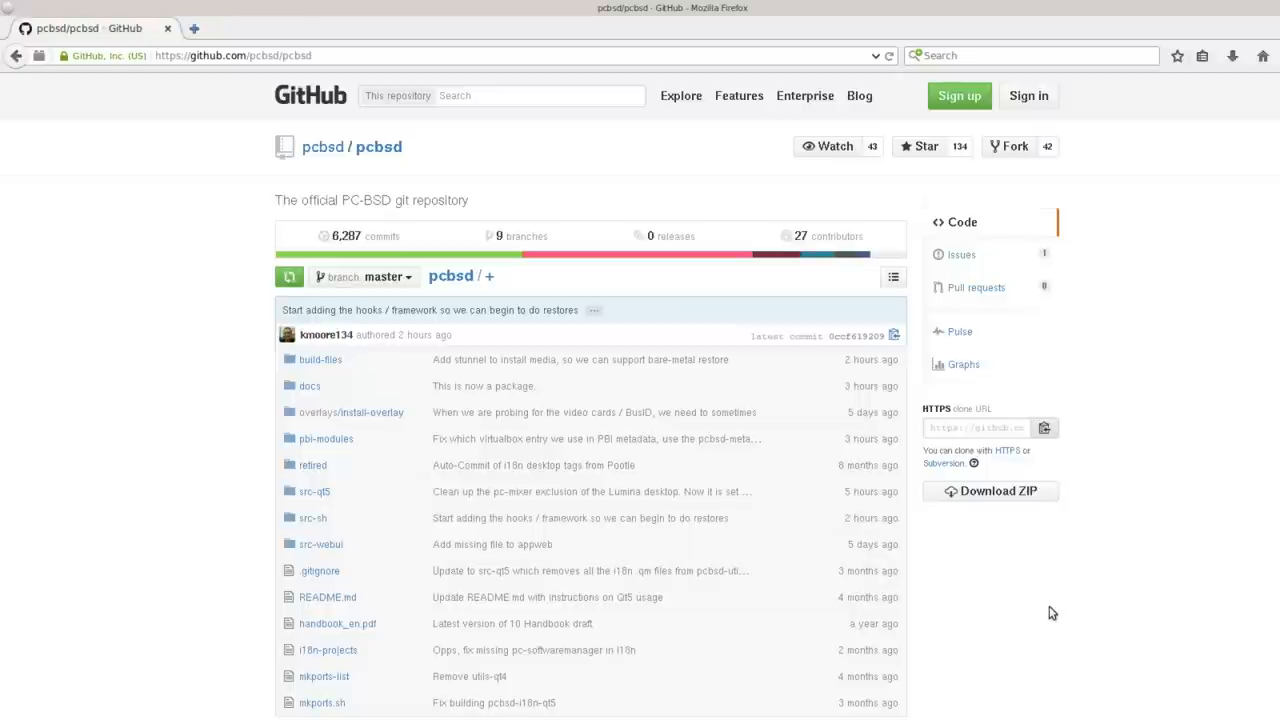
mouse_move(1042, 399)
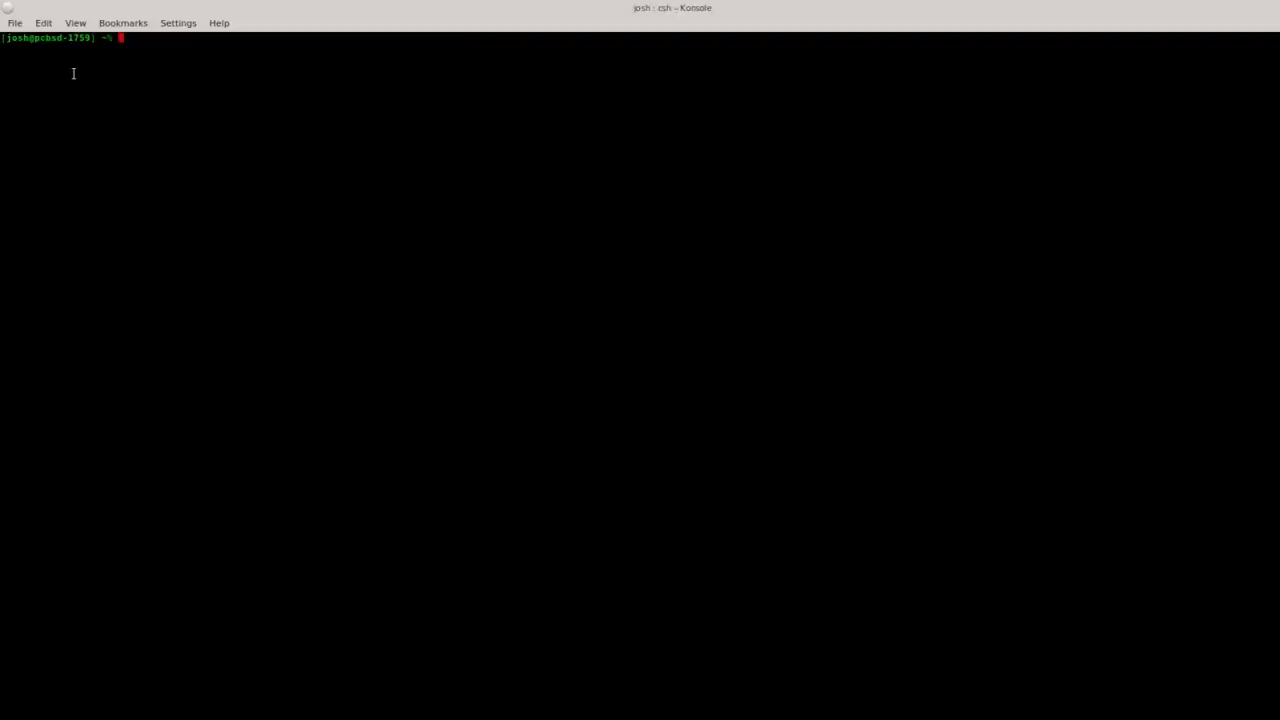
text(git clone --depth=1 https://github.com/pcbsd/pcbsd.git)
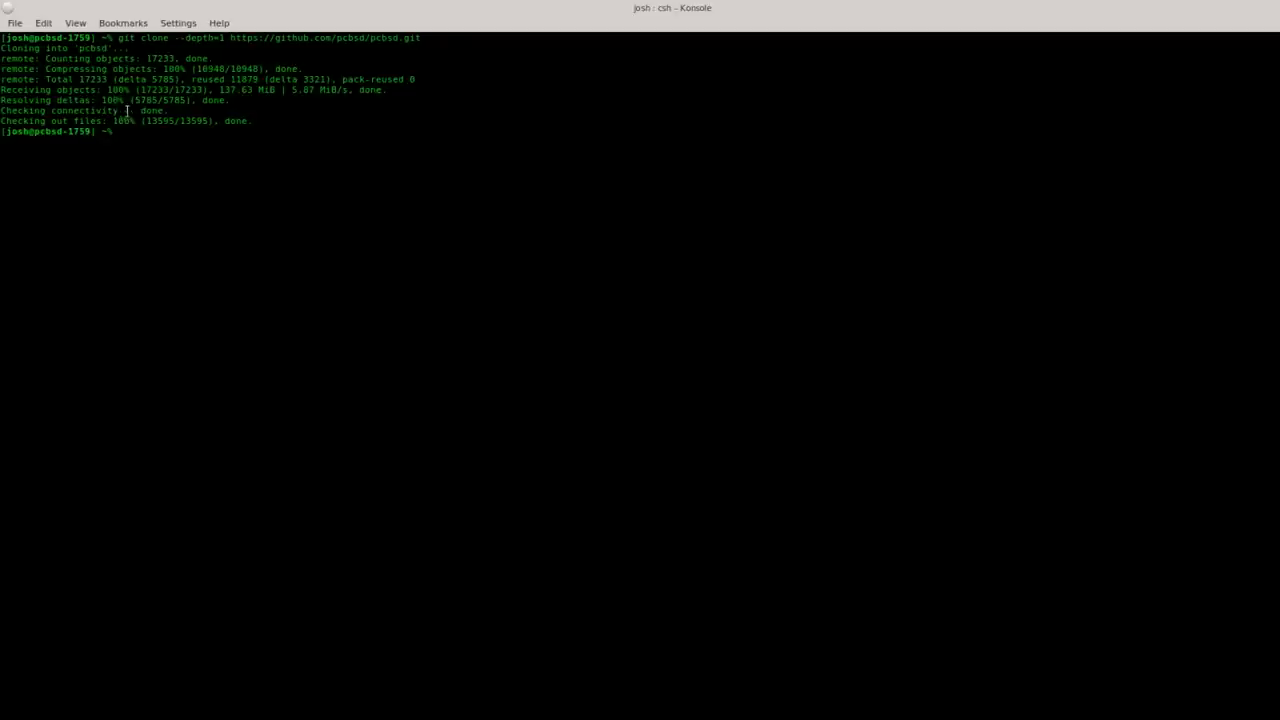
mouse_move(140, 120)
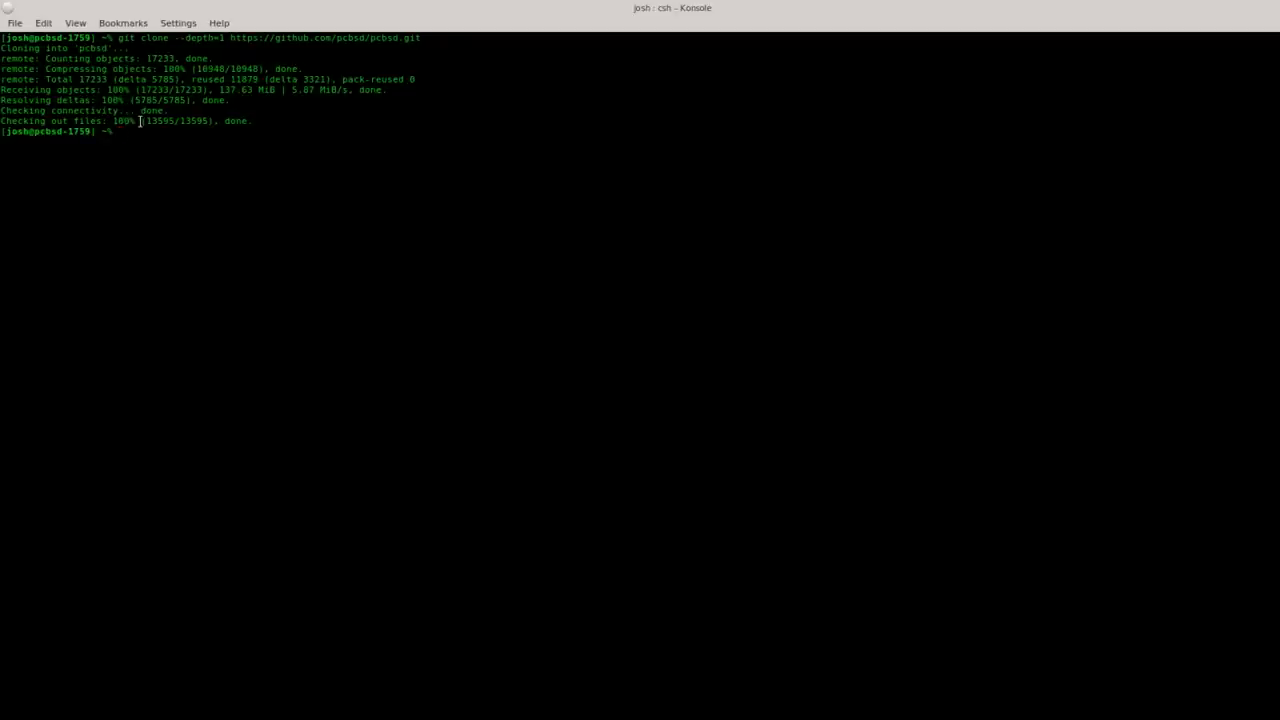
mouse_move(178, 190)
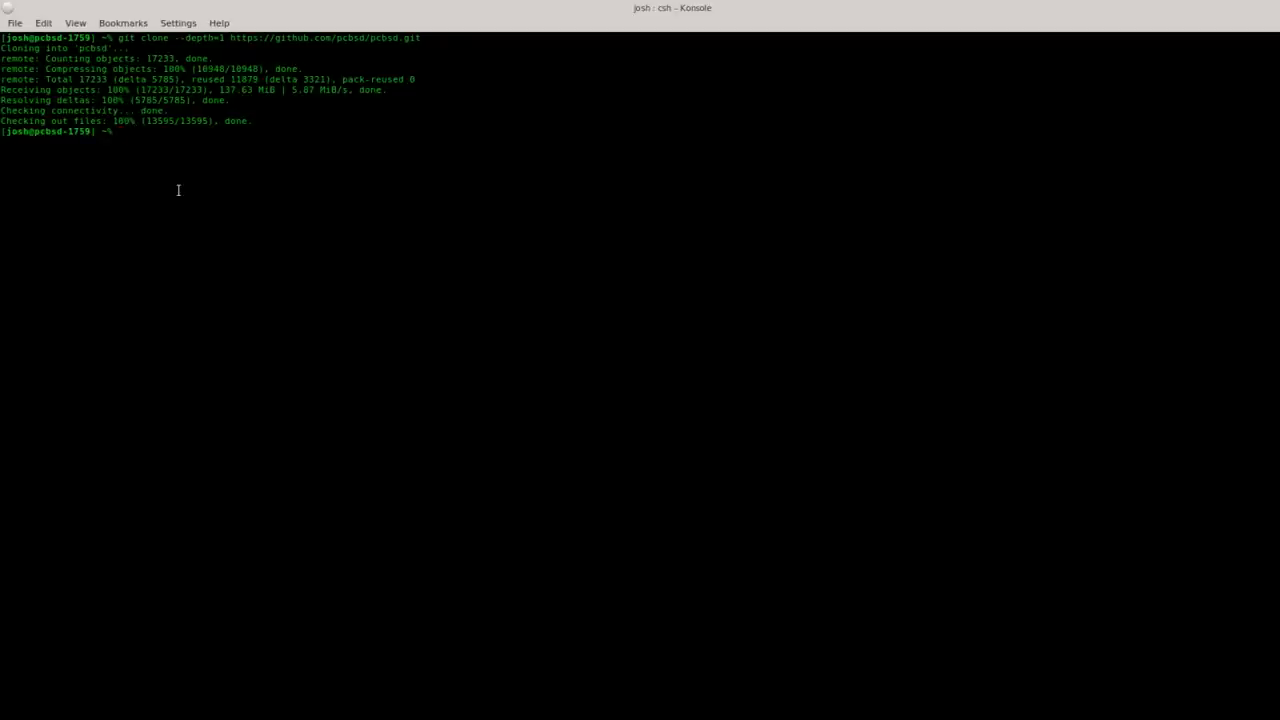
mouse_move(181, 177)
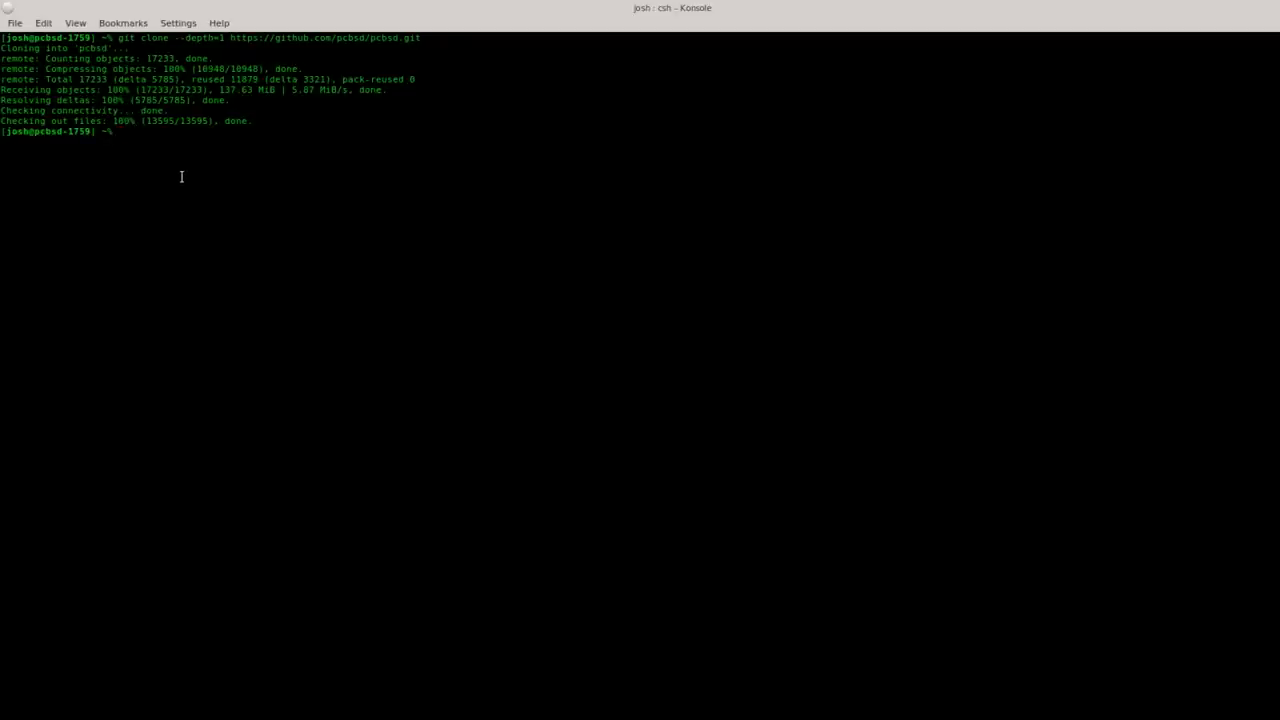
mouse_move(189, 137)
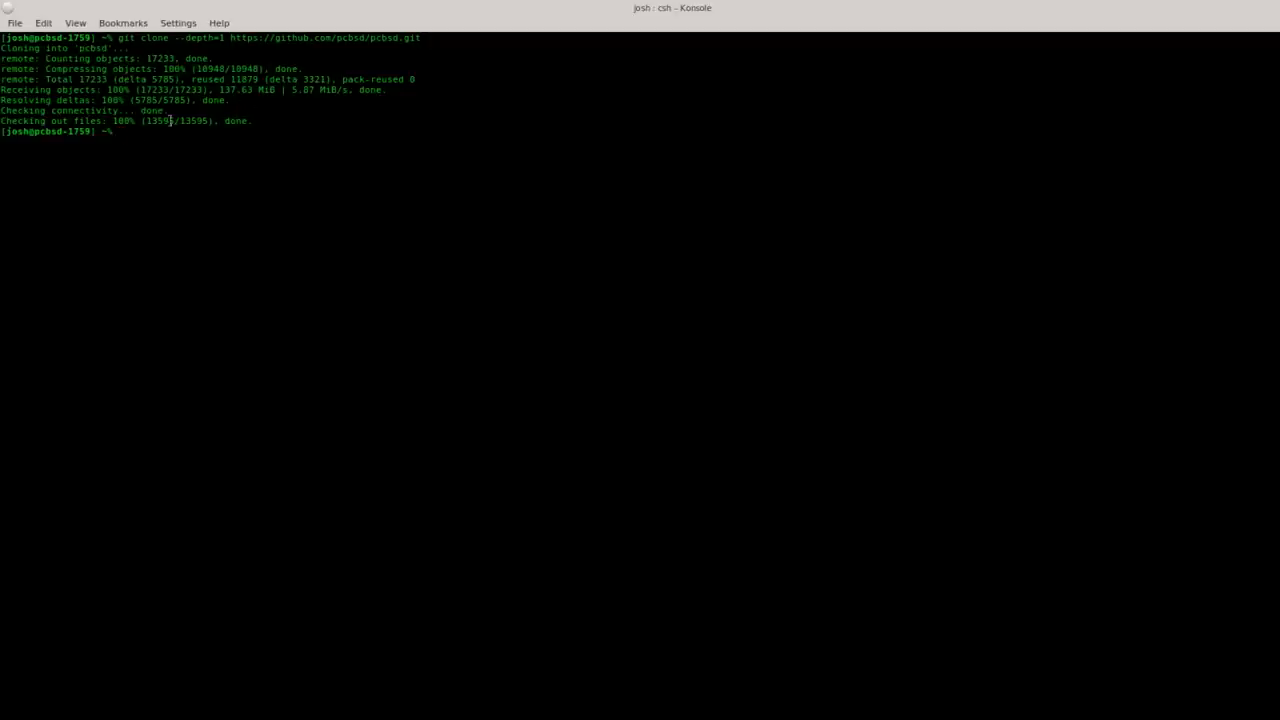
mouse_move(177, 150)
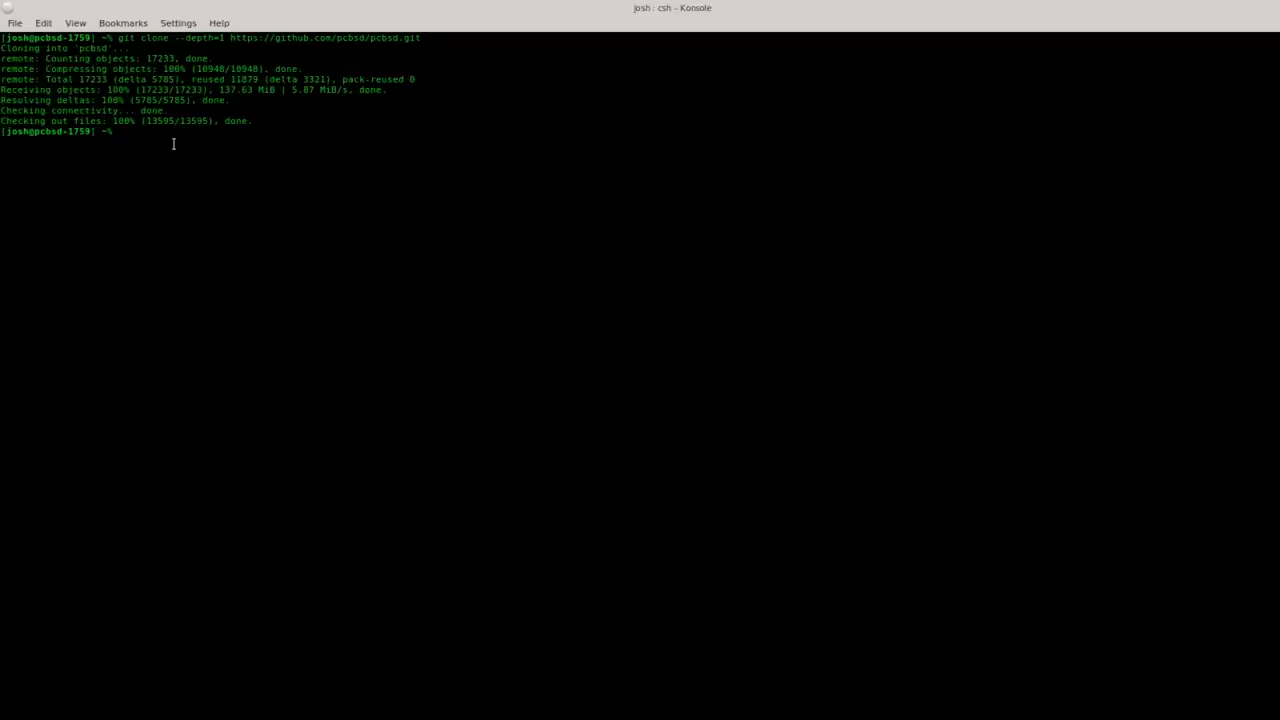
List the home directory to spot the pcbsd folder, then cd pcbsd
text(ls)
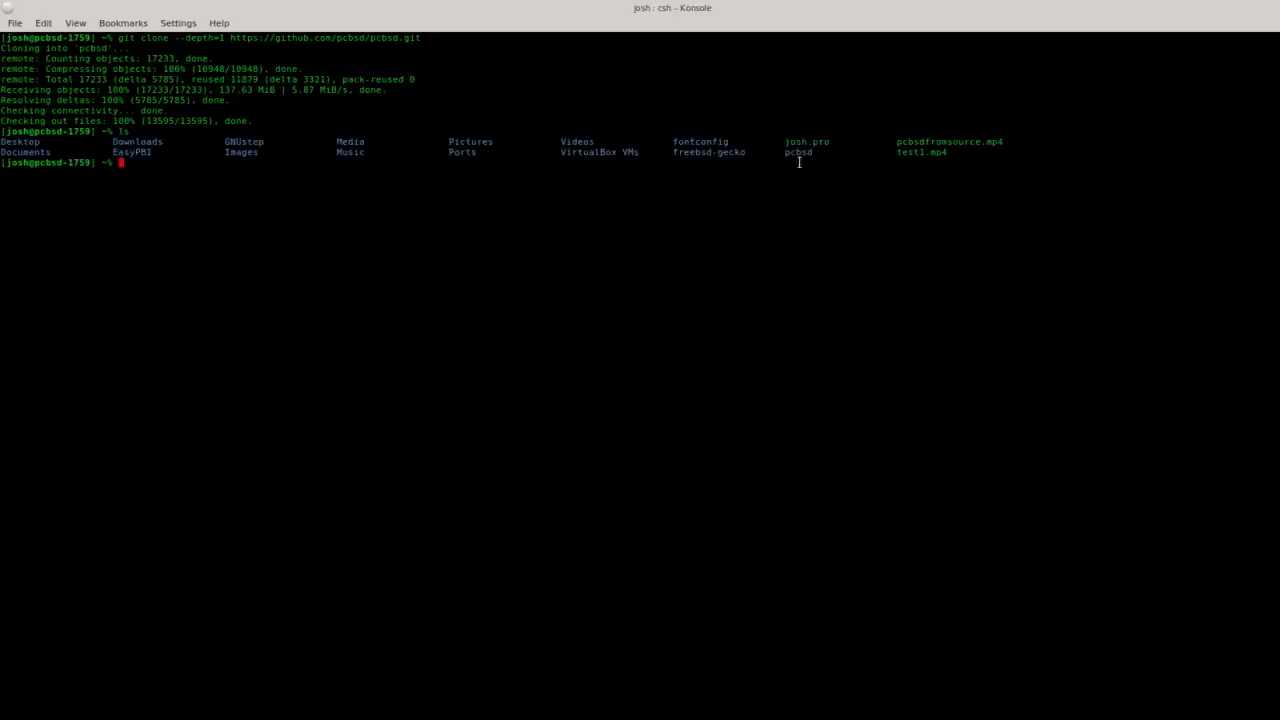
mouse_move(815, 162)
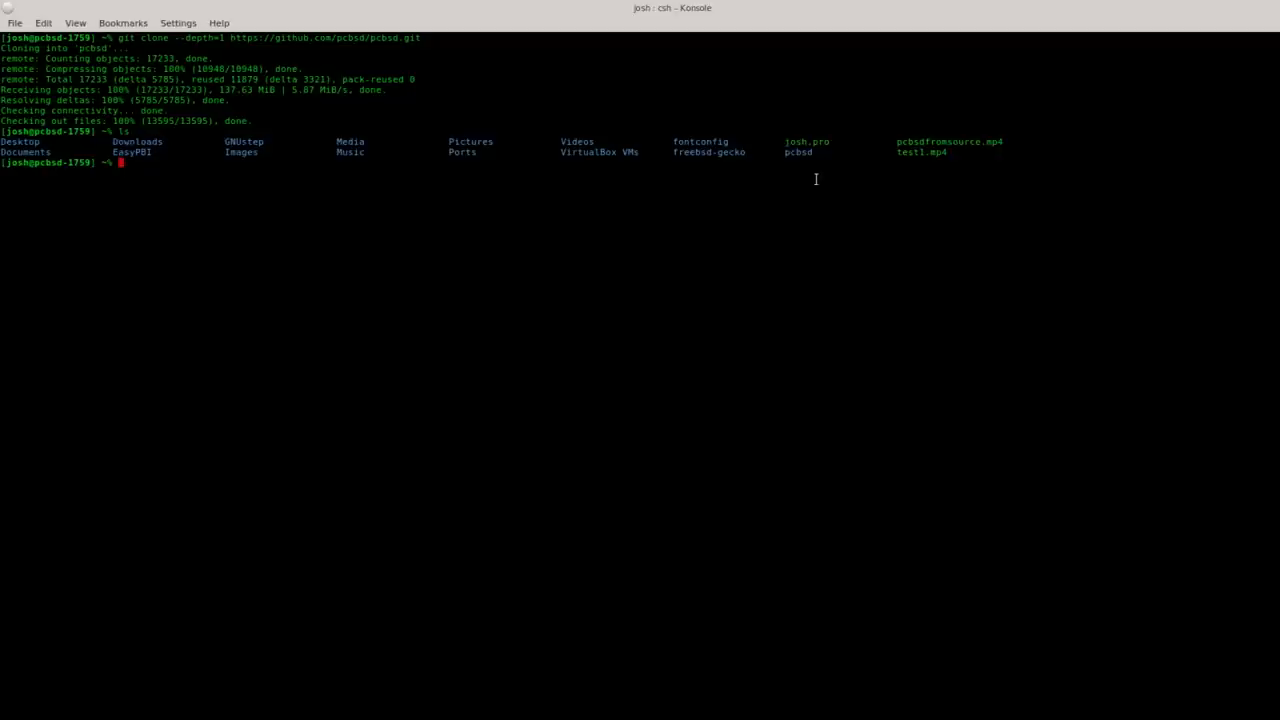
mouse_move(800, 171)
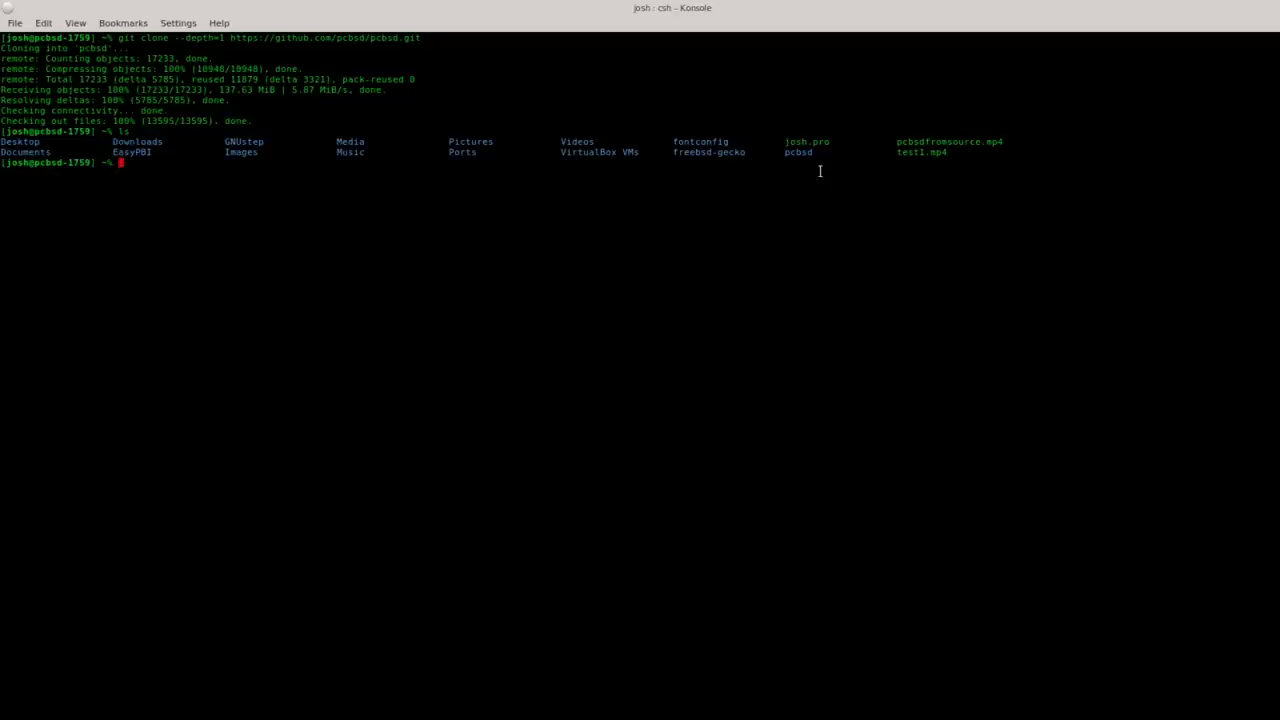
mouse_move(785, 155)
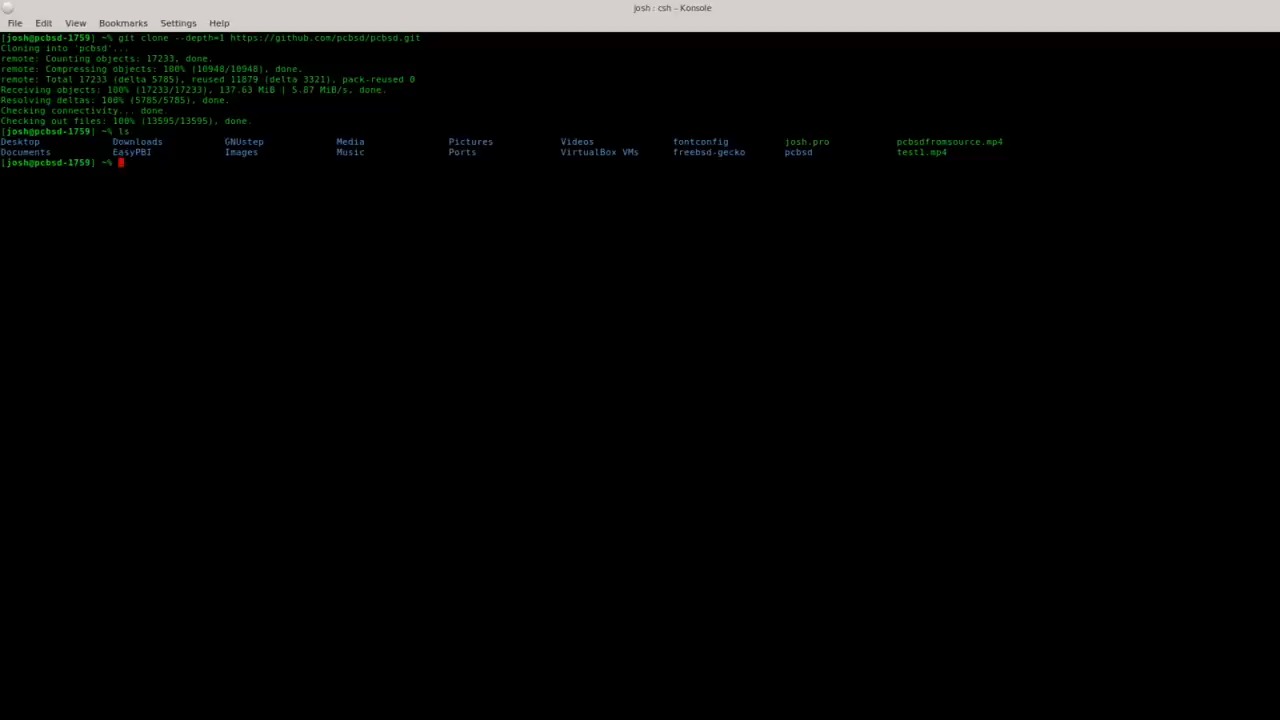
text(cd pcbsd)
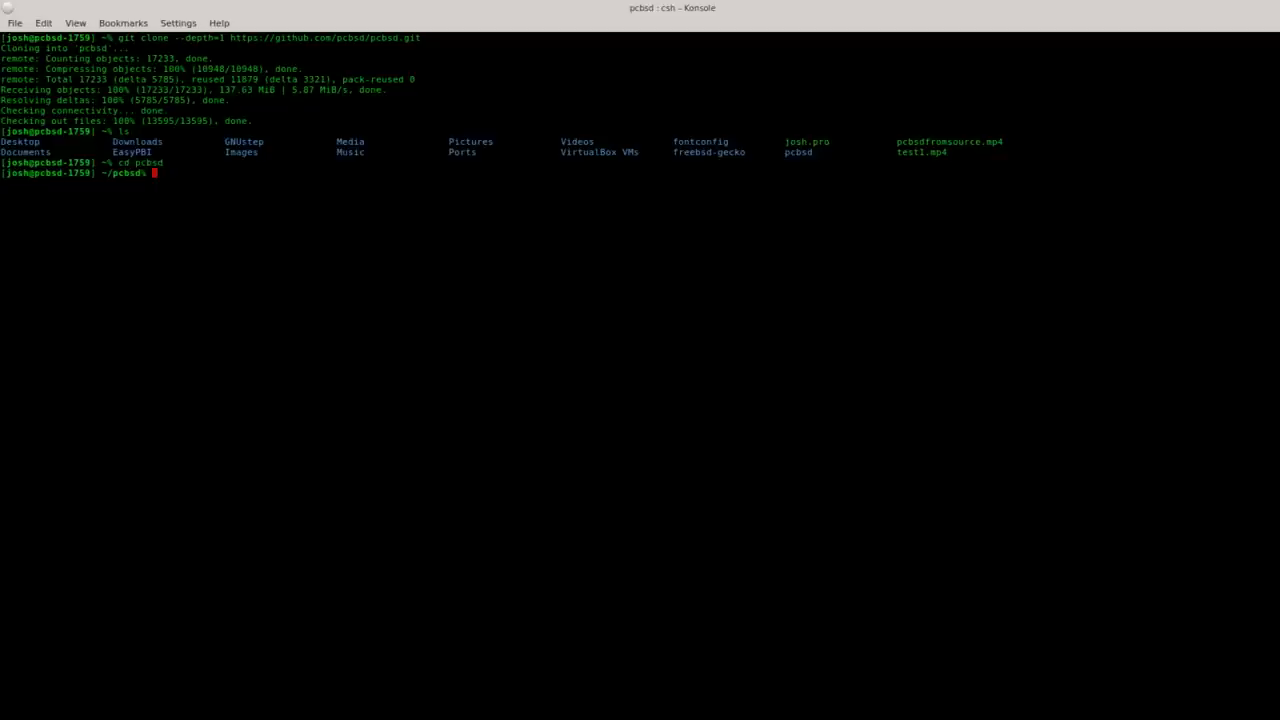
List ~/pcbsd, showing build-files, docs, overlays, src-qt5 and src-sh
text(ls)
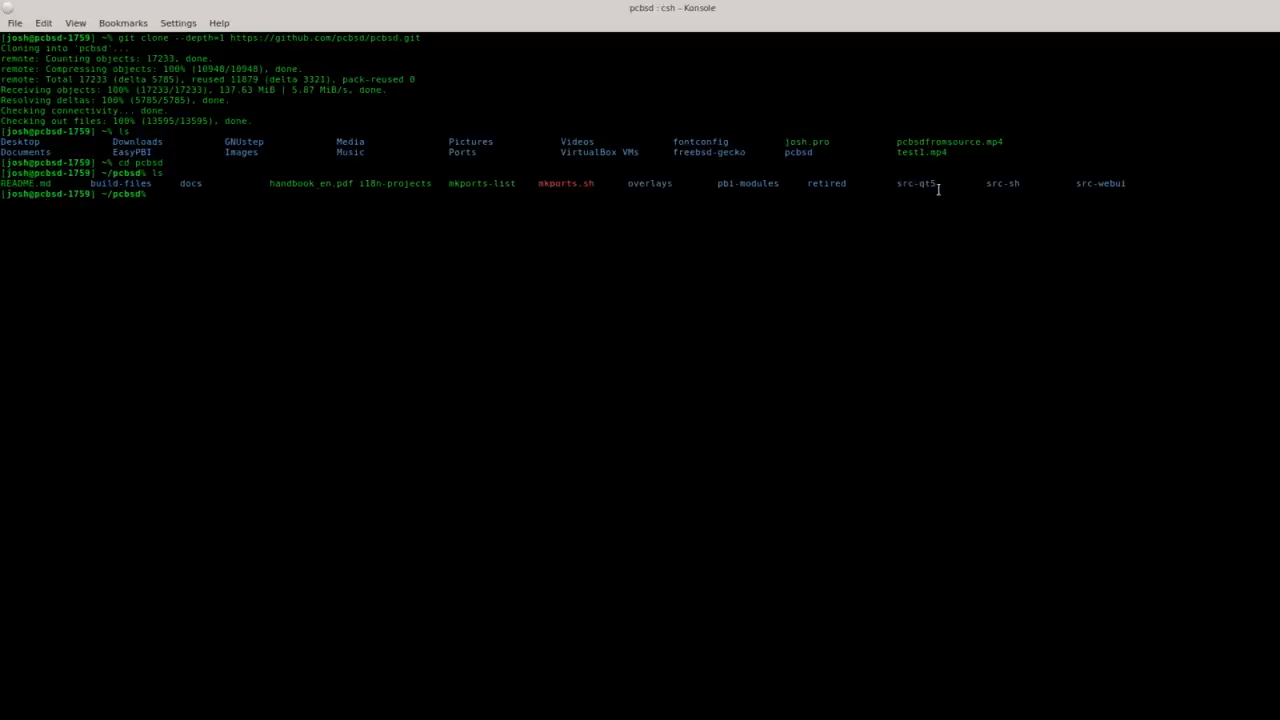
mouse_move(911, 188)
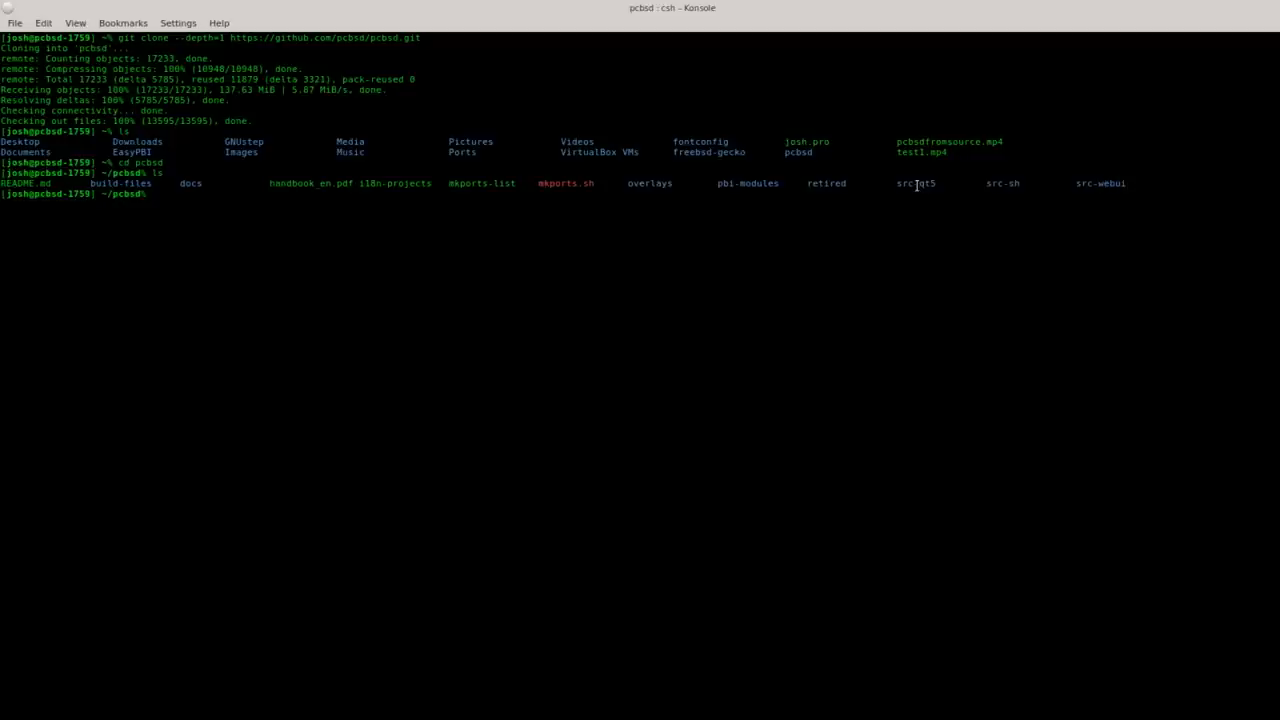
mouse_move(917, 186)
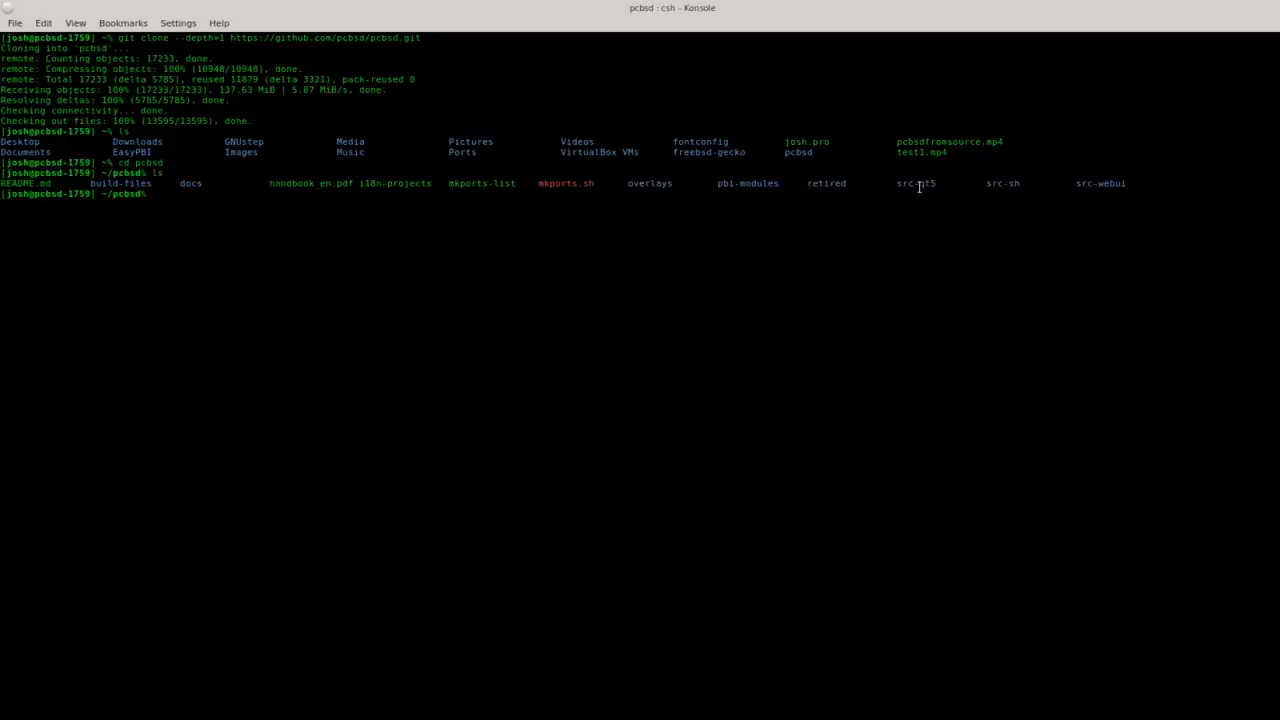
mouse_move(920, 184)
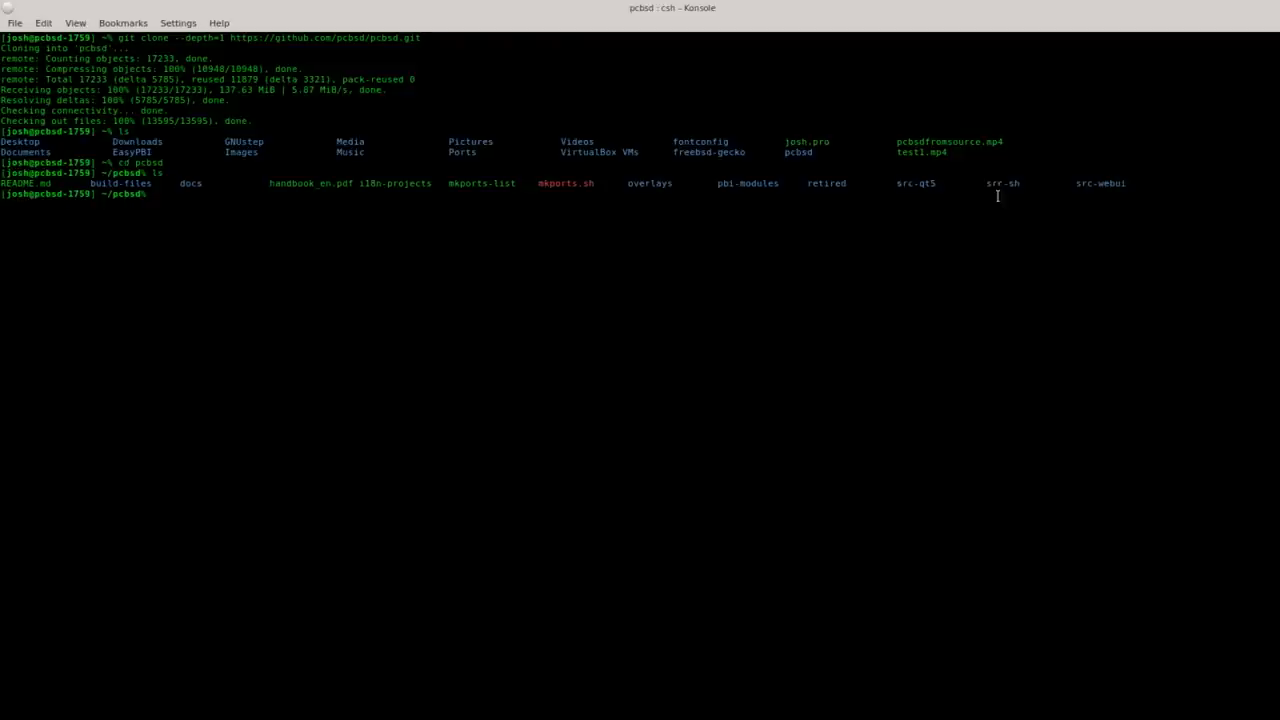
mouse_move(998, 188)
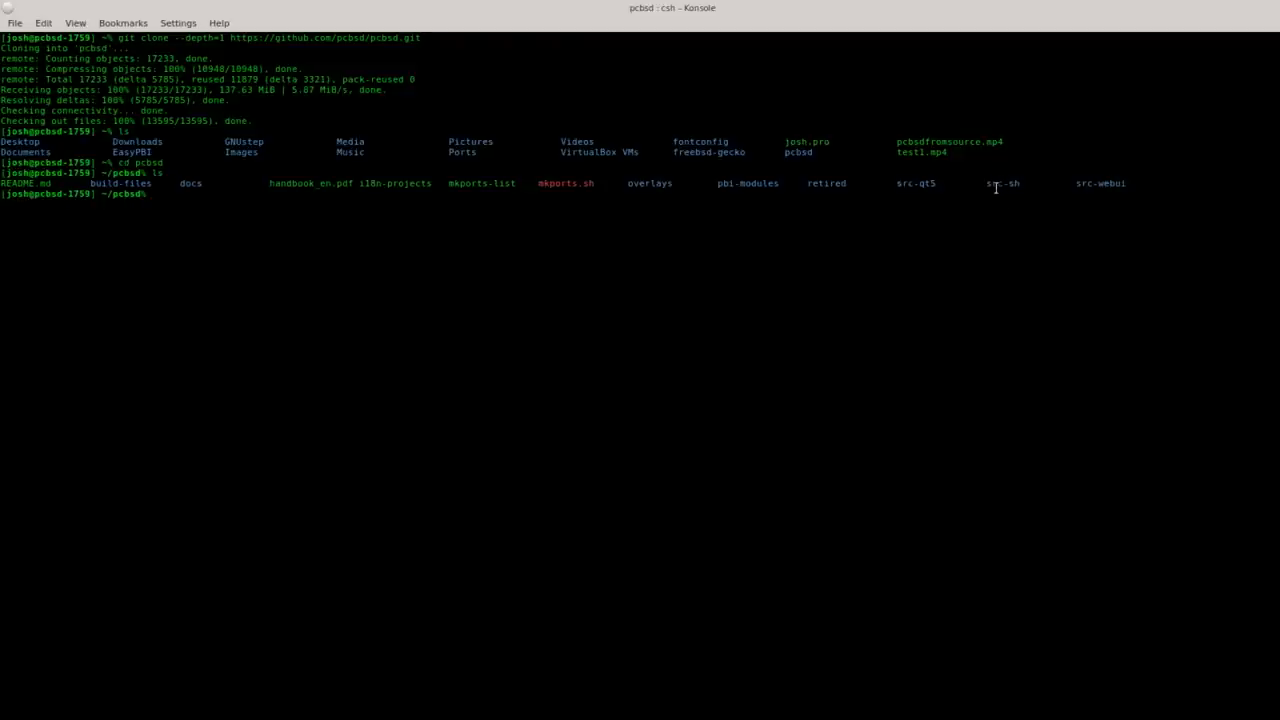
mouse_move(995, 184)
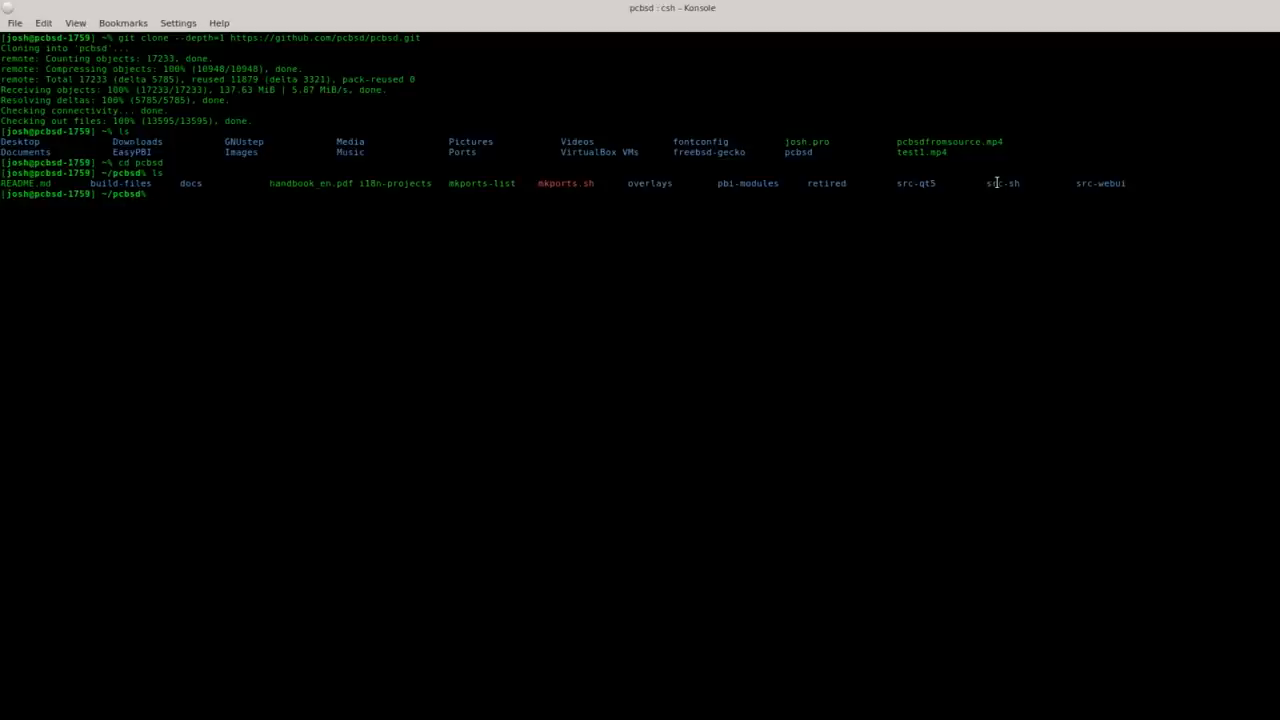
mouse_move(1000, 190)
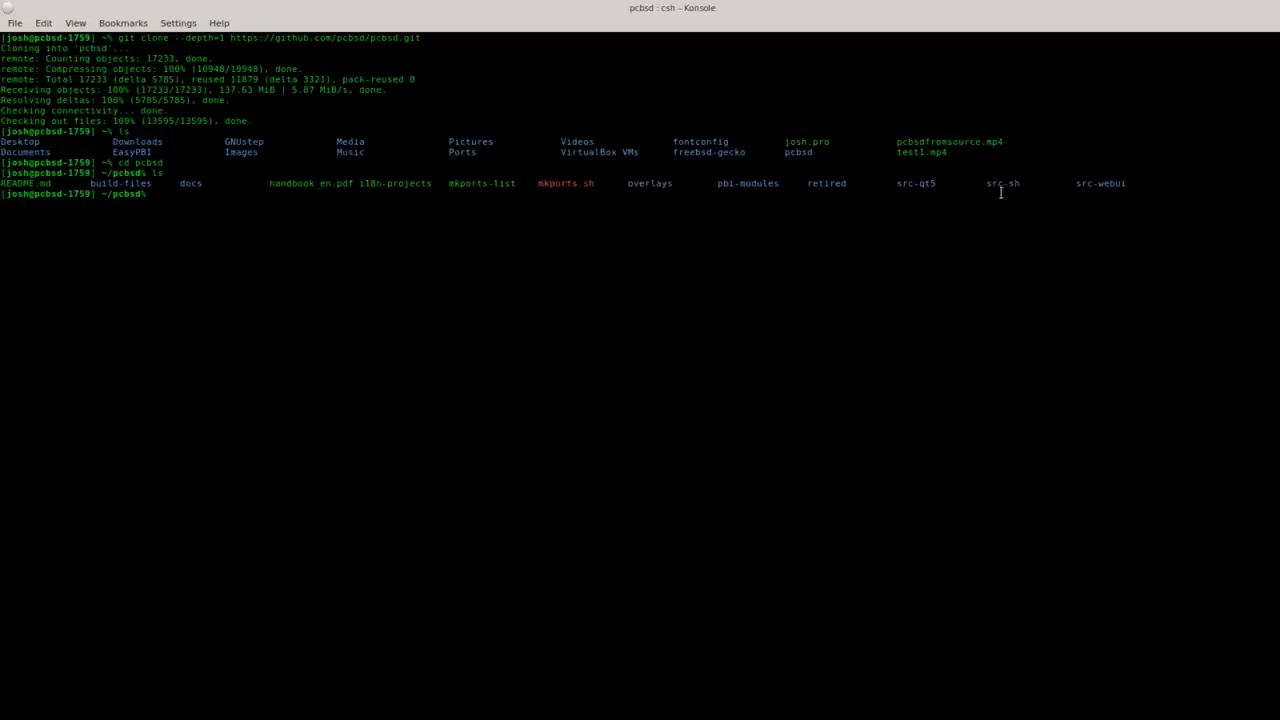
mouse_move(1008, 206)
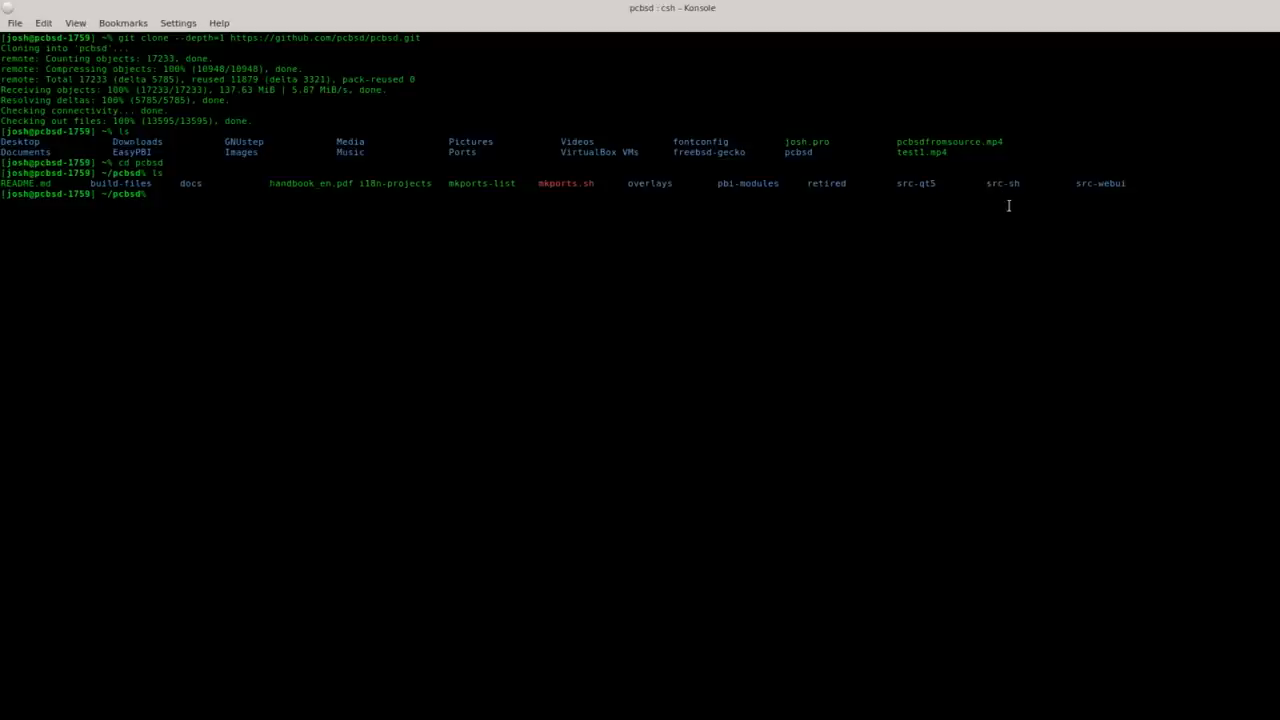
mouse_move(1008, 183)
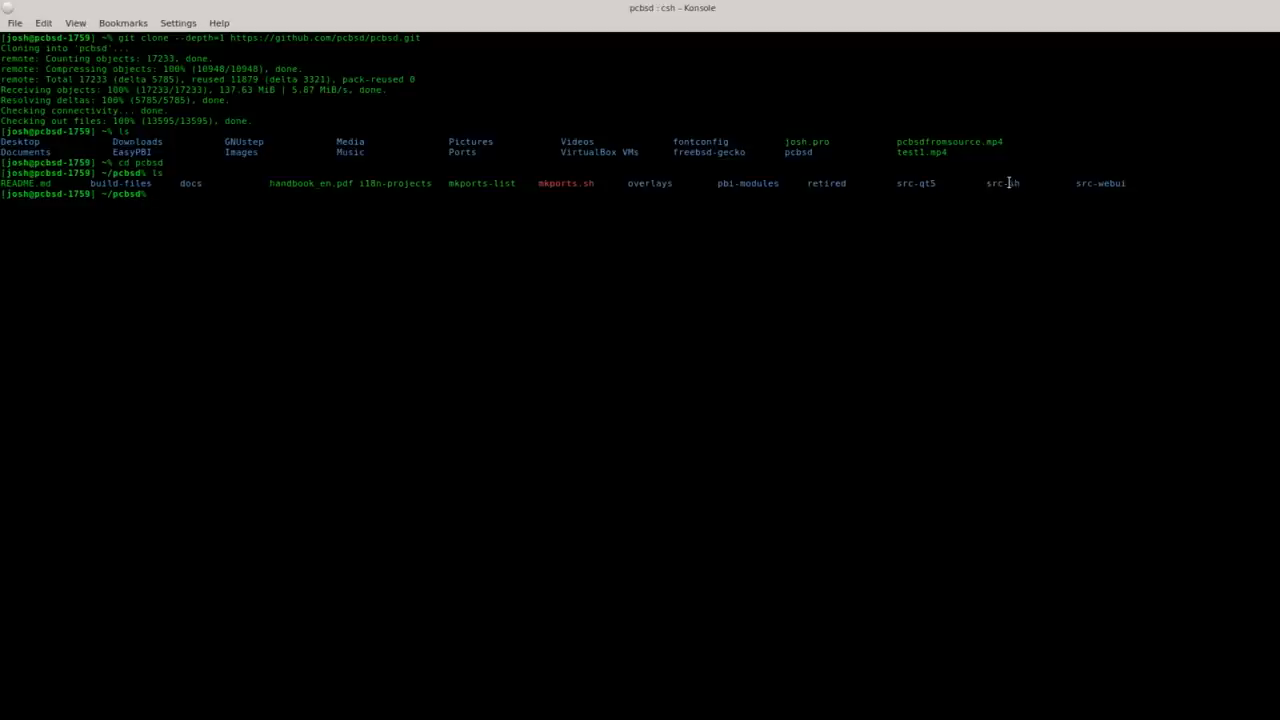
mouse_move(914, 161)
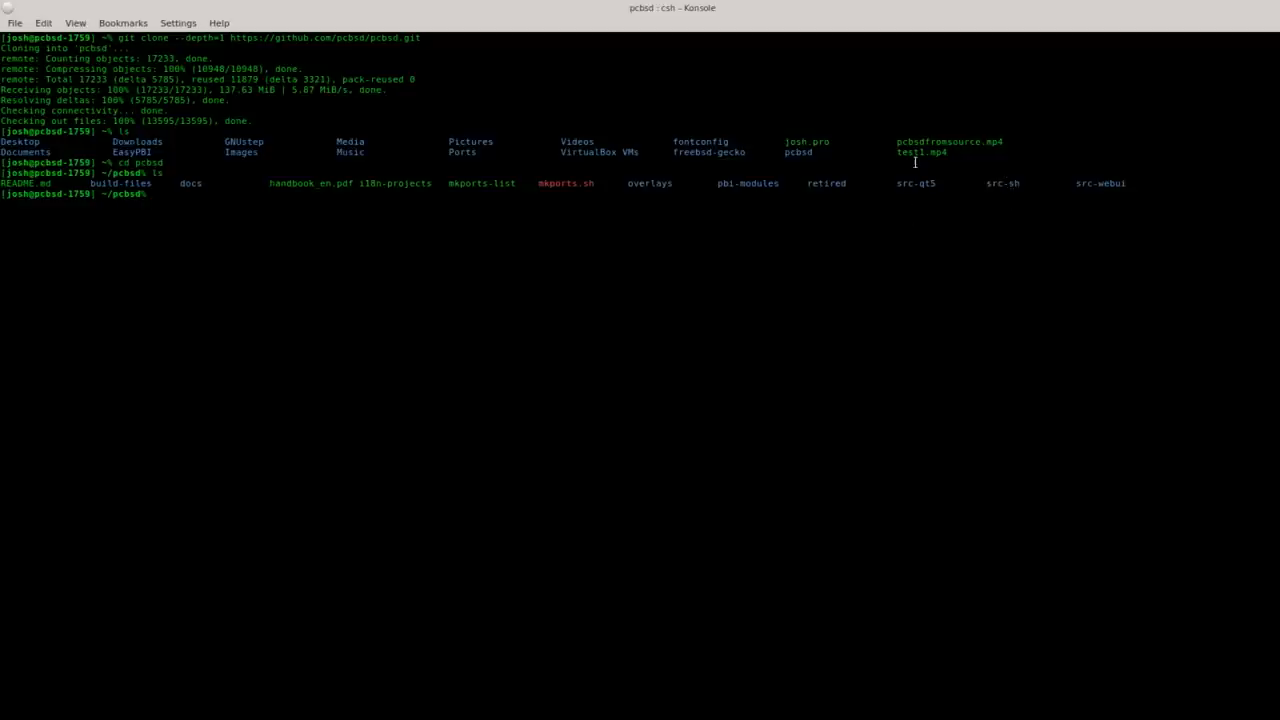
mouse_move(833, 195)
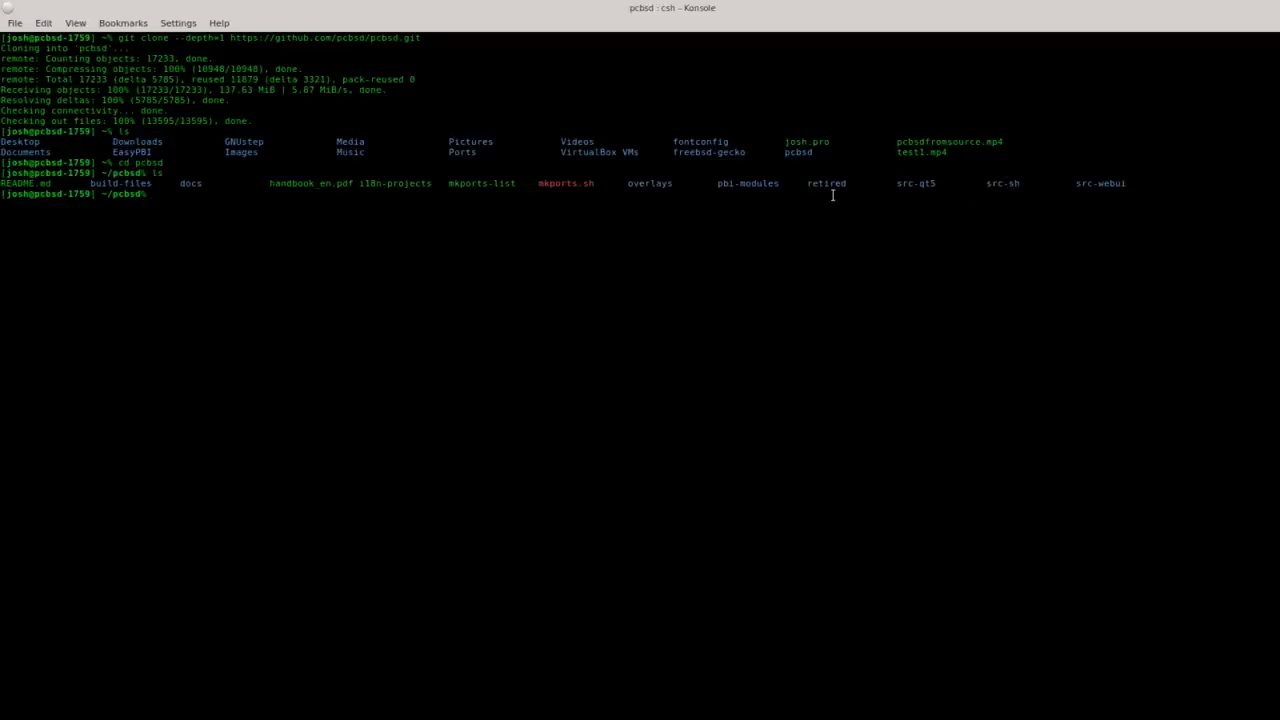
mouse_move(675, 193)
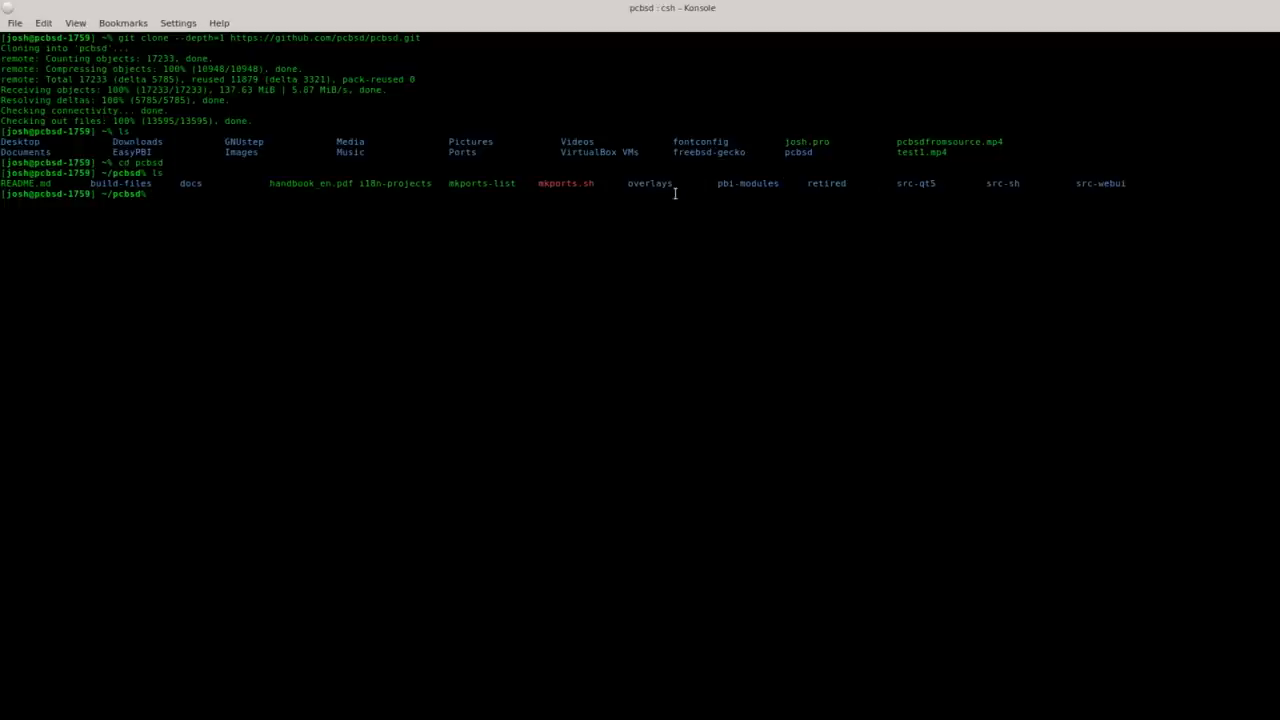
mouse_move(770, 183)
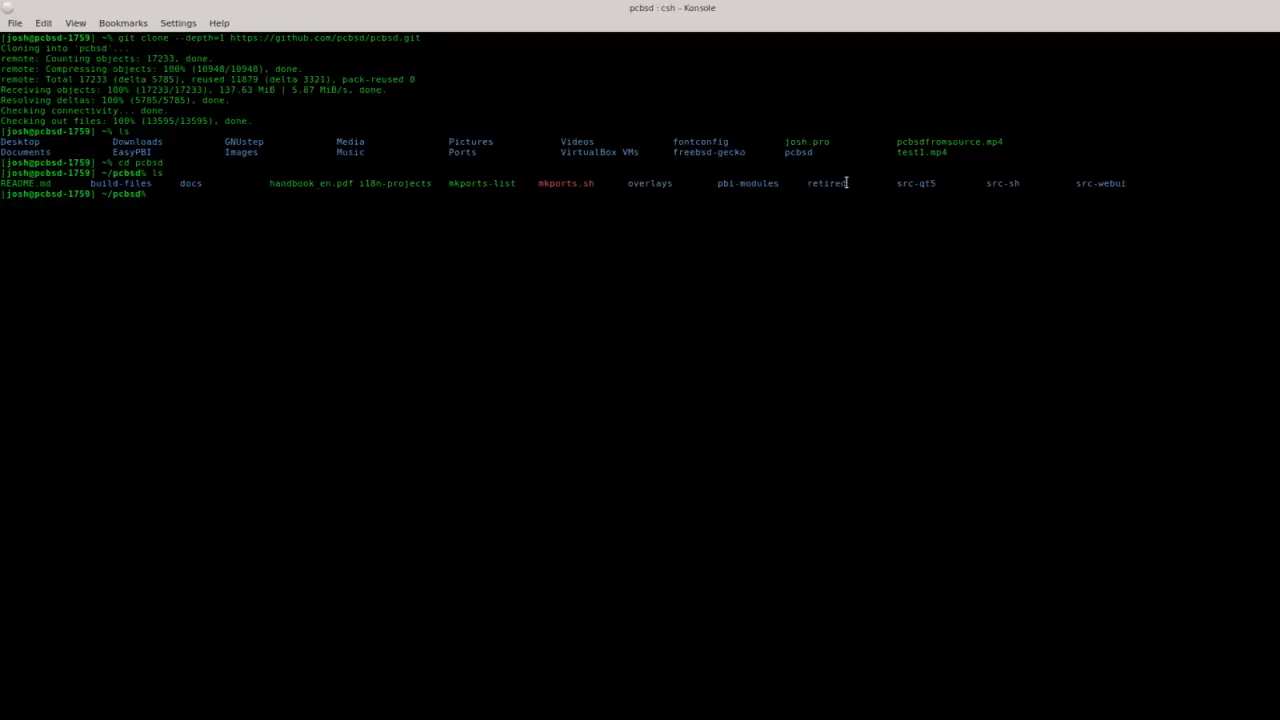
mouse_move(1081, 189)
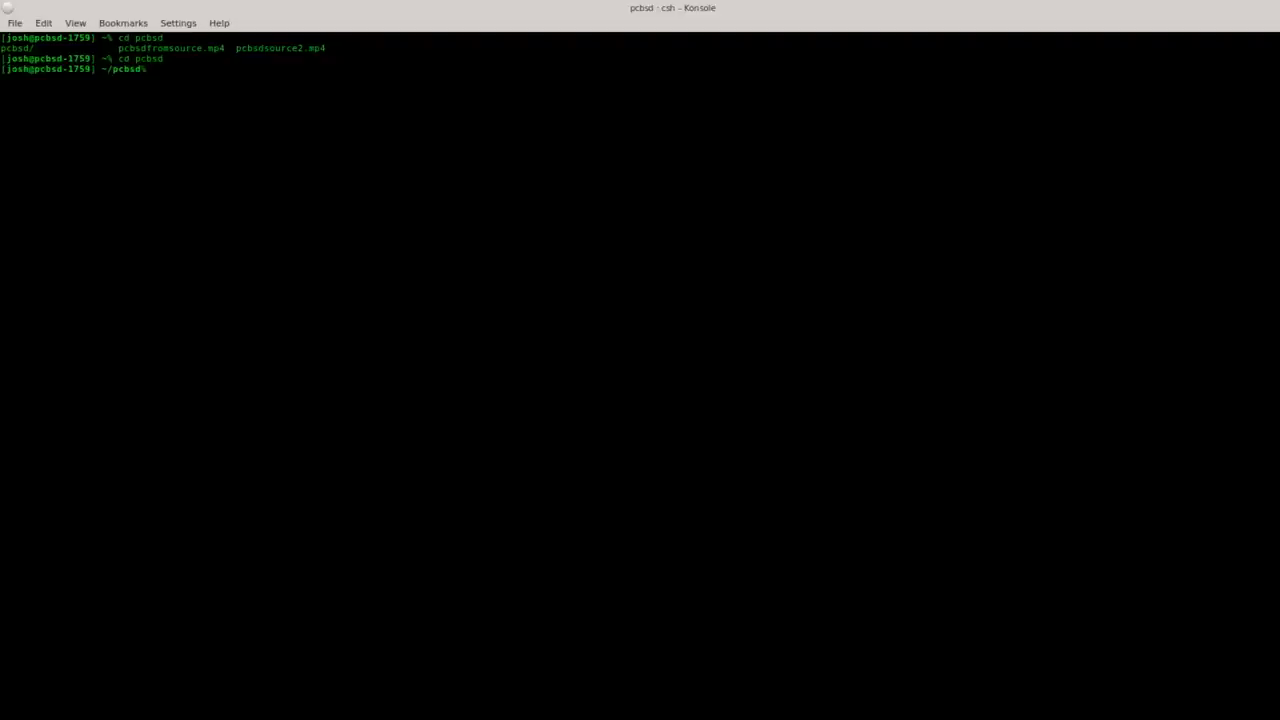
Run git pull, which reports already up to date, and head into src-qt5
text(git)
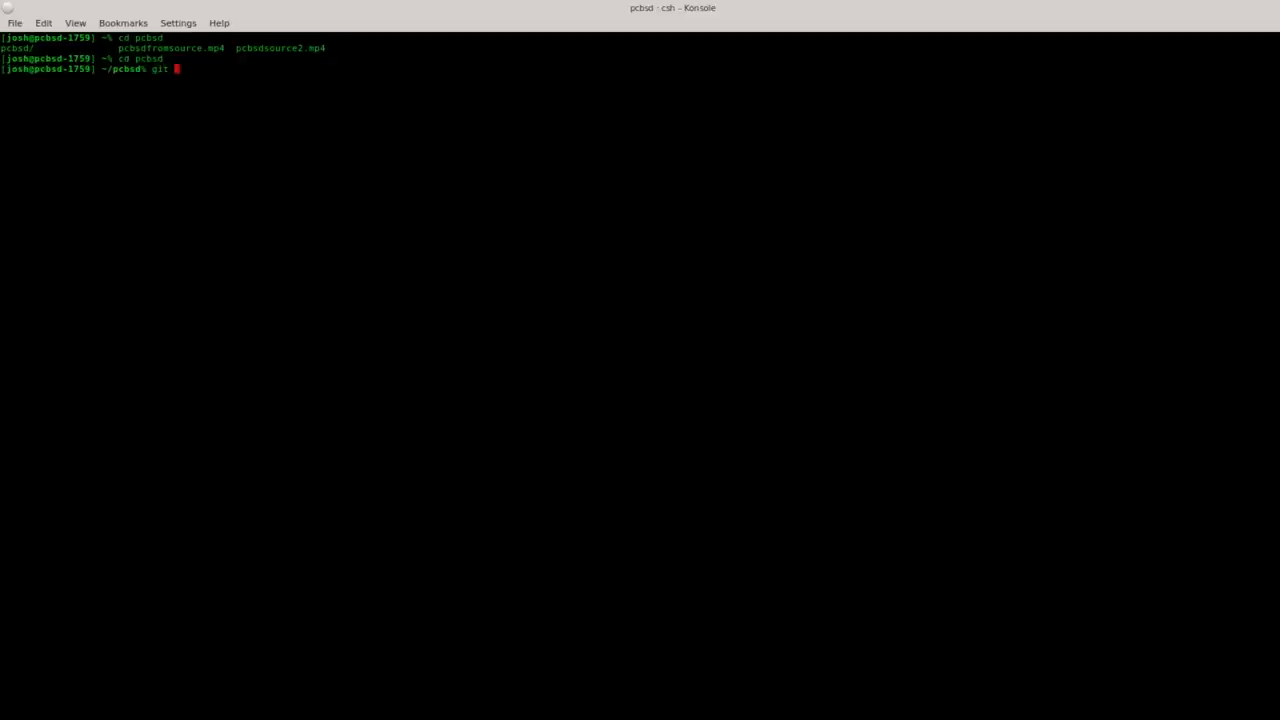
text(pull)
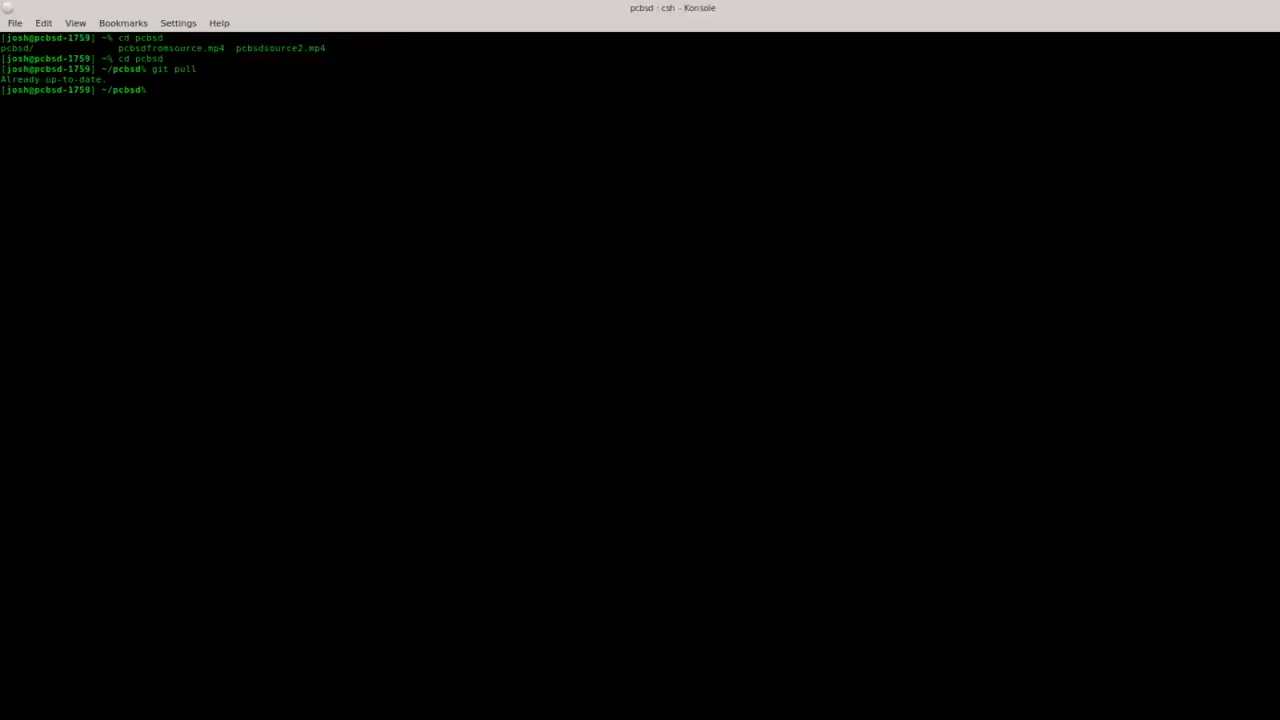
text(cd src-qt5/)
text(ls)
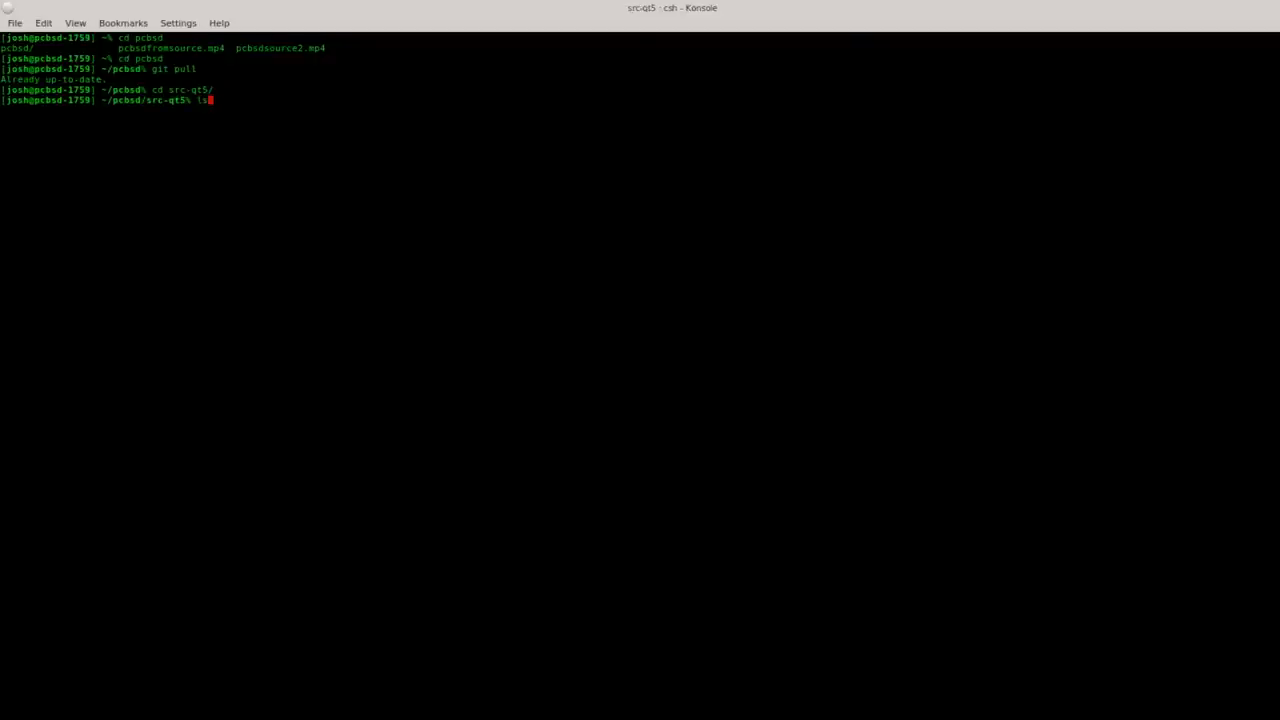
List the src-qt5 utilities and move into the pc-fwmanager/ directory
key(Return)
text(cd)
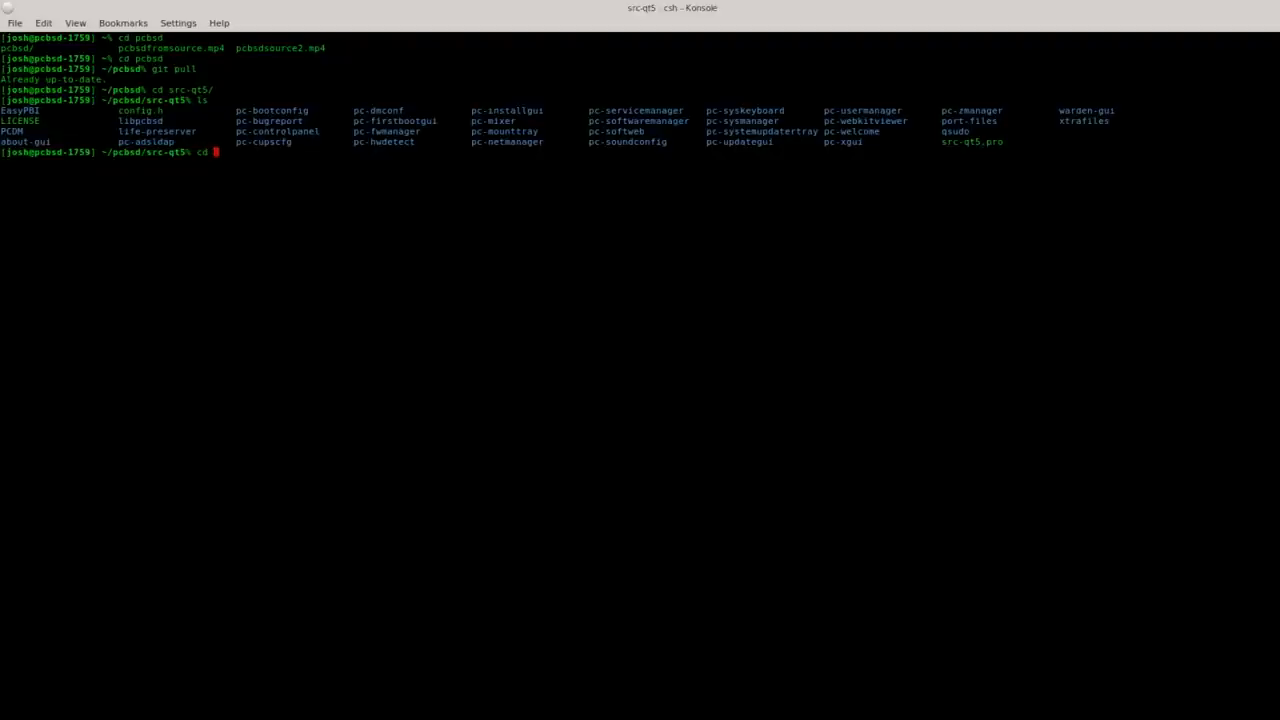
text(pc-fwmanager/)
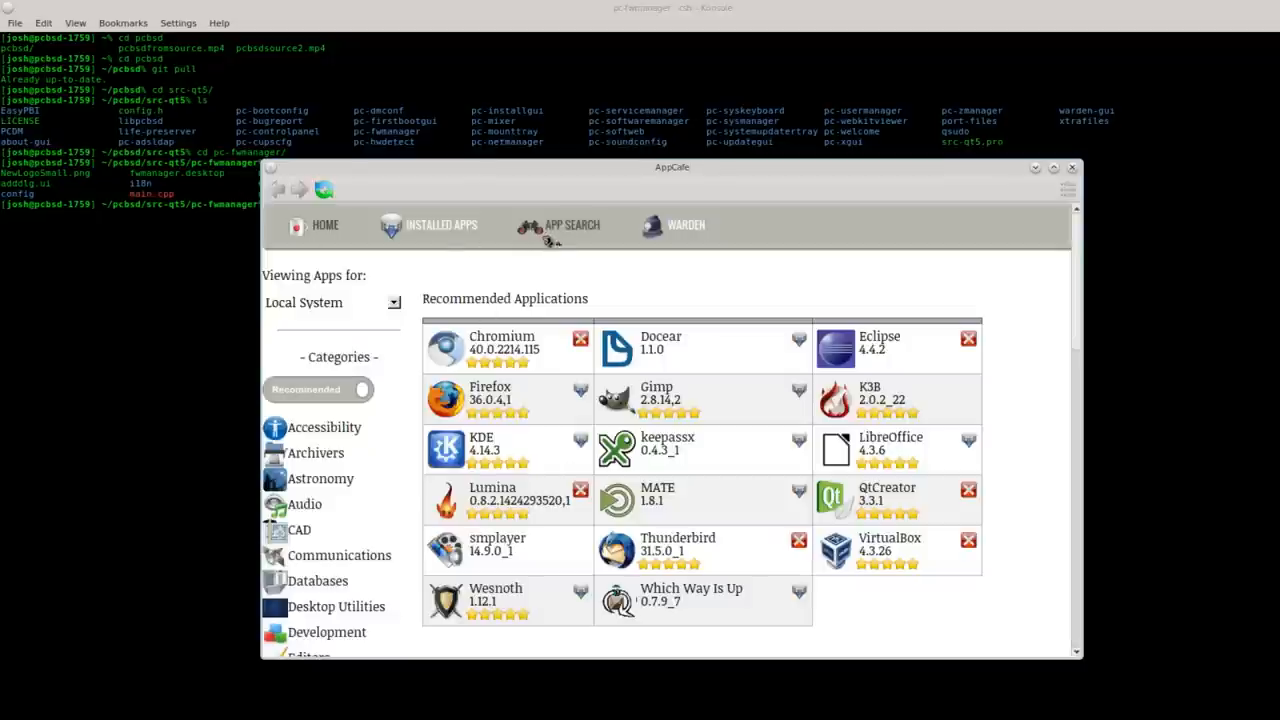
Search AppCafe for qt across all packages, view Qt5 5.4.1 details, then close AppCafe
click(572, 224)
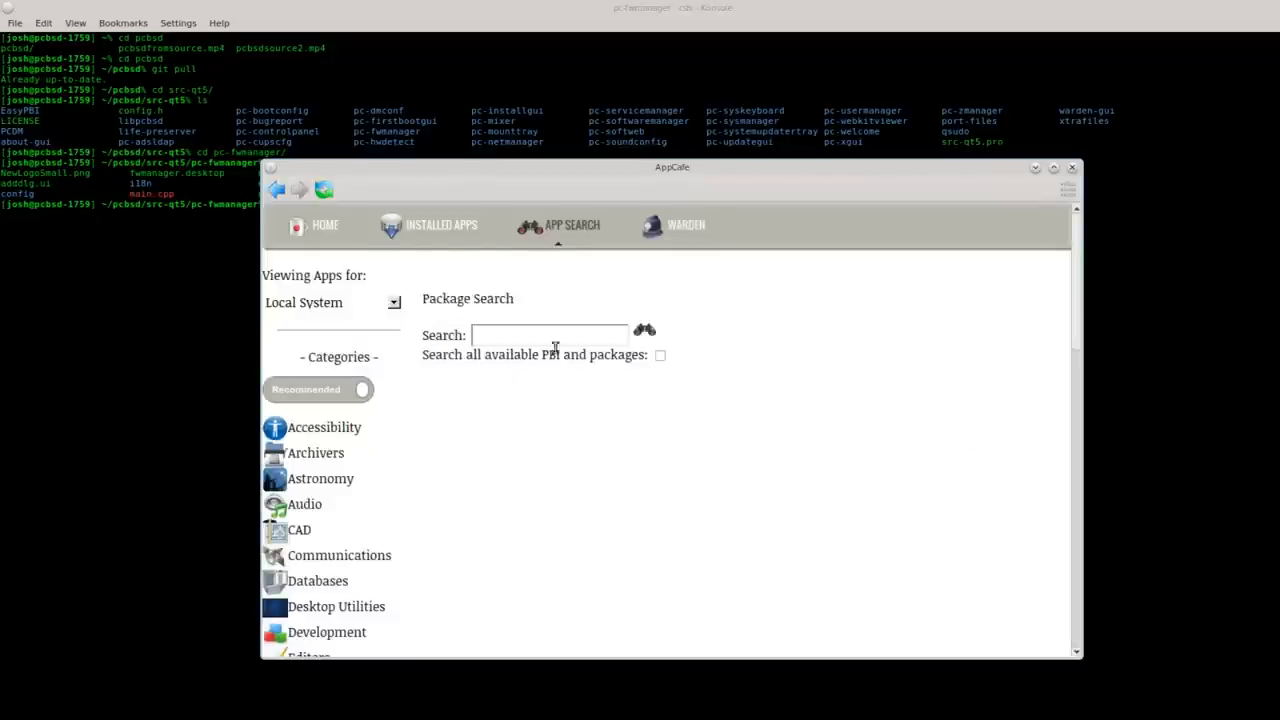
text(qt5)
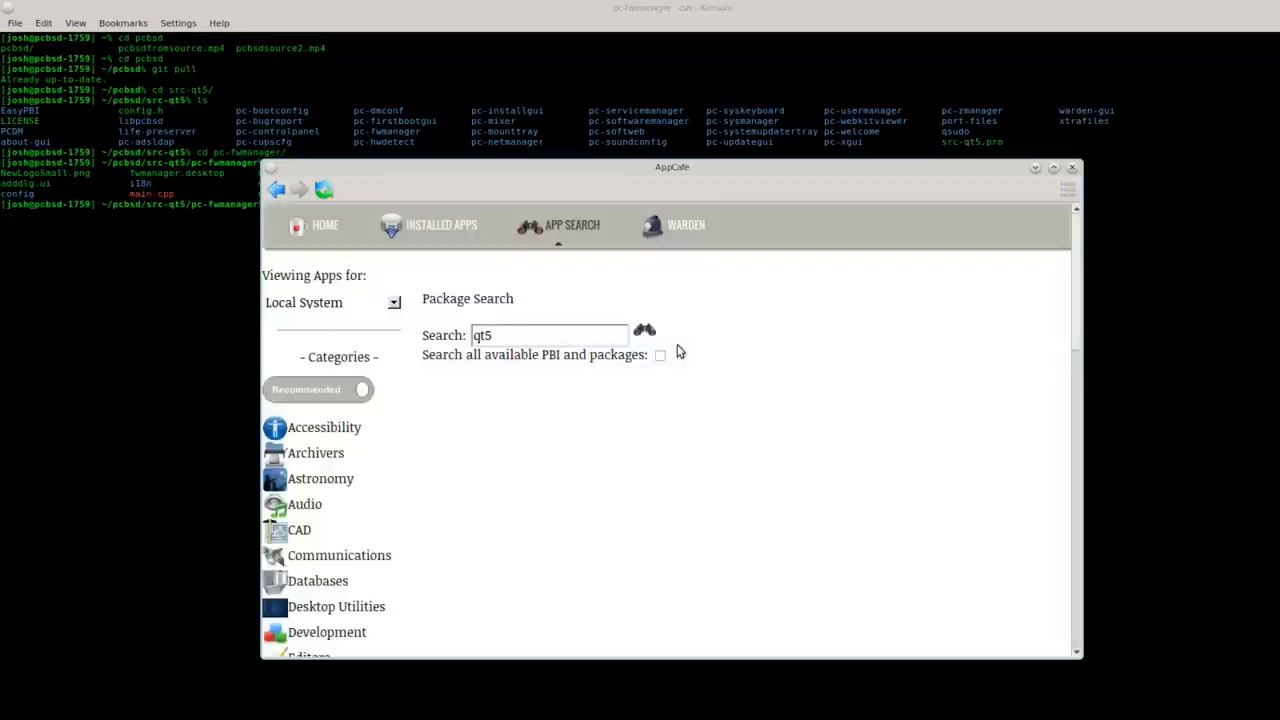
click(644, 331)
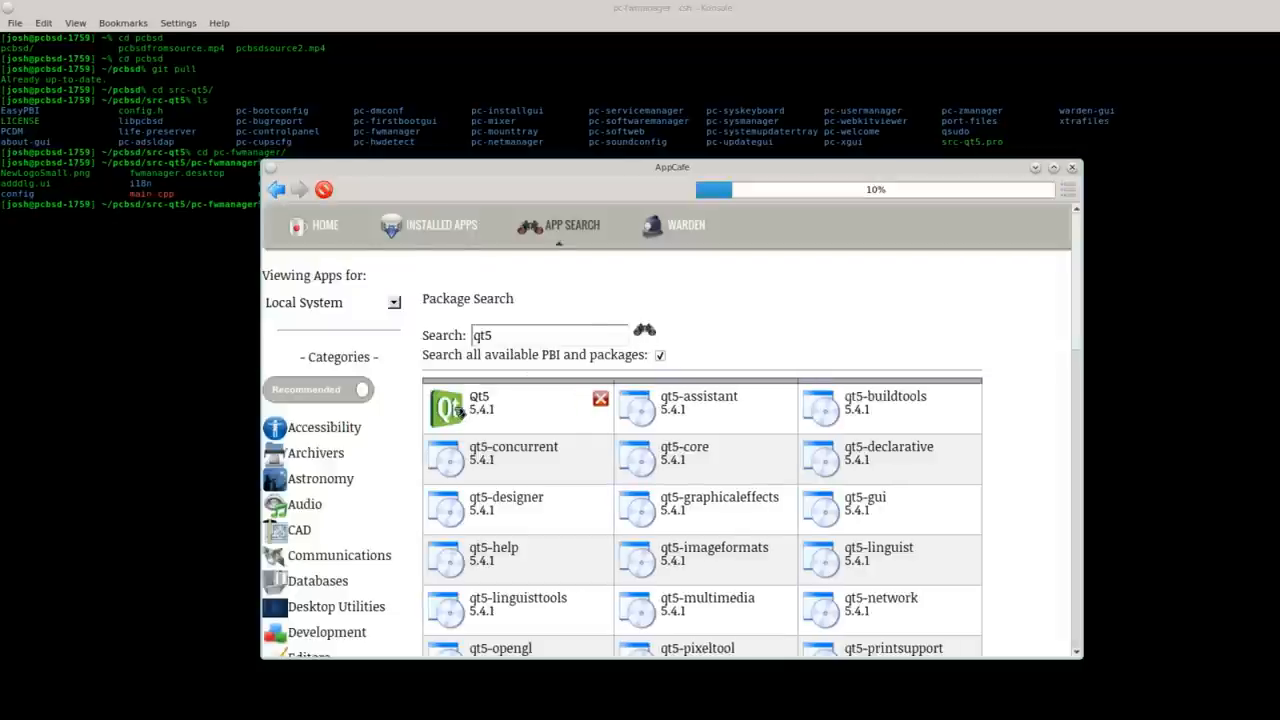
click(480, 407)
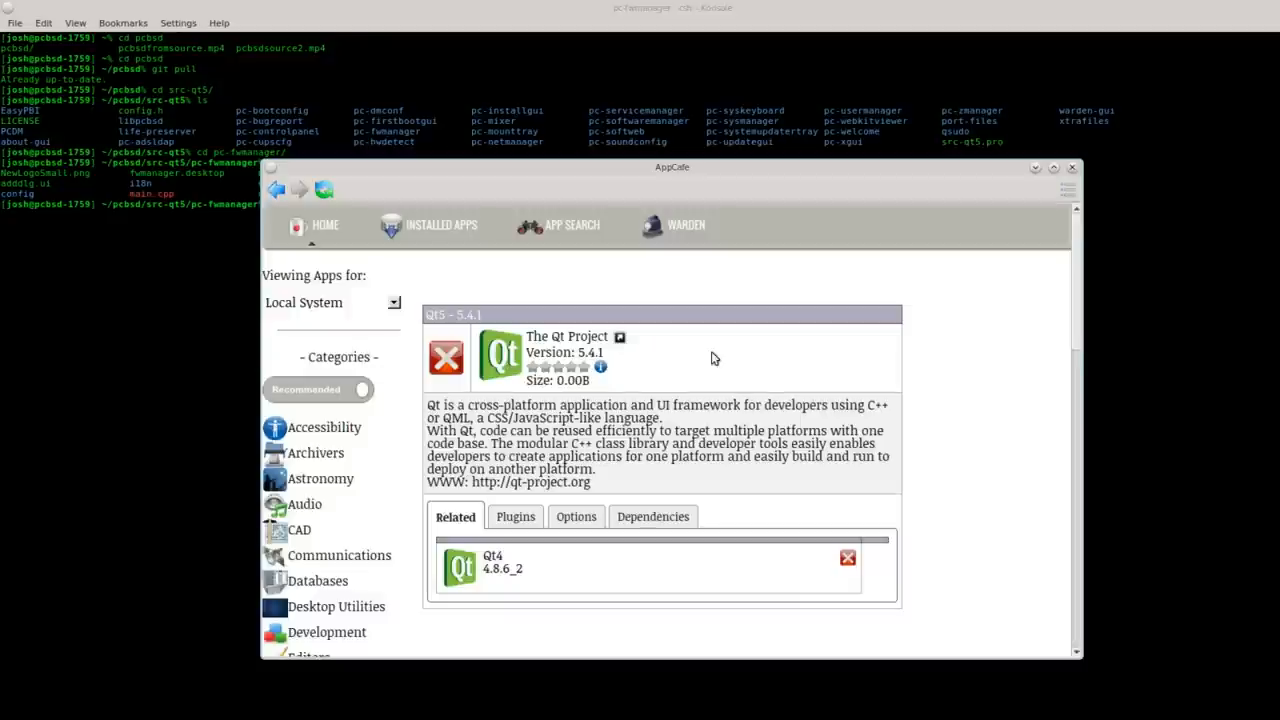
mouse_move(1013, 200)
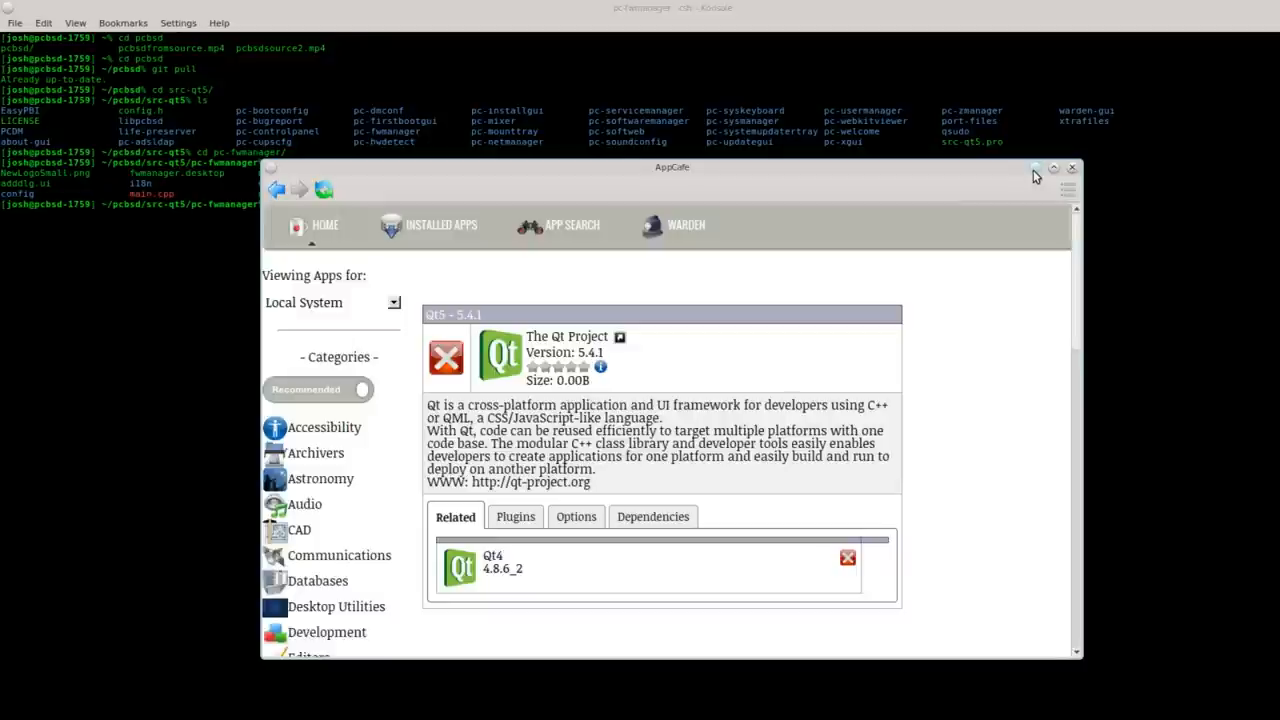
click(1072, 167)
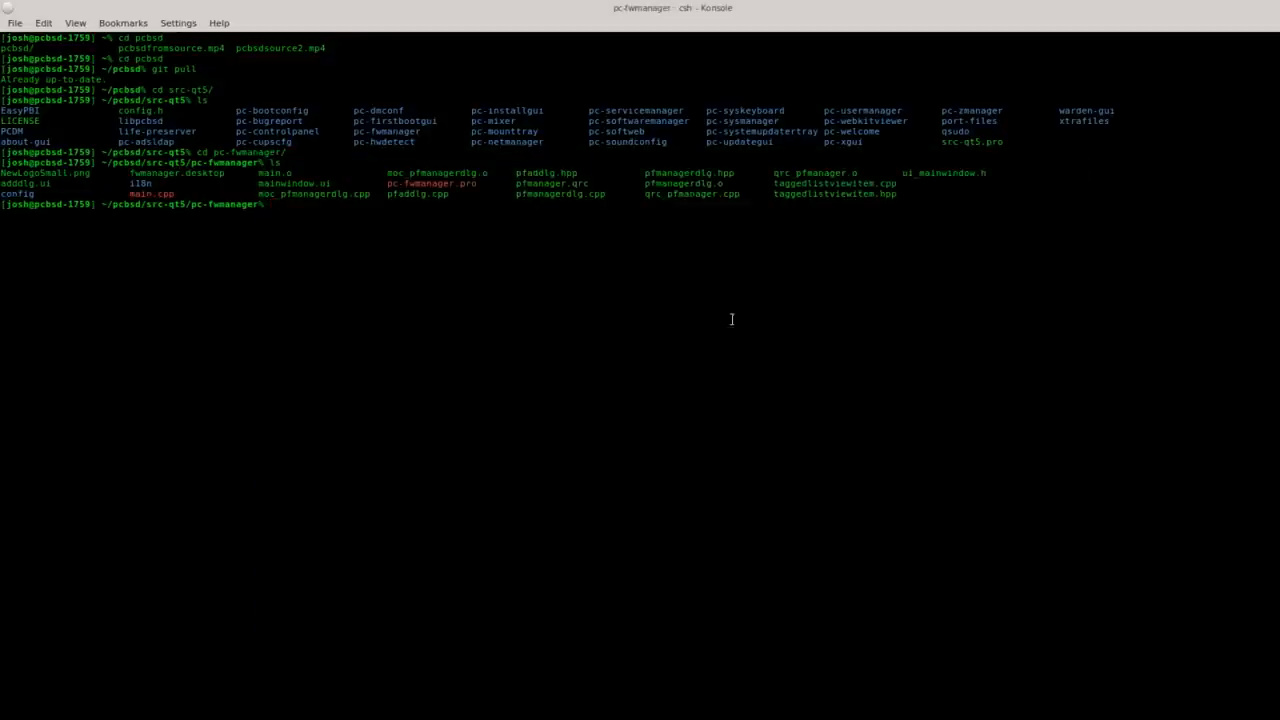
mouse_move(427, 260)
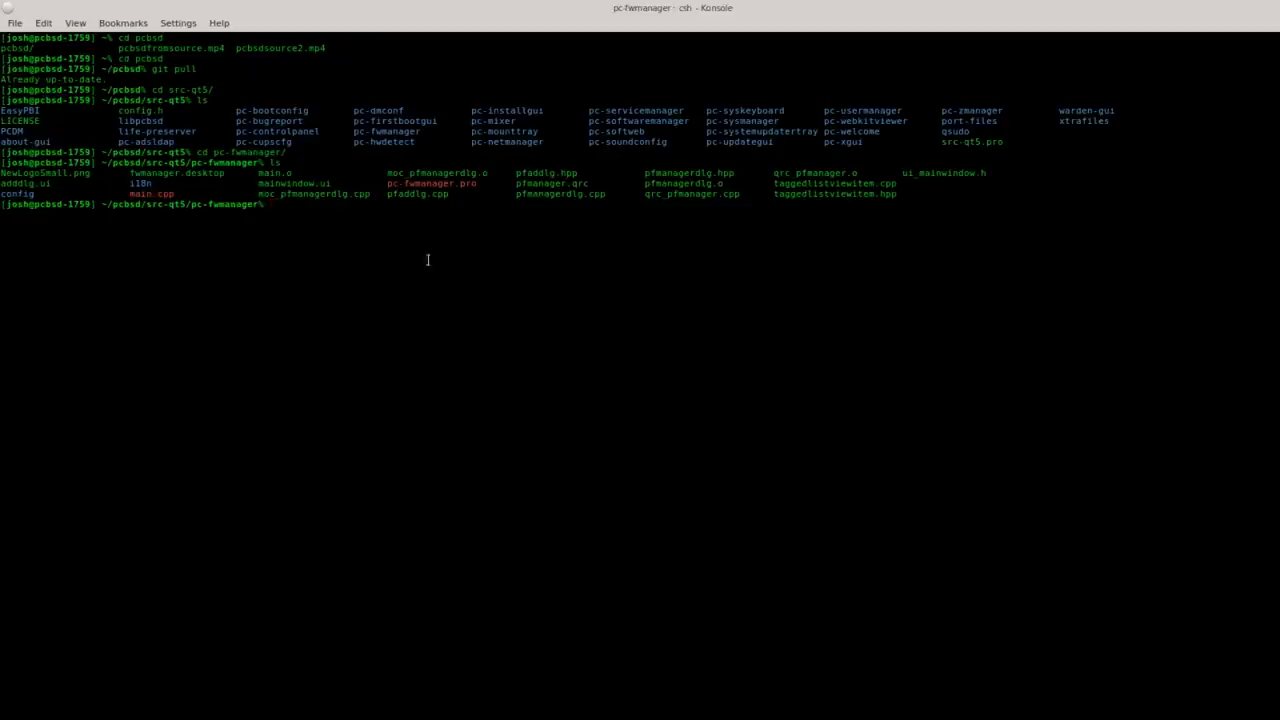
mouse_move(374, 242)
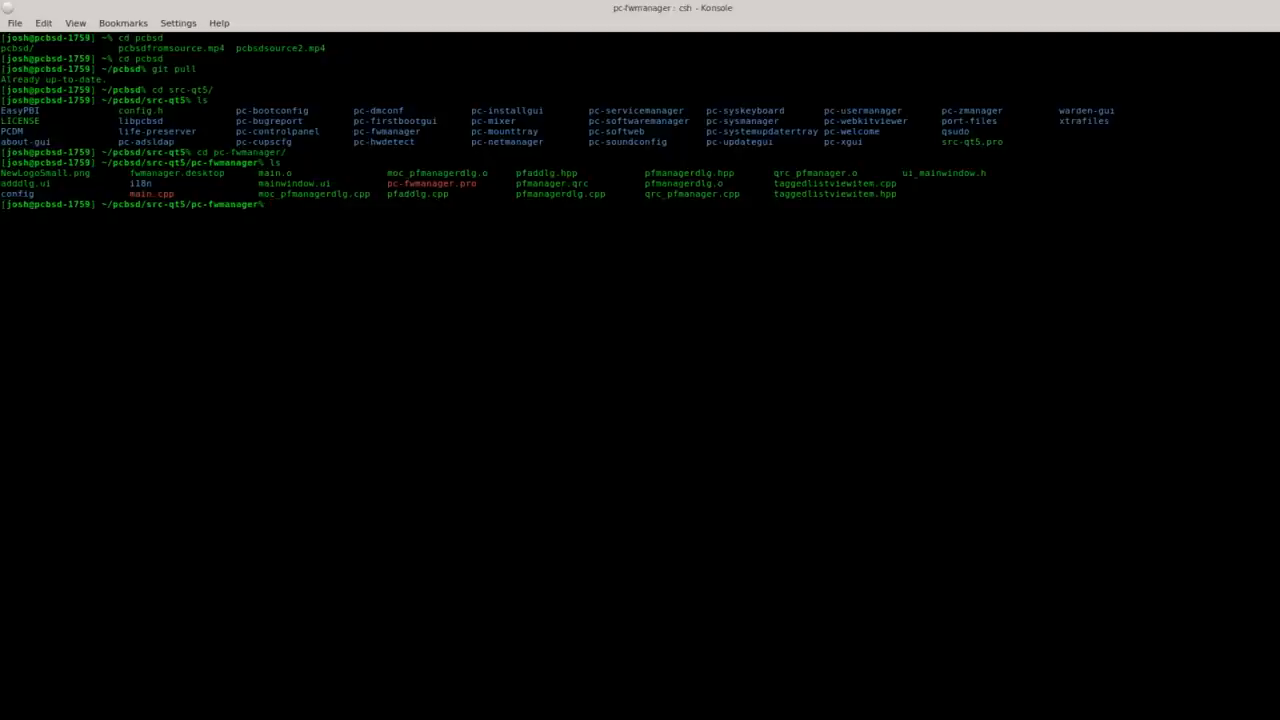
Run /usr/local/lib/qt5/bin/qmake in pc-fwmanager to generate its Makefile
text(/u)
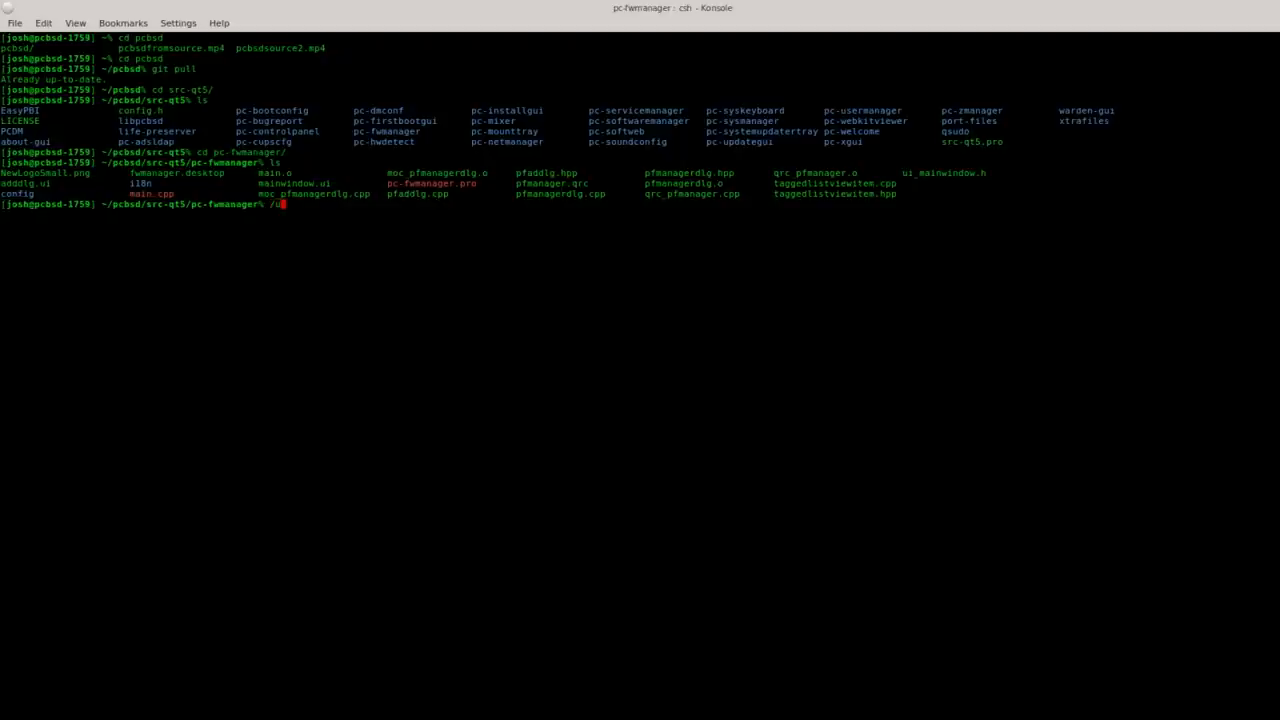
text(sr/local)
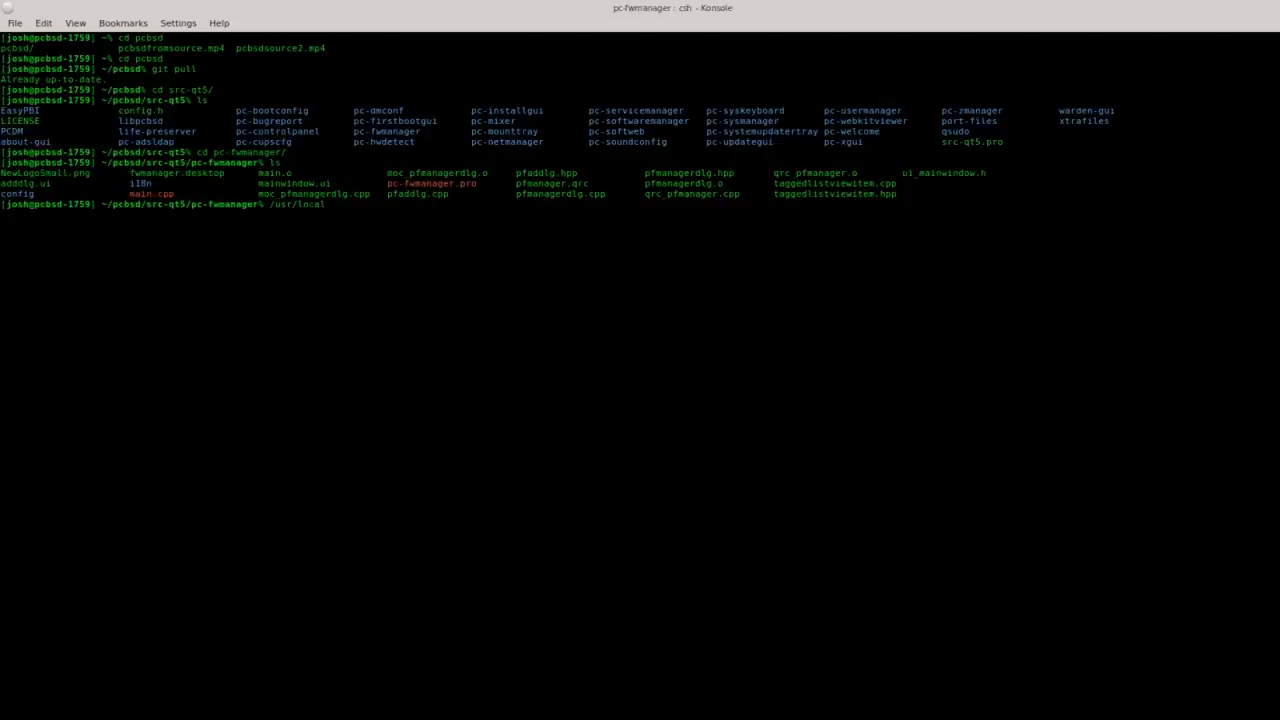
text(/lib)
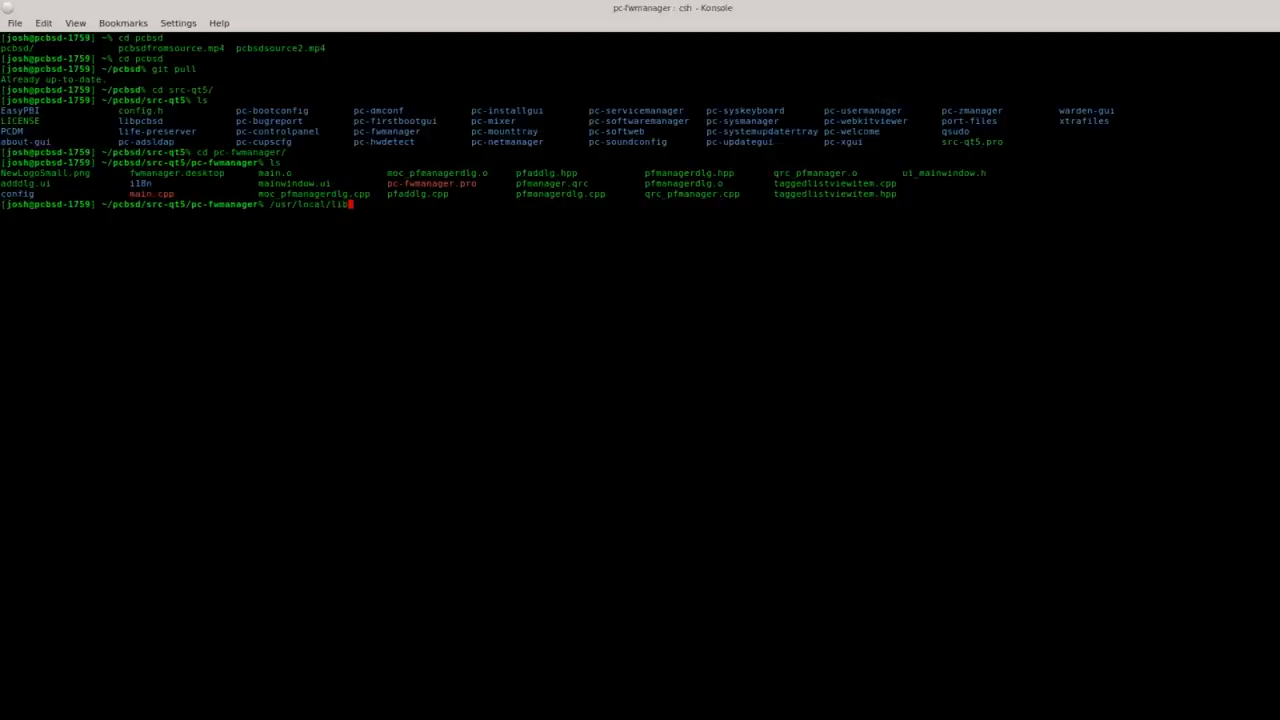
text(qt5)
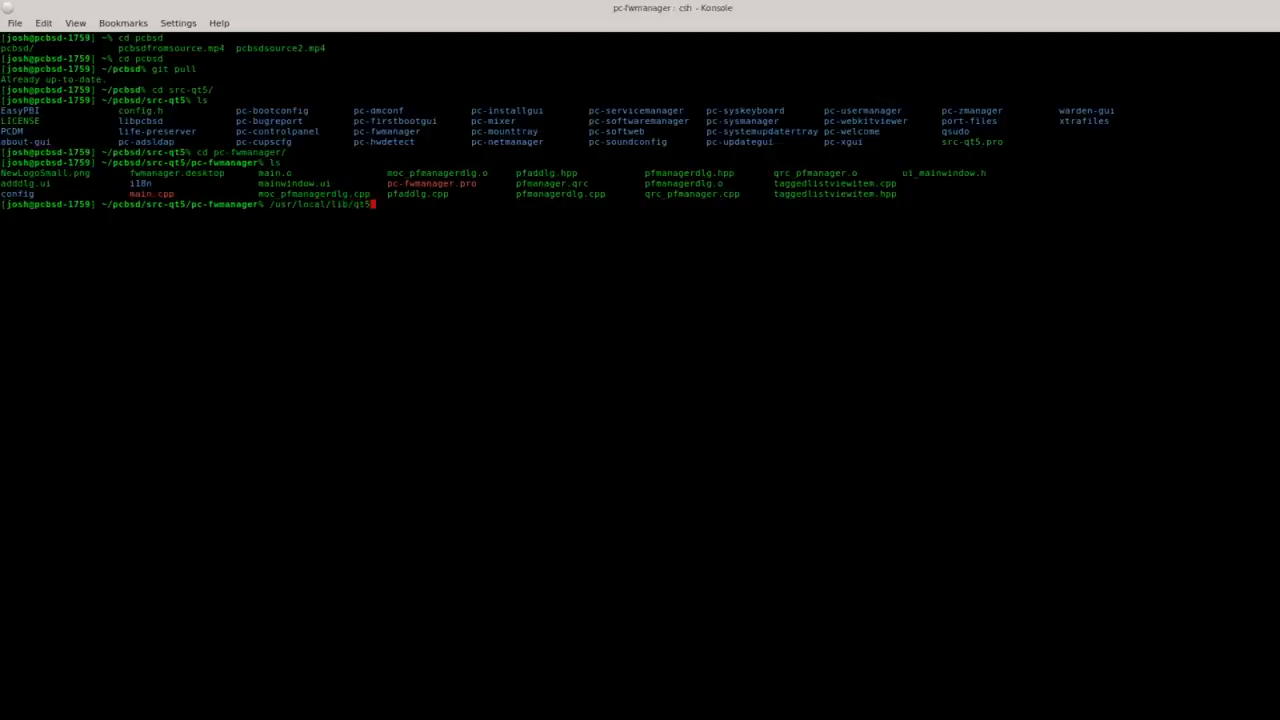
text(b)
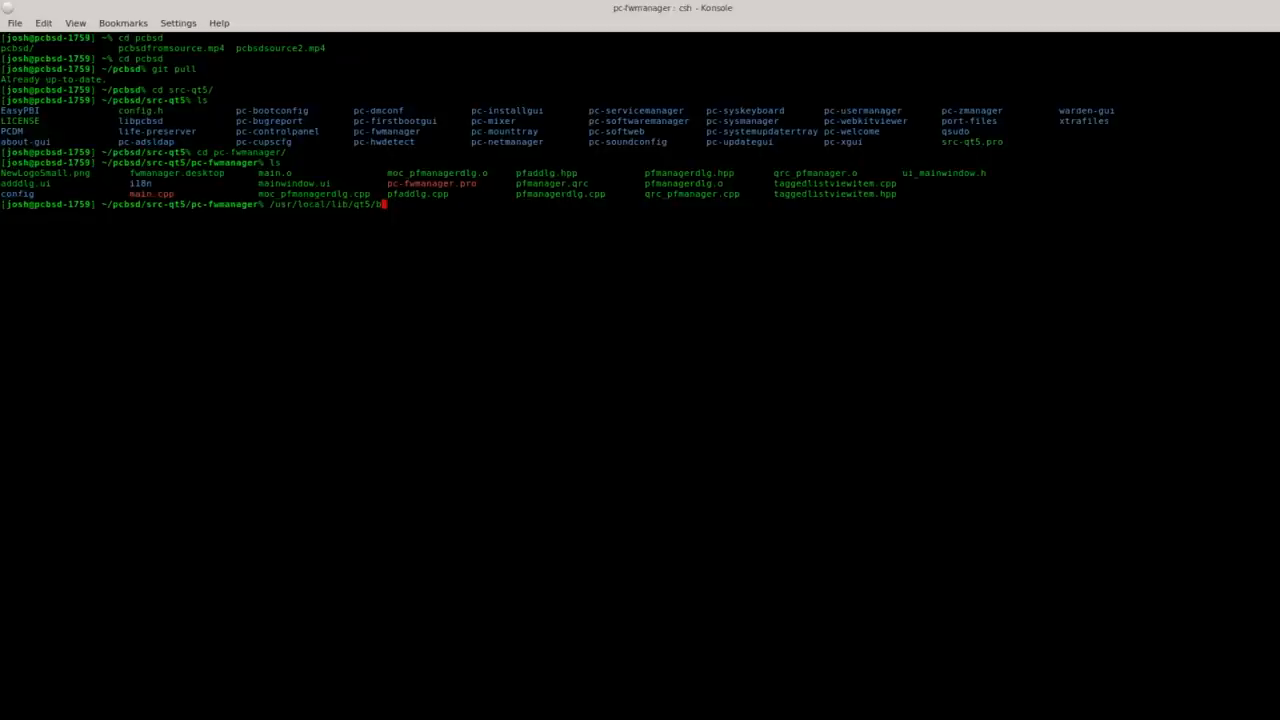
text(in/q)
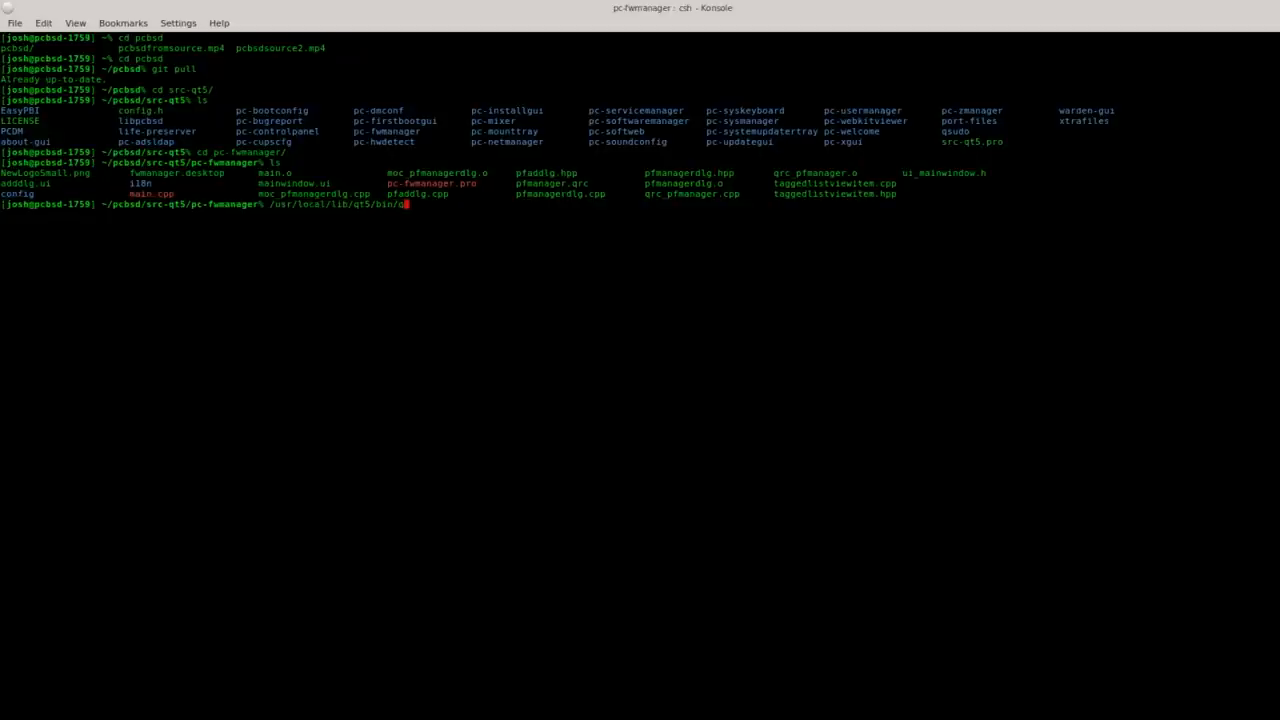
text(make)
text(ls)
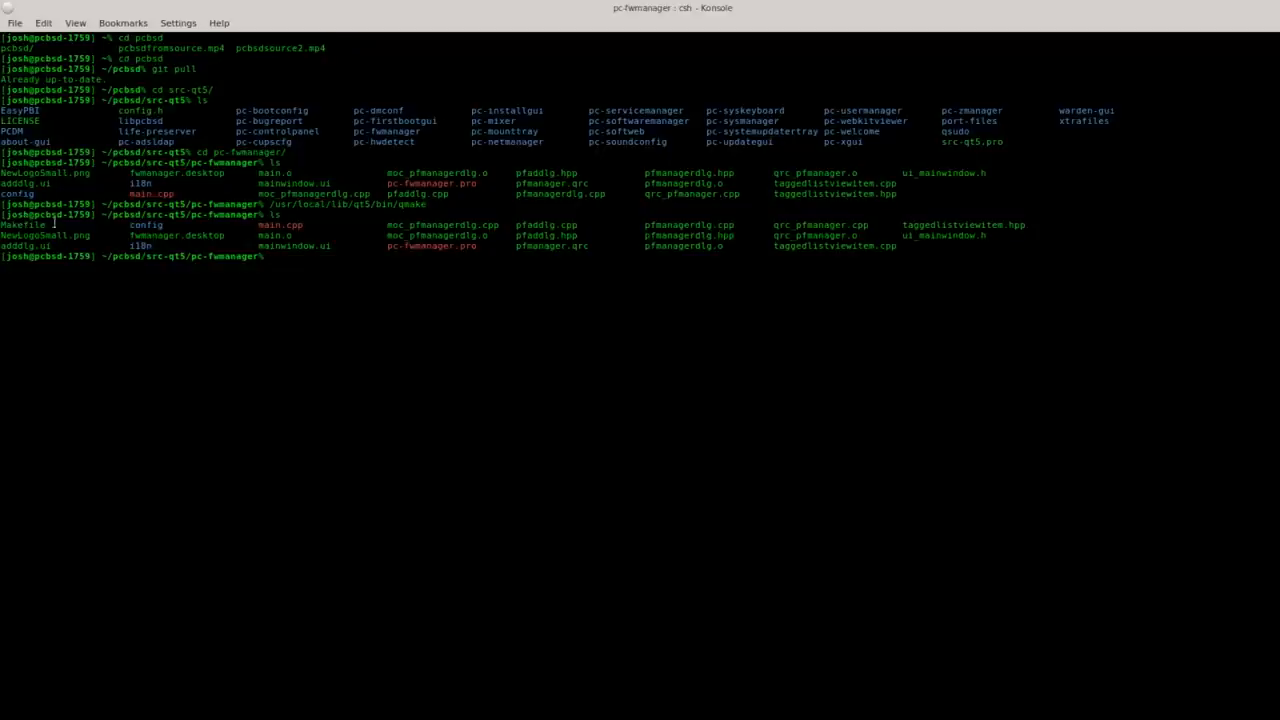
mouse_move(511, 271)
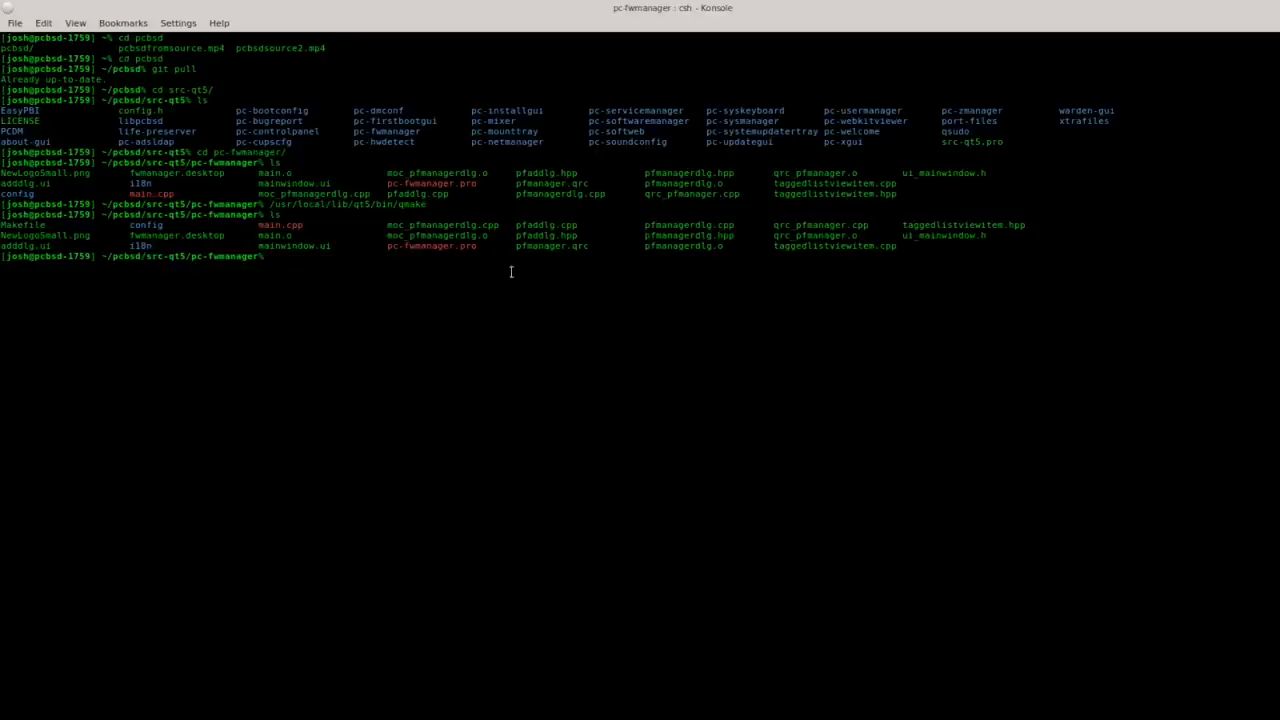
mouse_move(632, 365)
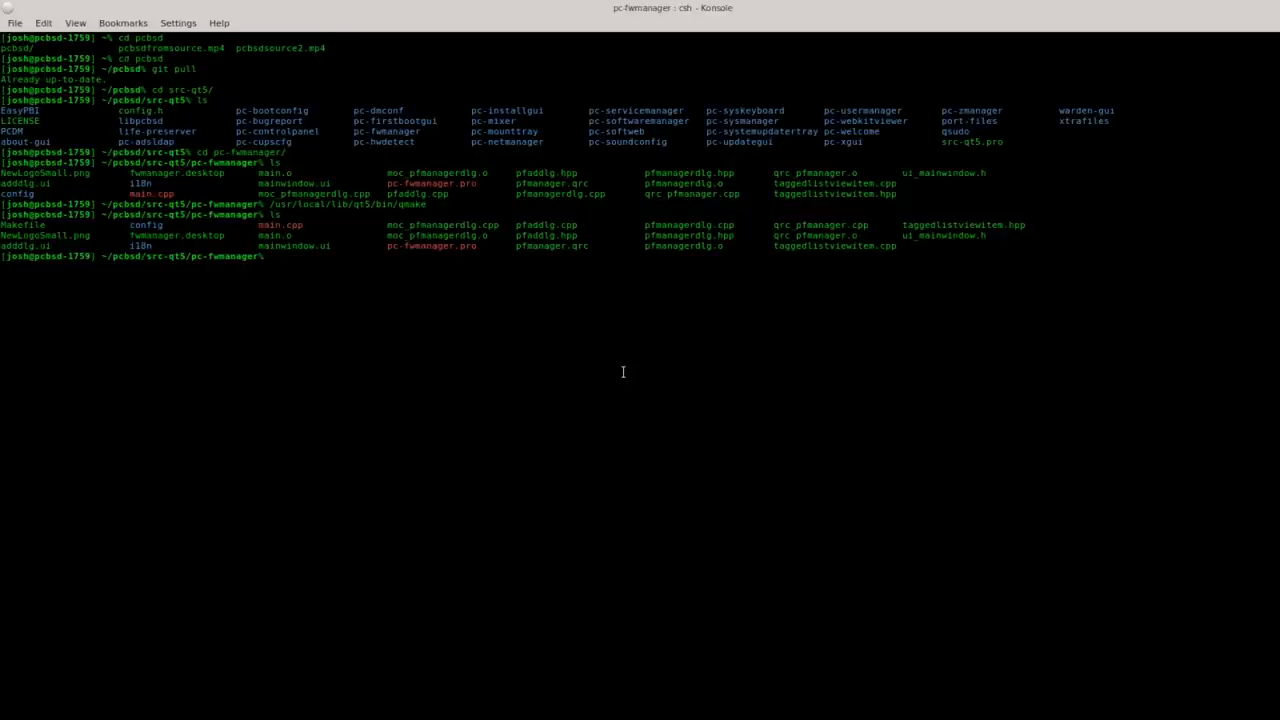
mouse_move(573, 345)
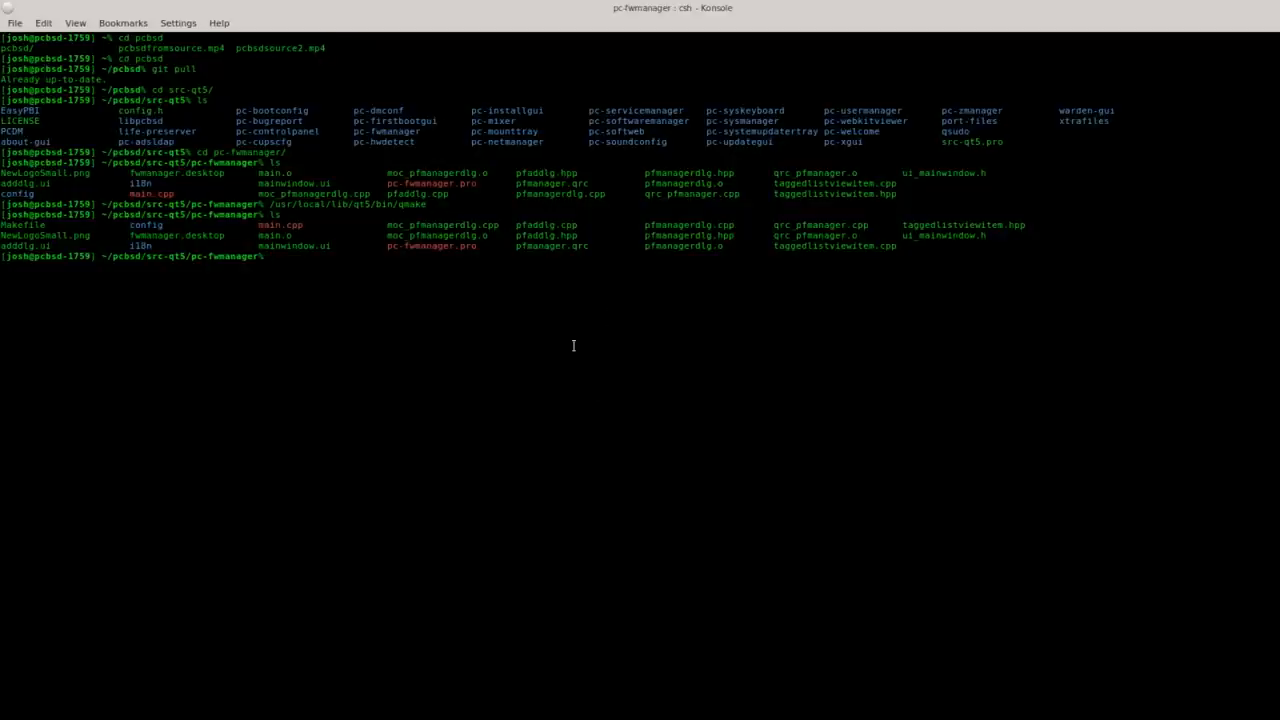
mouse_move(601, 347)
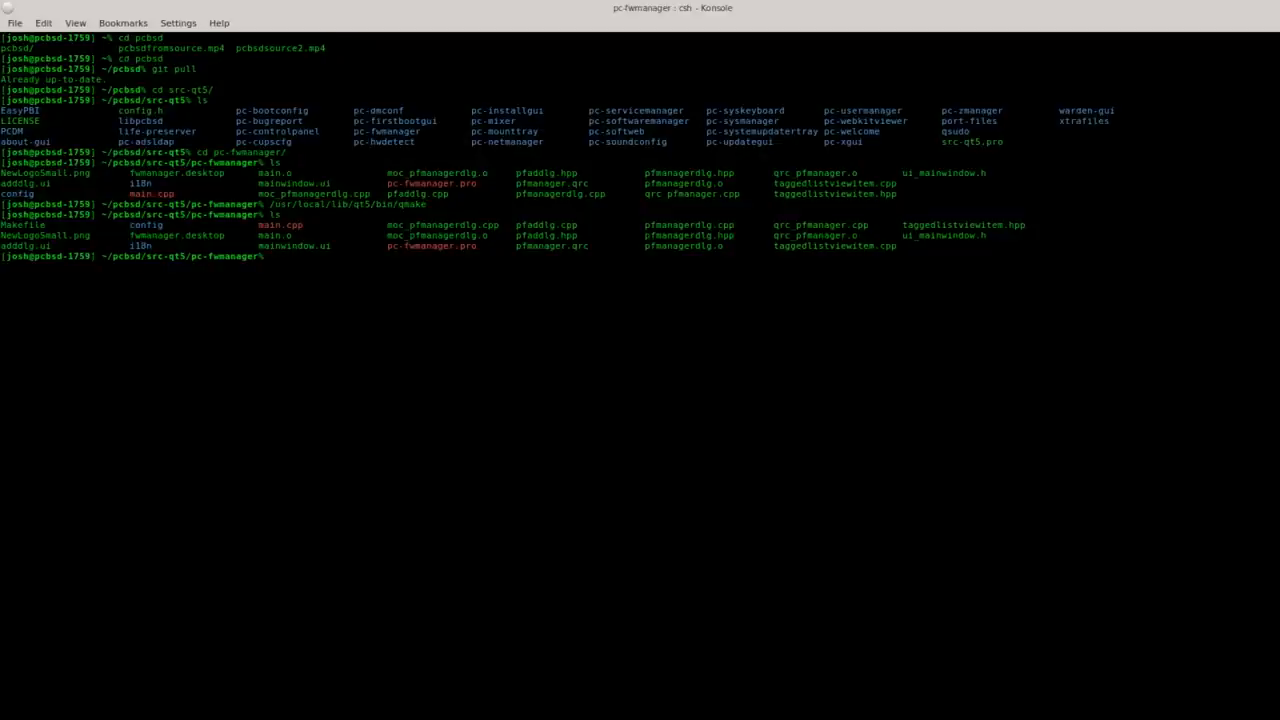
mouse_move(250, 297)
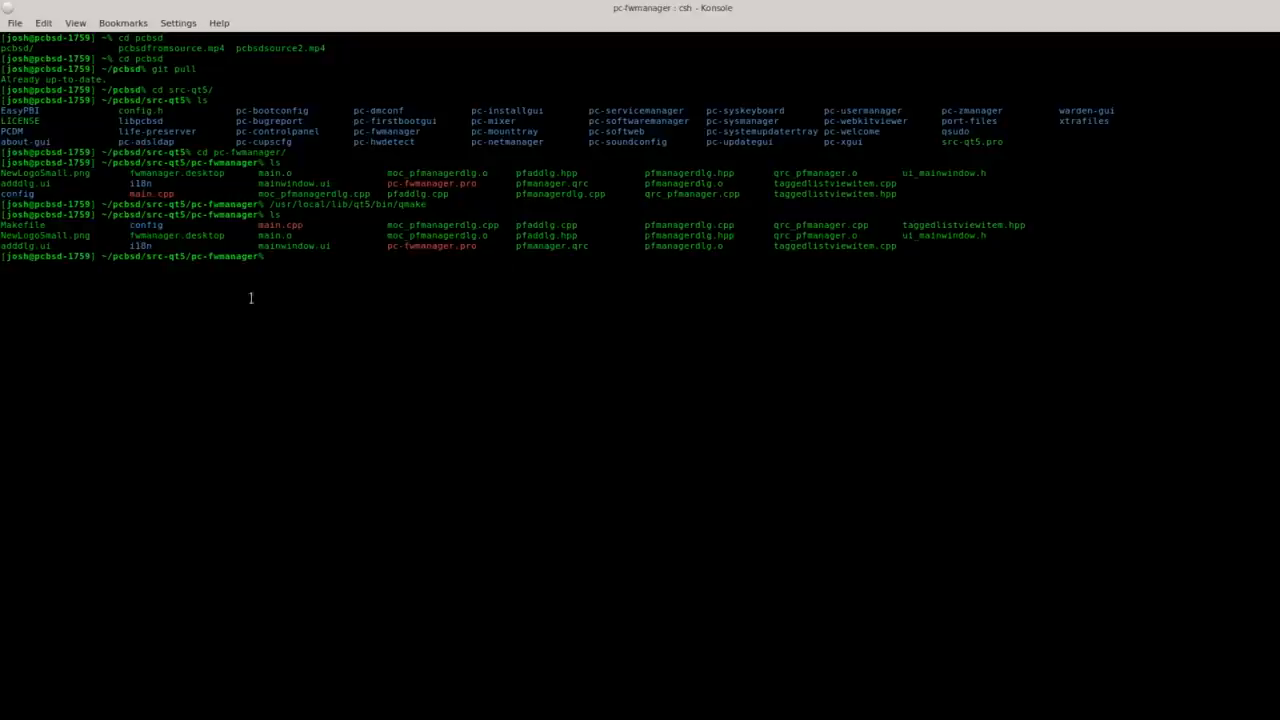
Compile and link the pc-fwmanager binary with sudo make
text(sudo make)
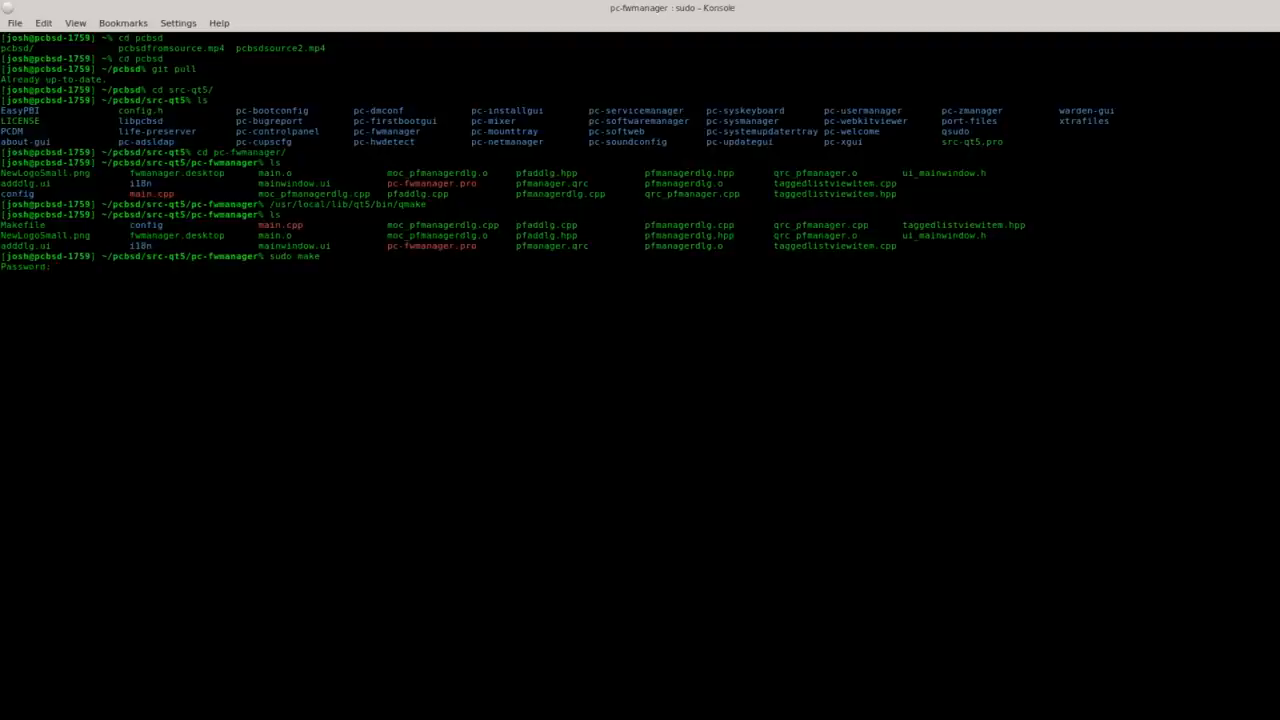
key(Return)
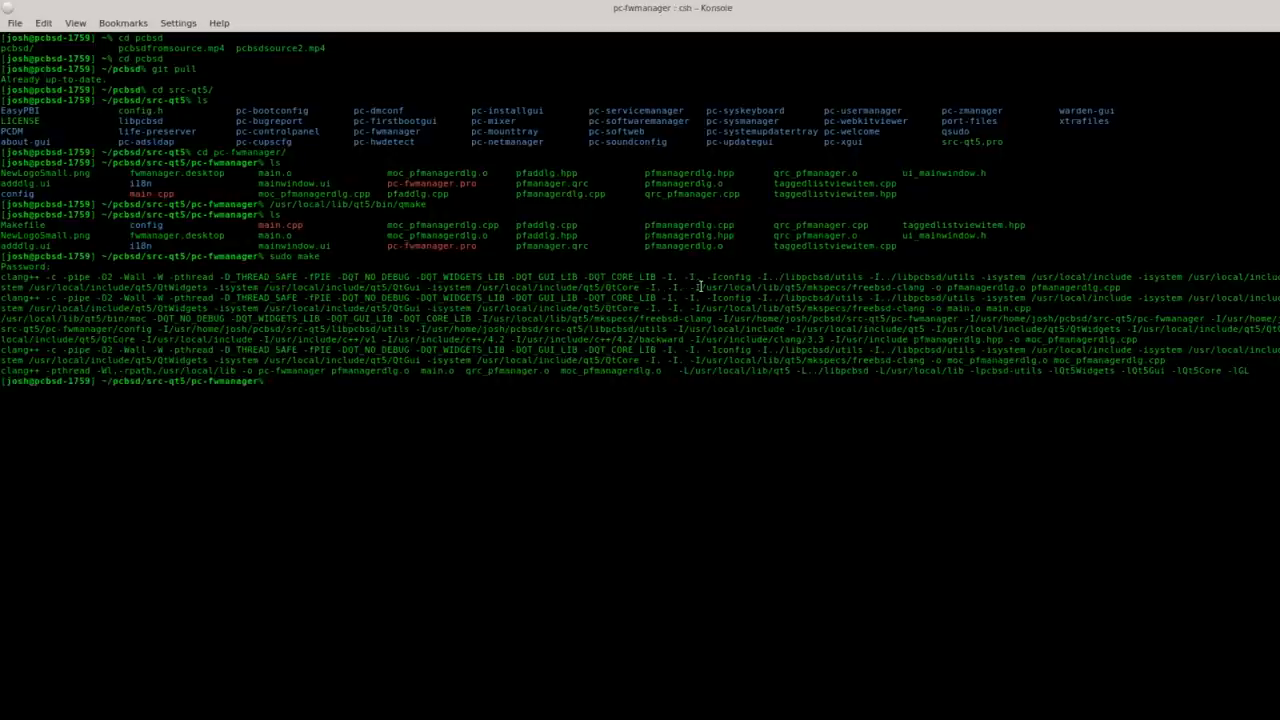
mouse_move(547, 341)
text(ls)
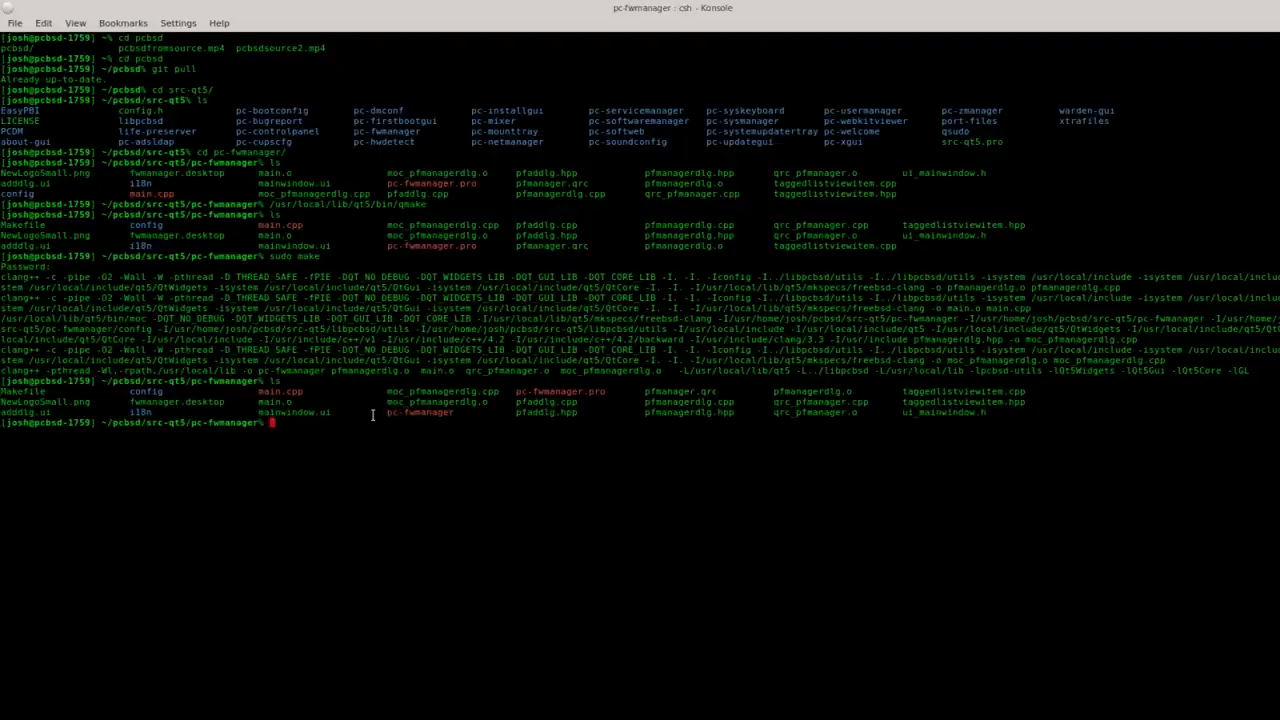
mouse_move(418, 411)
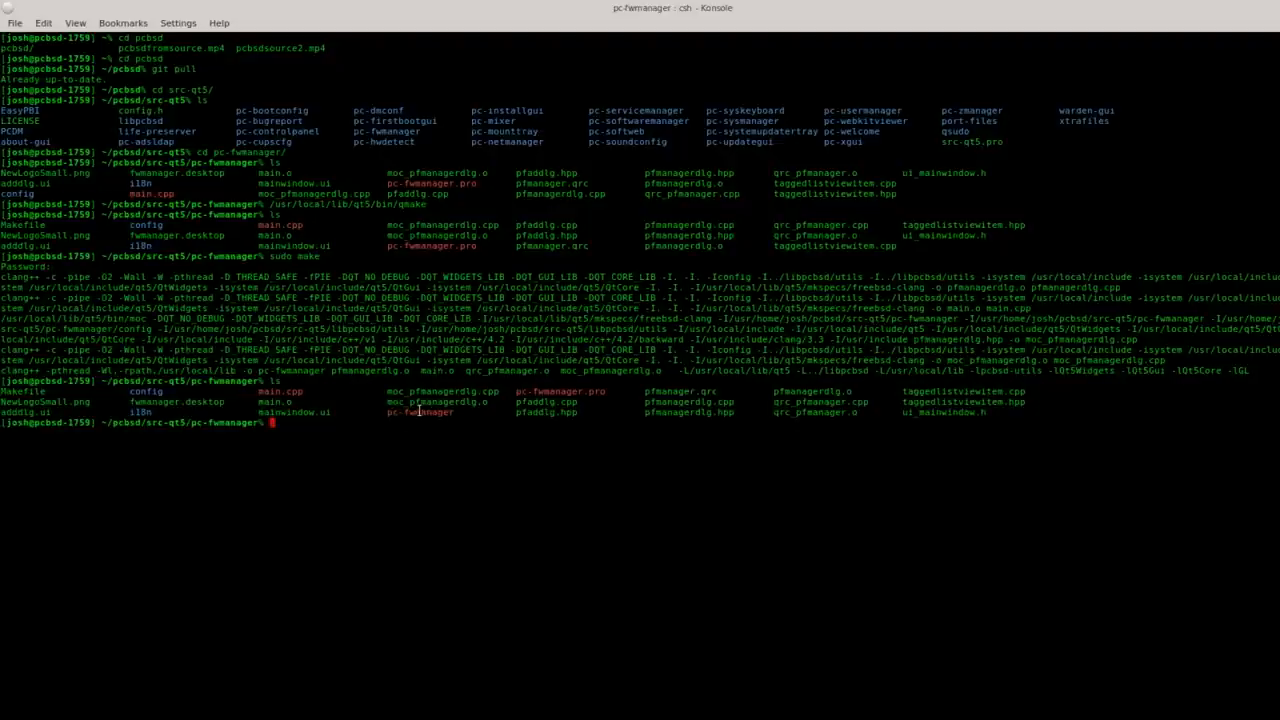
mouse_move(388, 412)
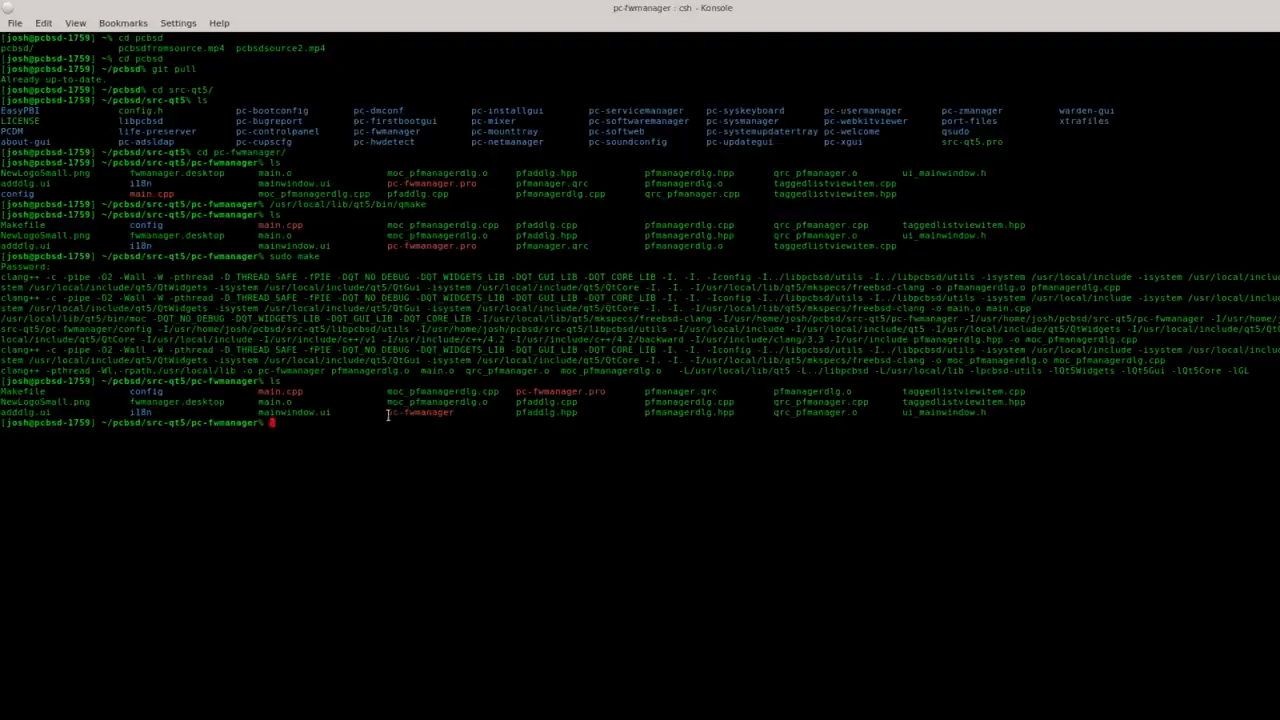
mouse_move(453, 417)
text(.)
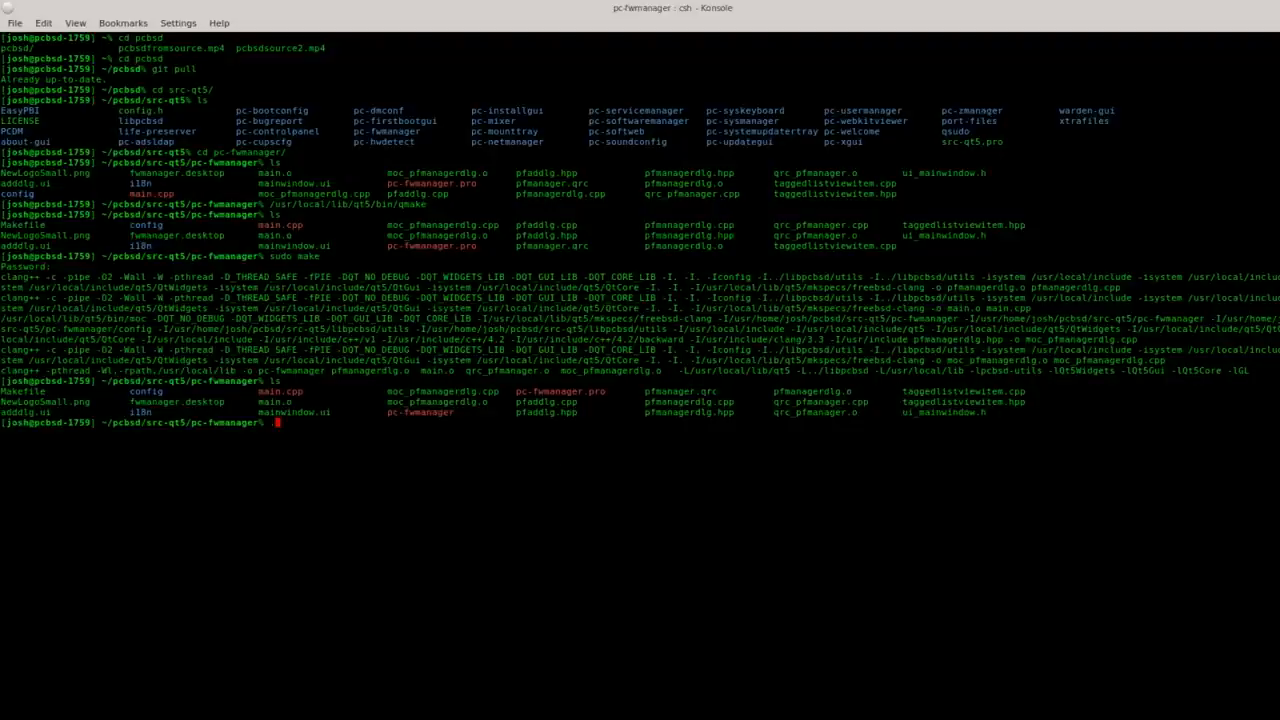
Run ./pc-fwmanager, hit the root-required error, and begin typing sudo ./pc-fwmanager
text(/)
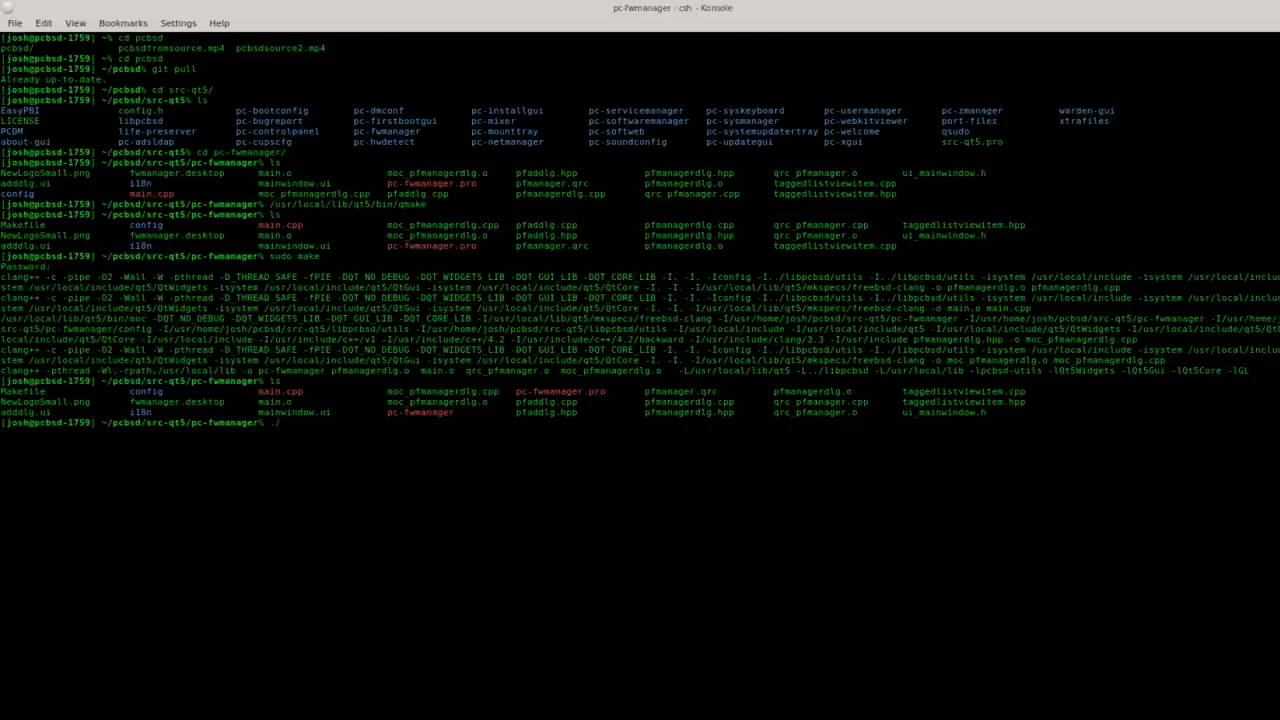
text(pc-fwmanager)
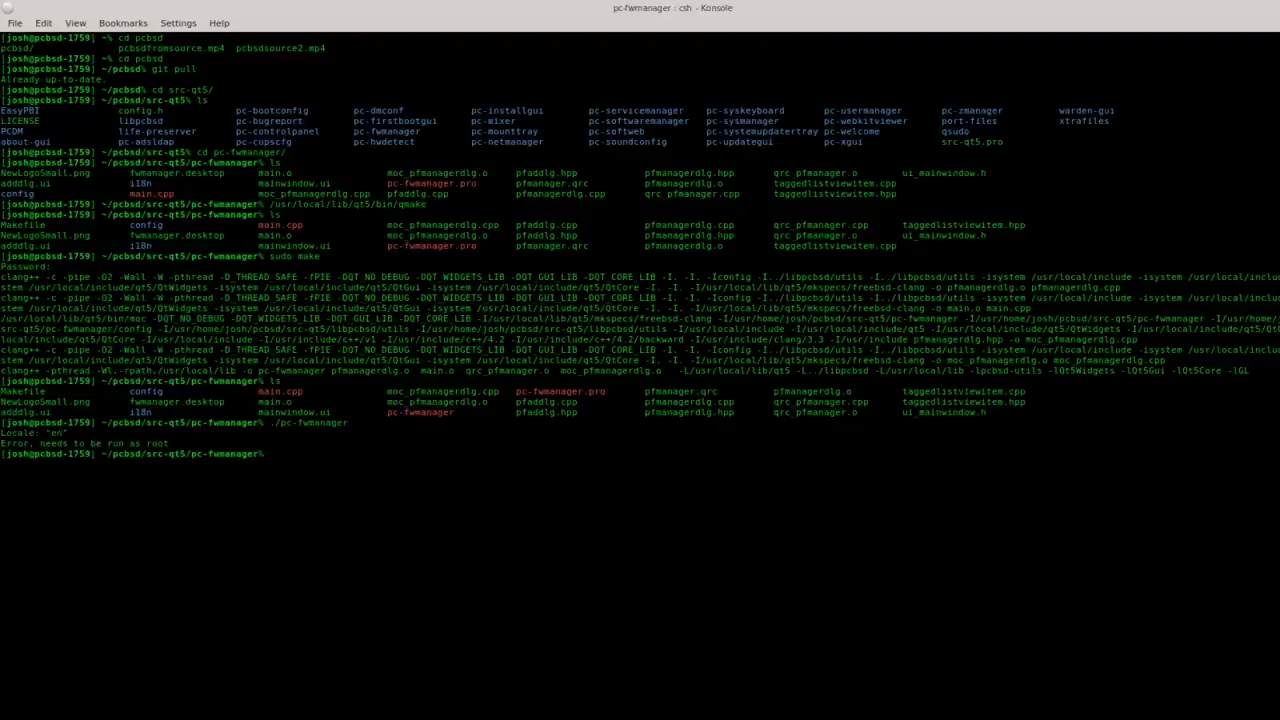
text(sudo)
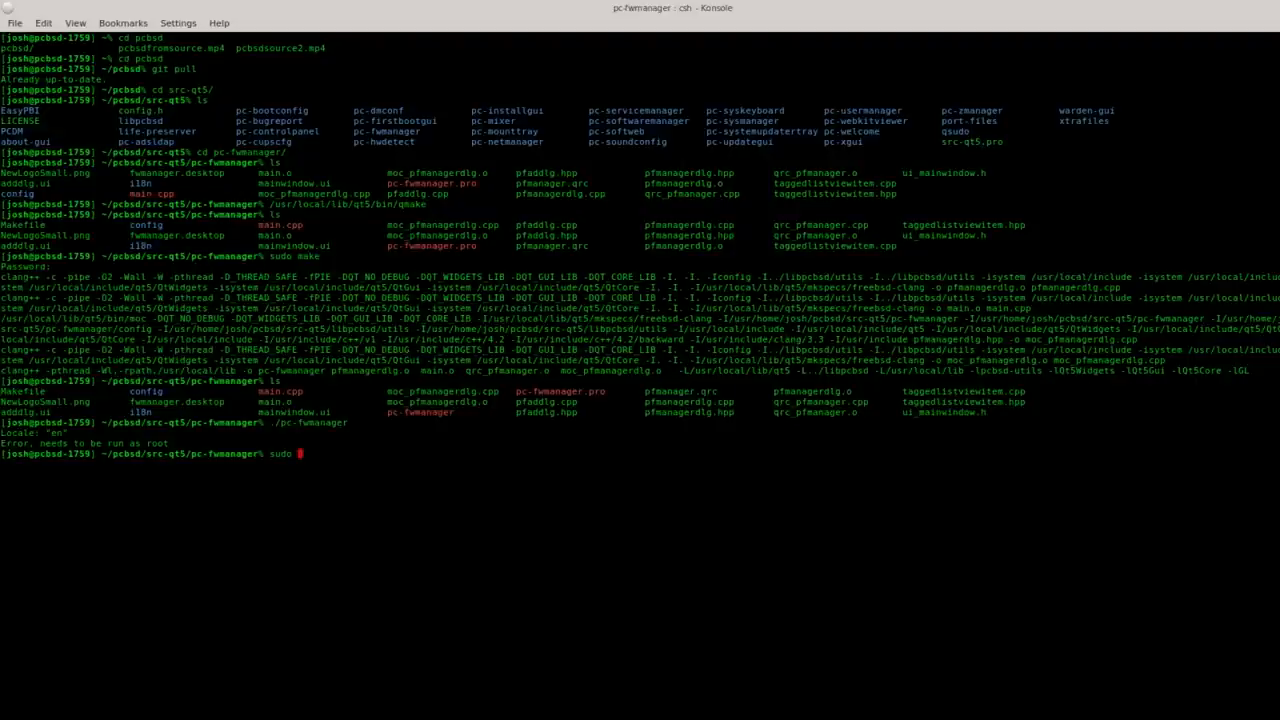
text(/pc-)
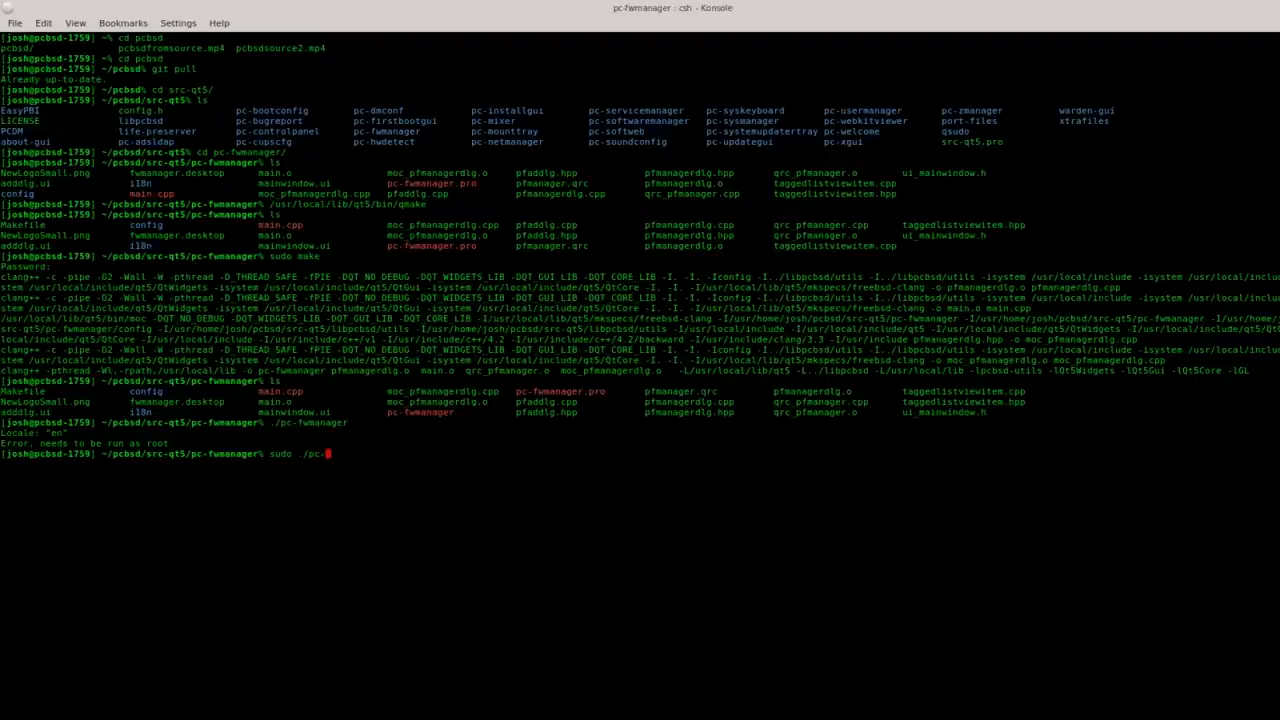
Run sudo ./pc-fwmanager, review the Firewall Manager General tab, then close the window
text(fwmanager)
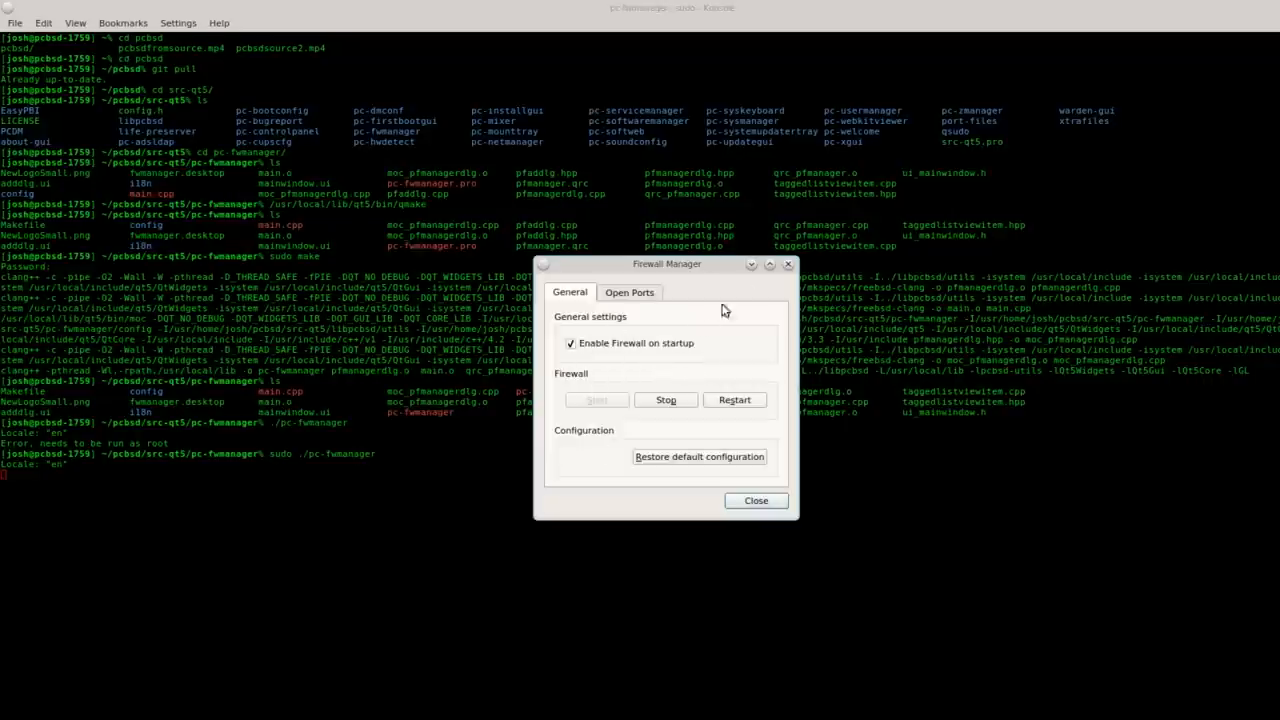
mouse_move(643, 313)
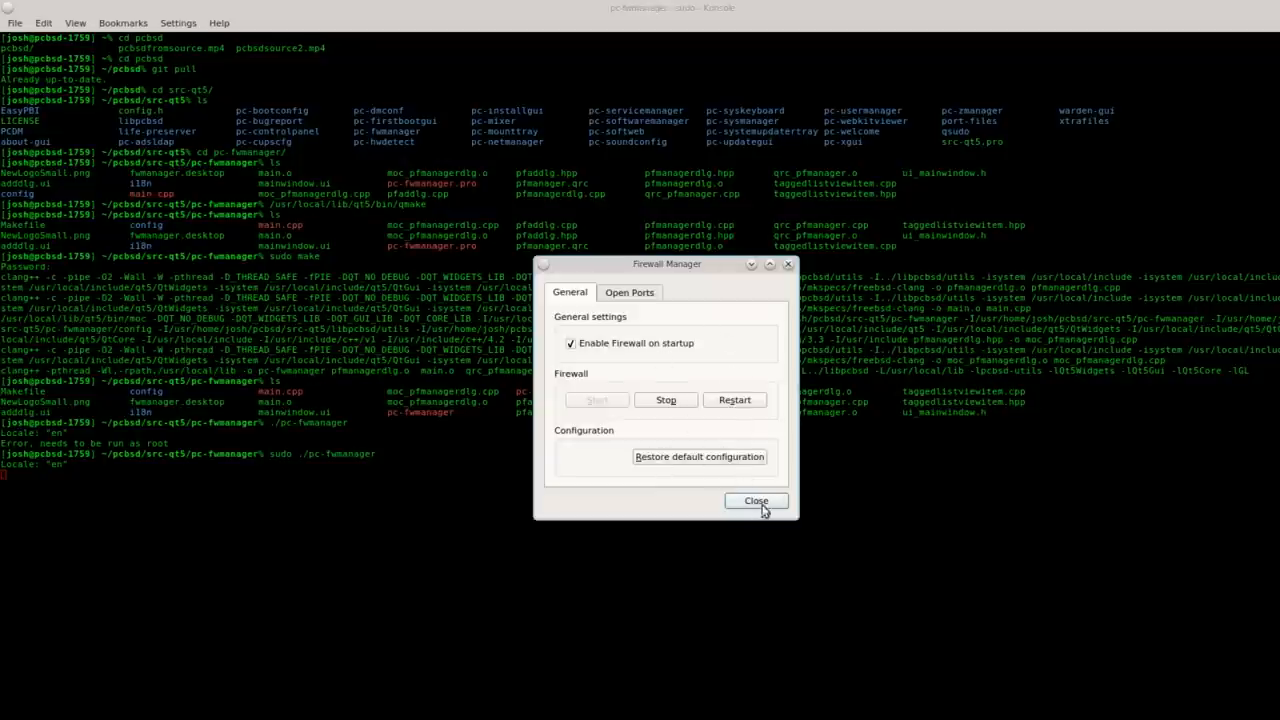
click(756, 500)
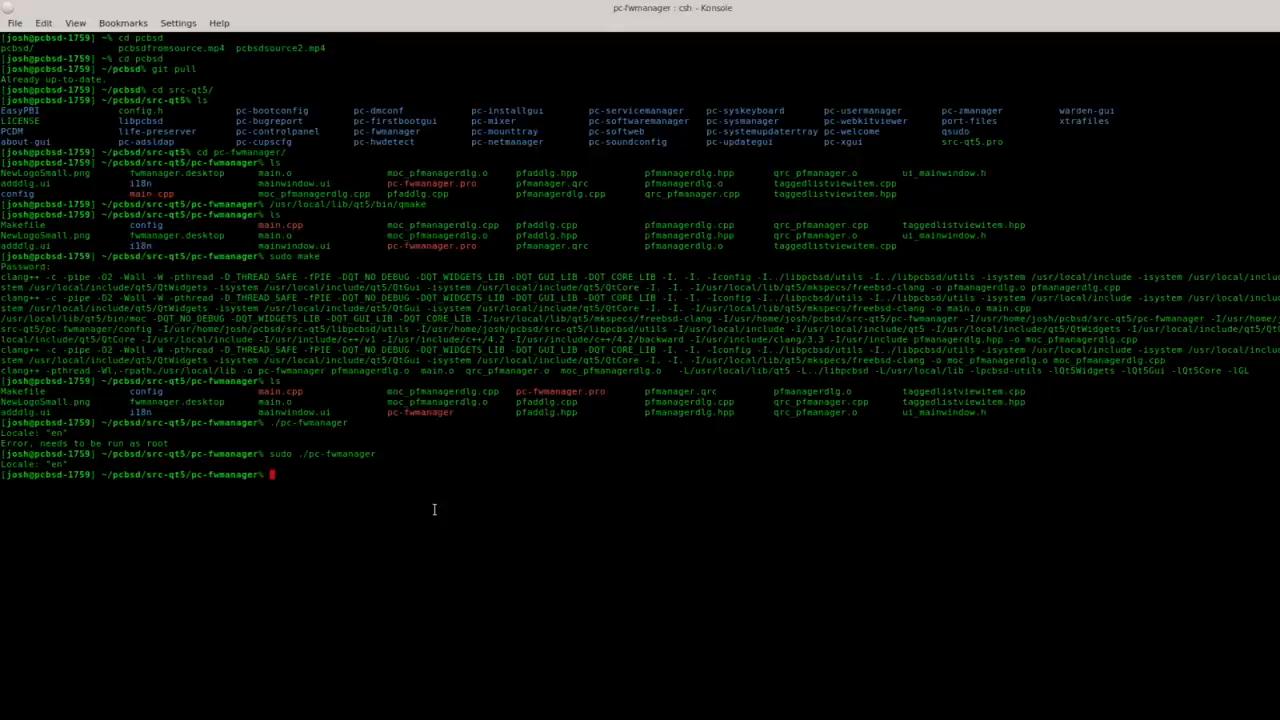
mouse_move(523, 453)
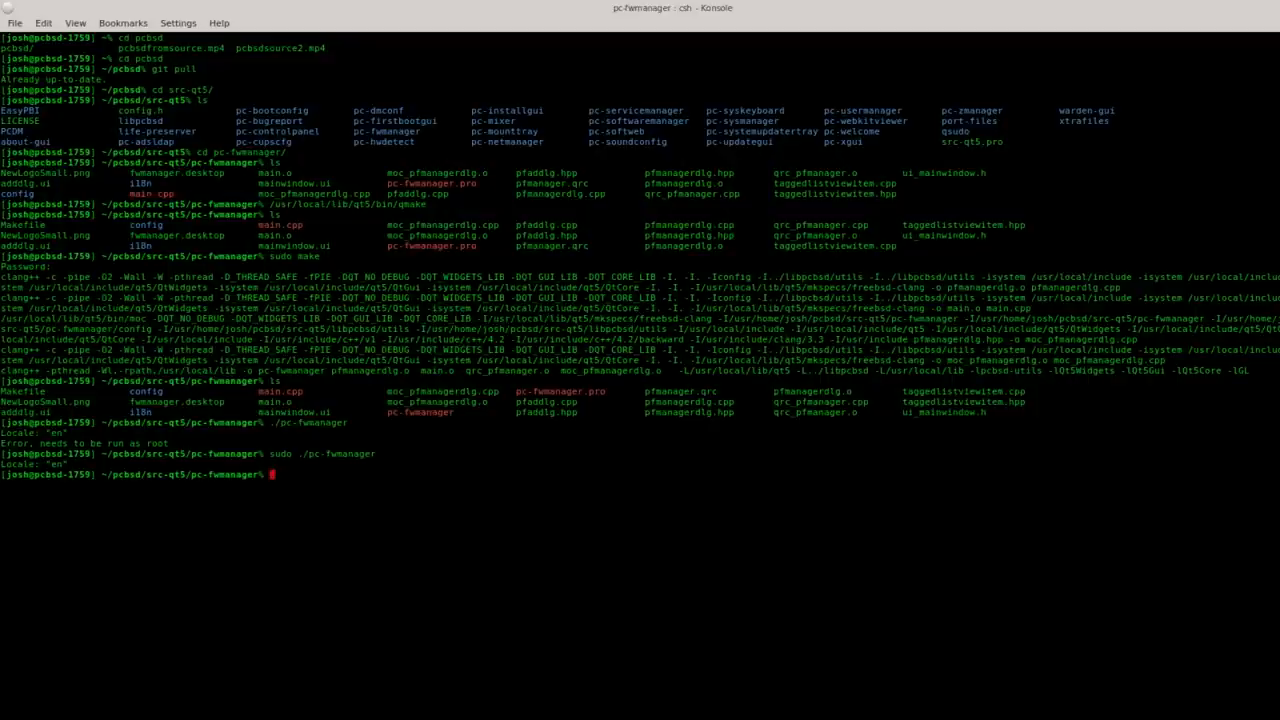
Run sudo make install to place pc-fwmanager in /usr/local/bin, then cd up to src-qt5
text(sudo)
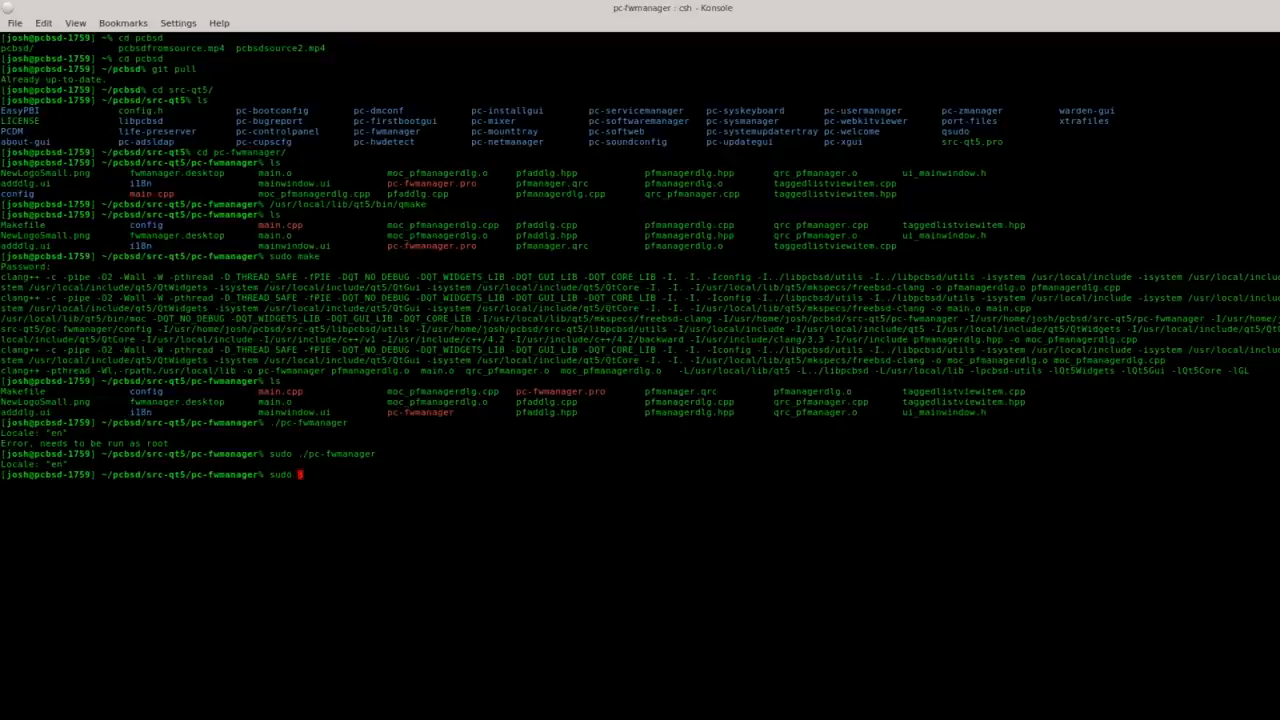
text(make install)
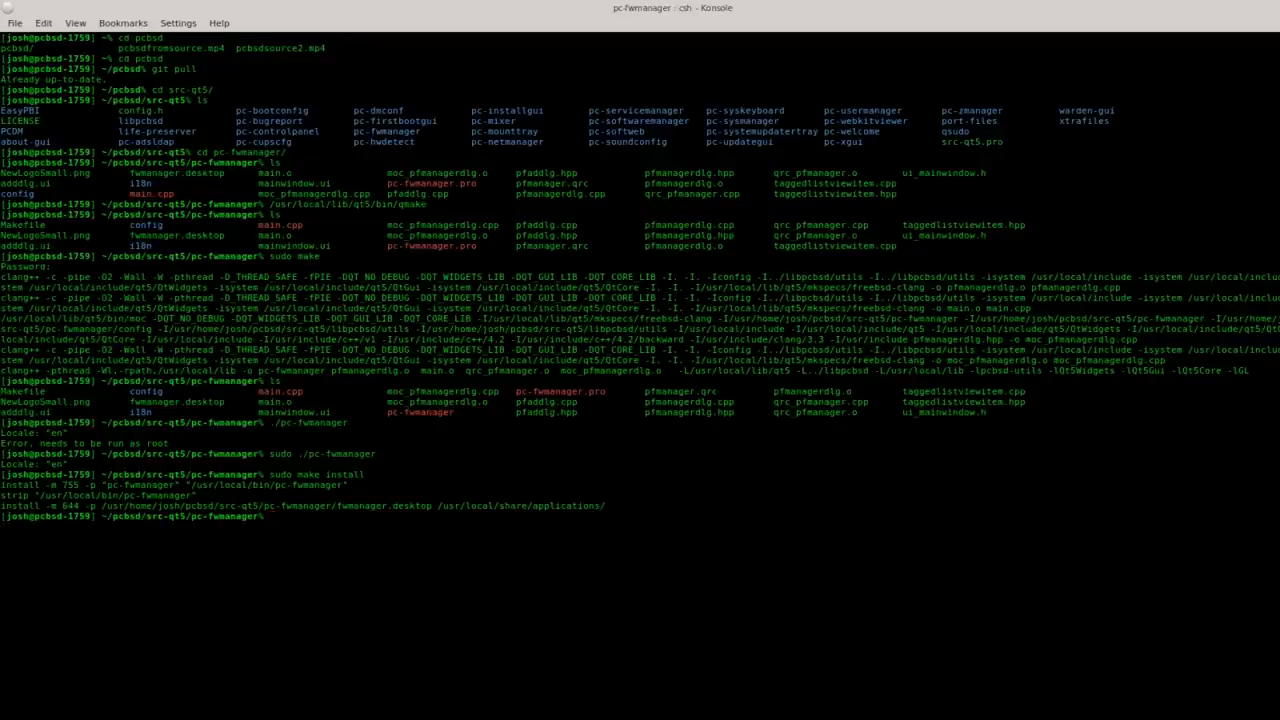
mouse_move(491, 446)
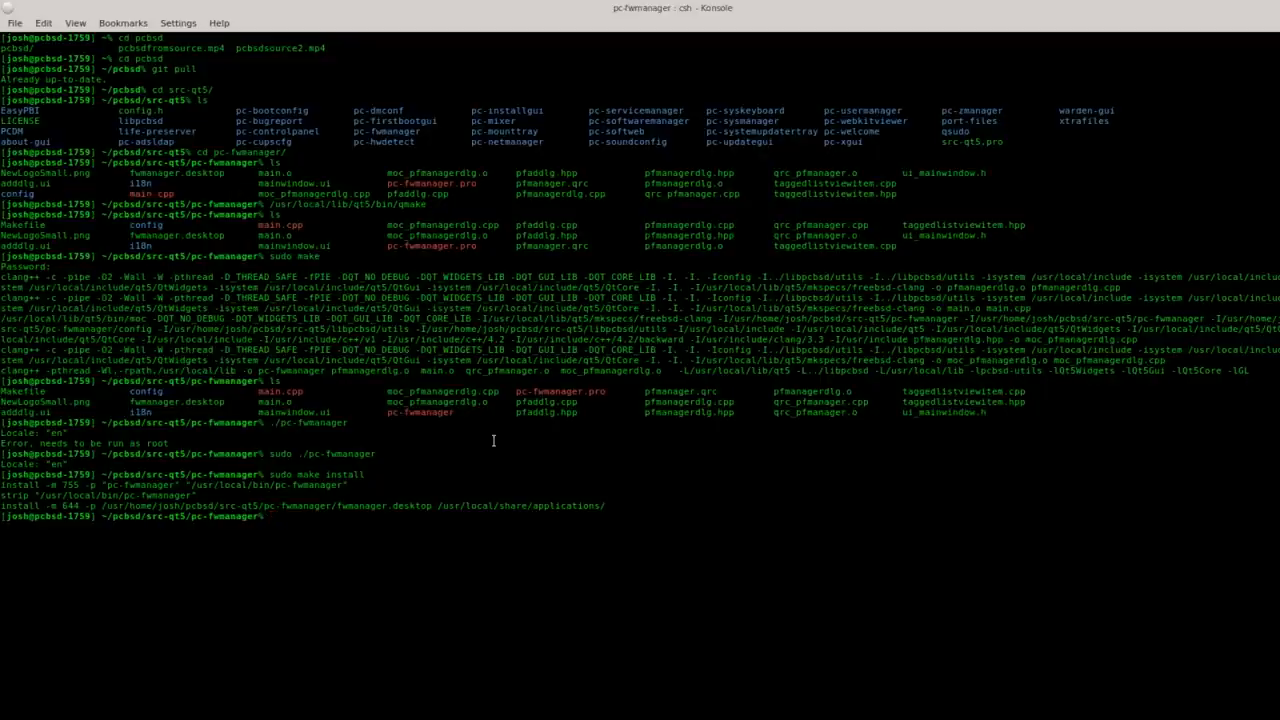
text(cd ..)
text(ls)
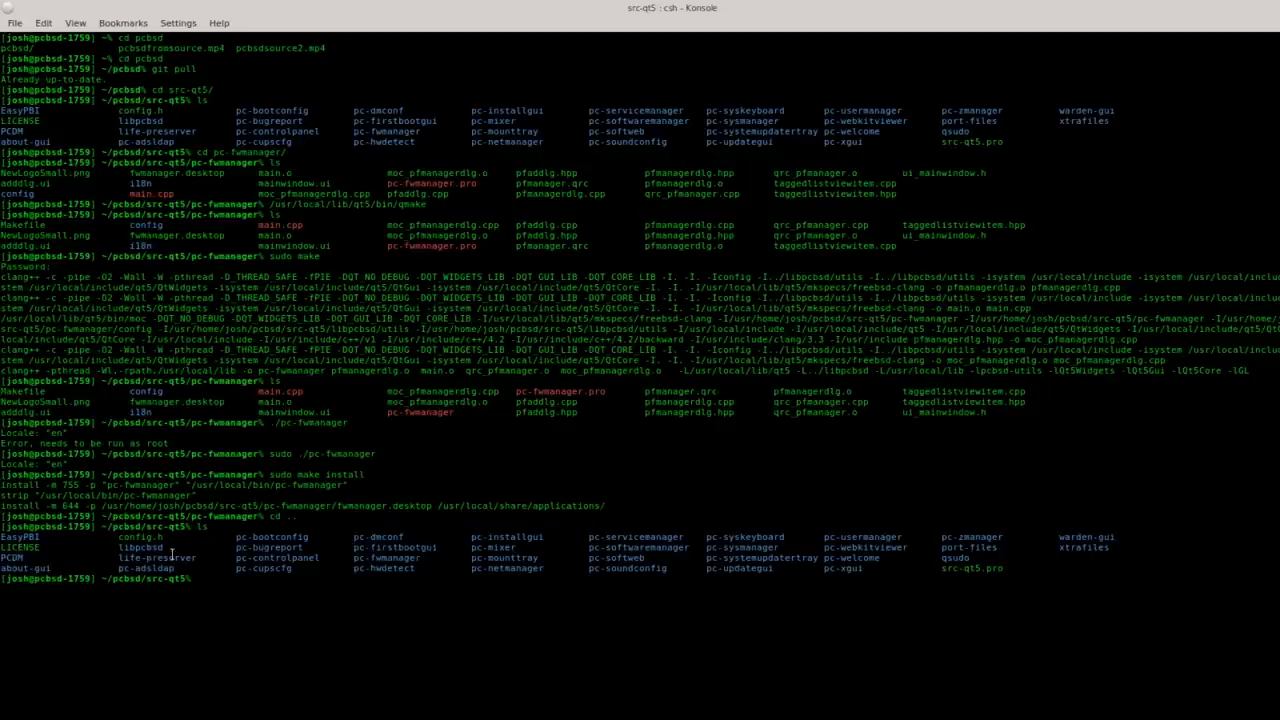
mouse_move(147, 552)
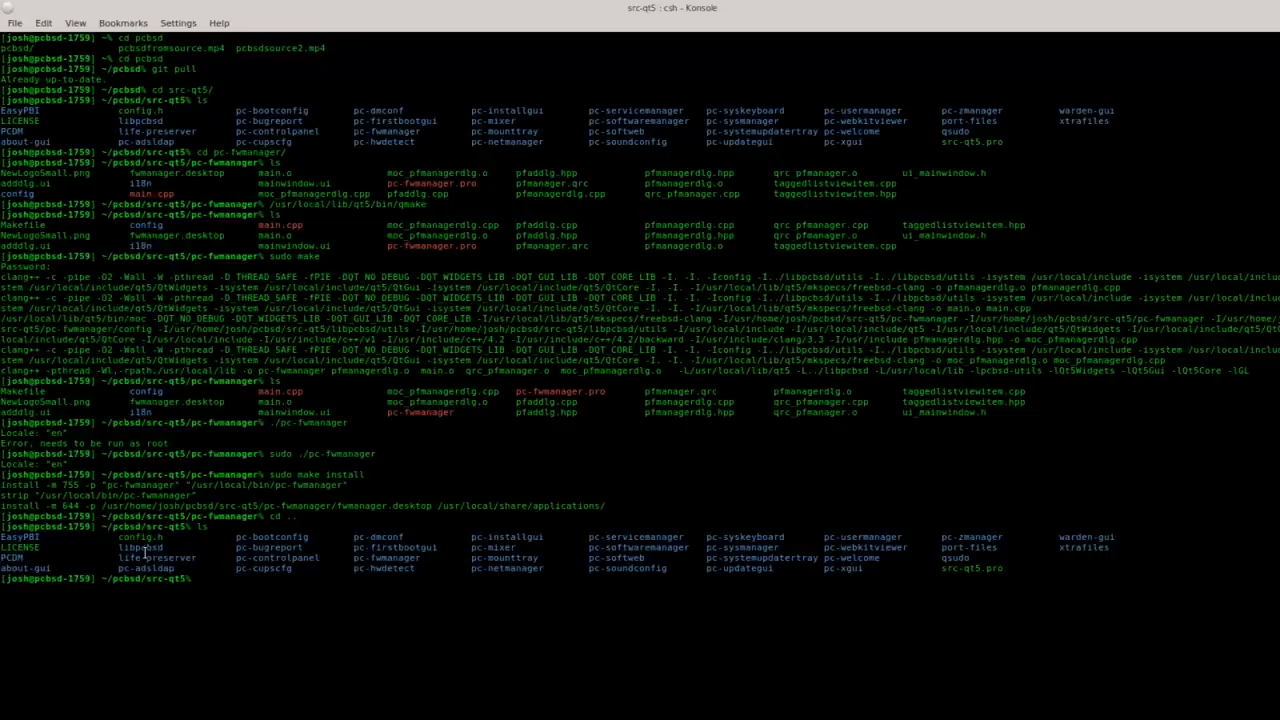
mouse_move(146, 551)
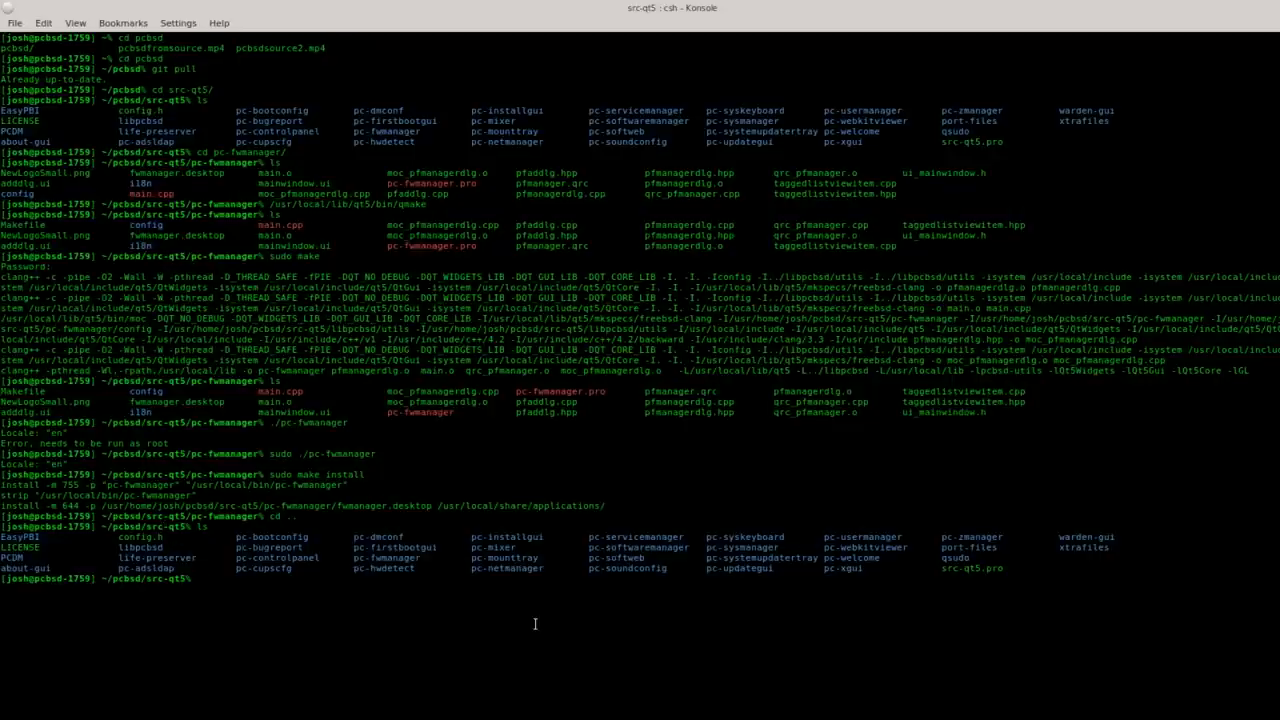
Move up to ~/pcbsd and list docs, overlays, src-qt5, src-sh and src-webui
text(cd ..)
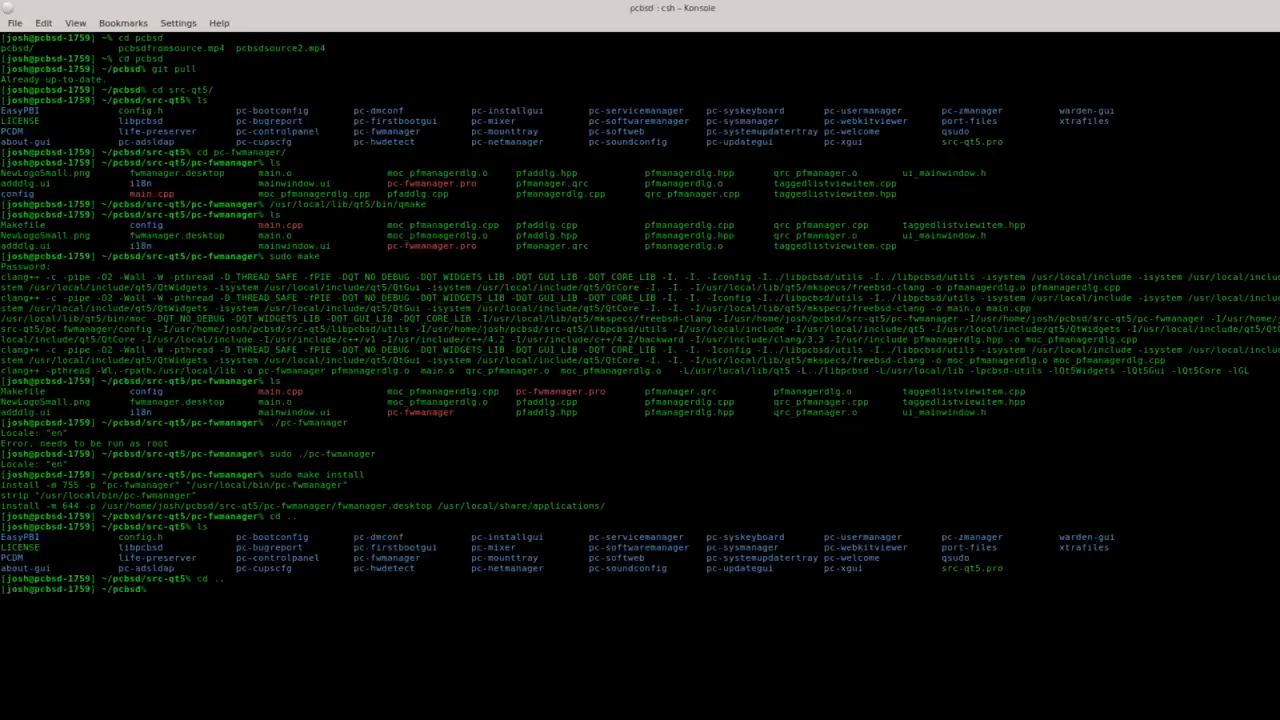
text(ls)
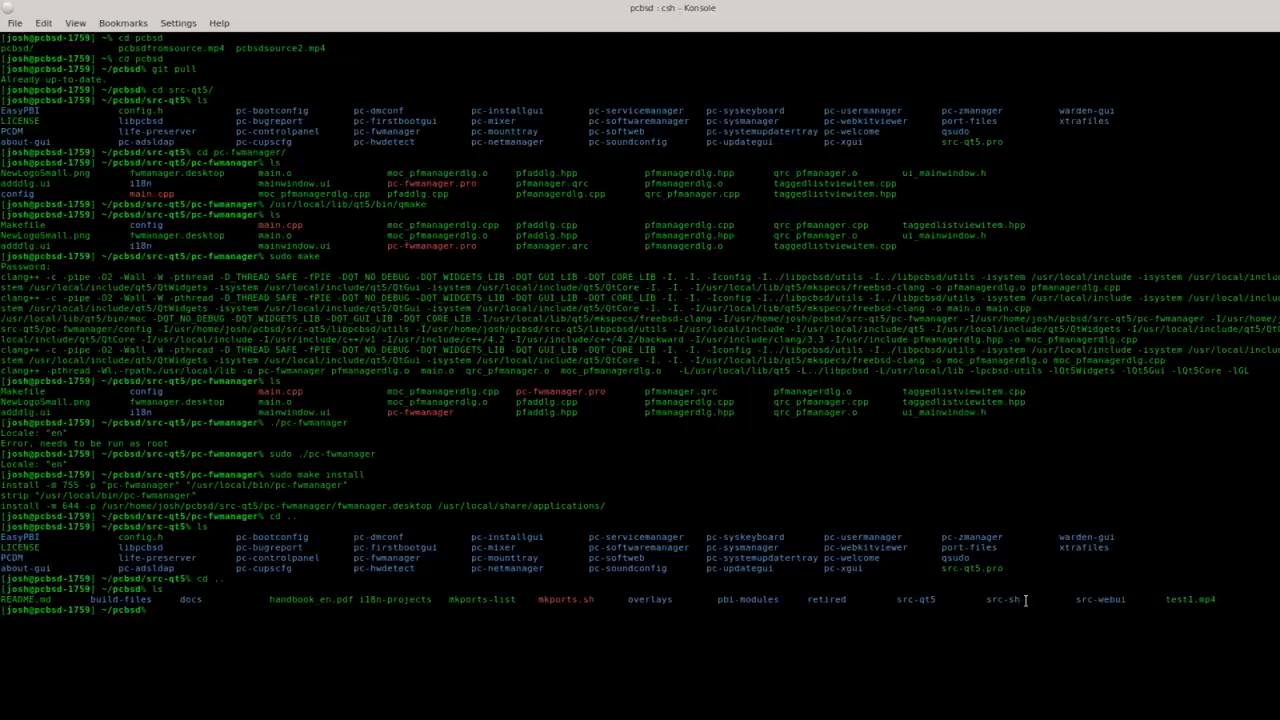
mouse_move(1015, 603)
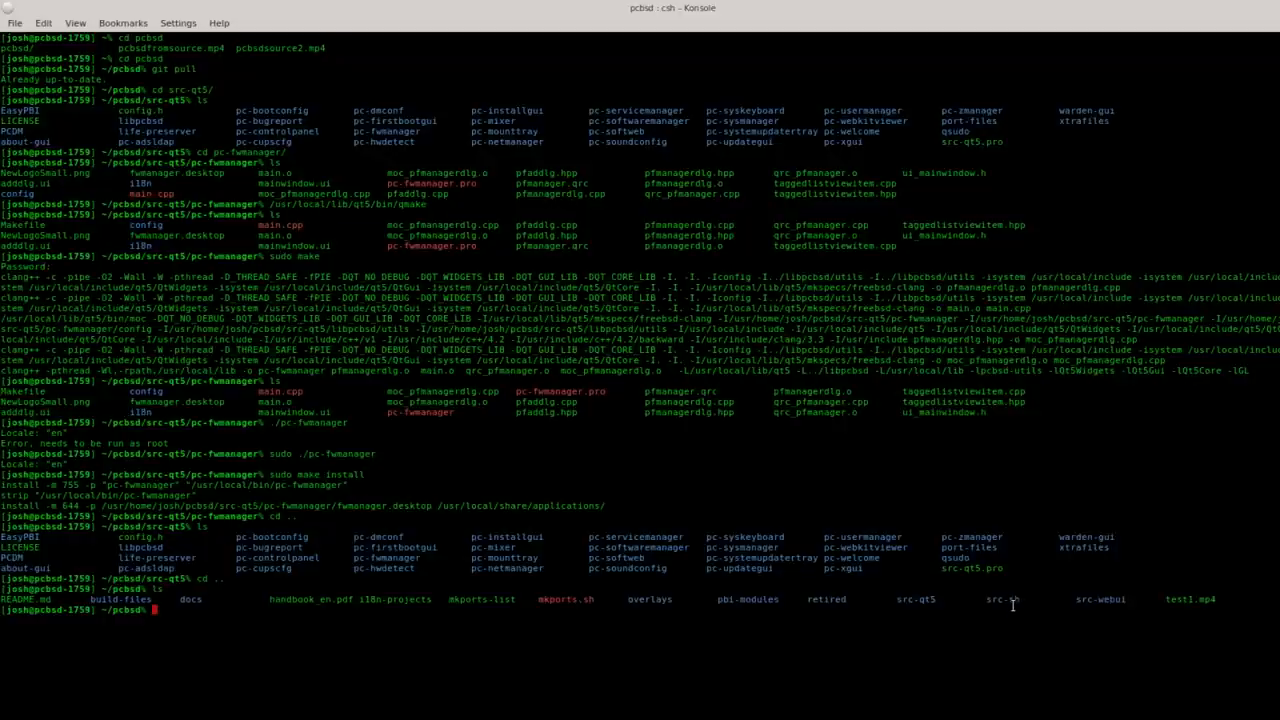
mouse_move(1023, 600)
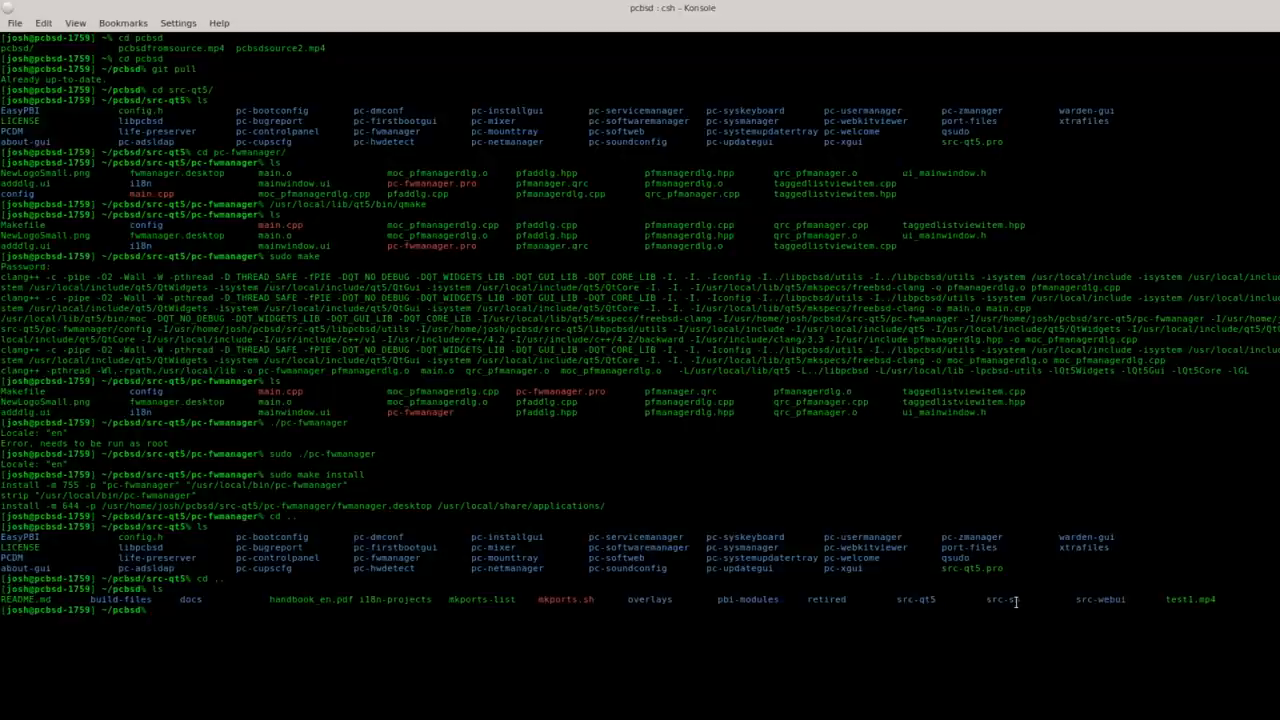
mouse_move(1014, 599)
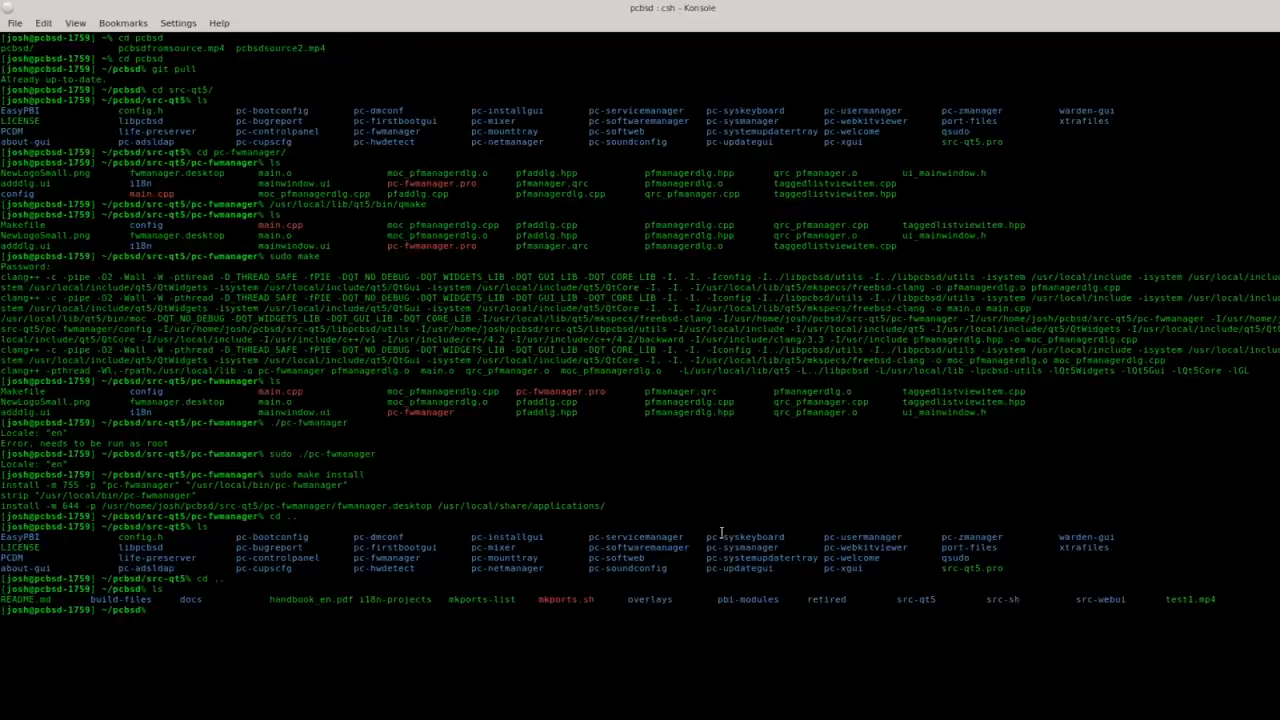
mouse_move(677, 507)
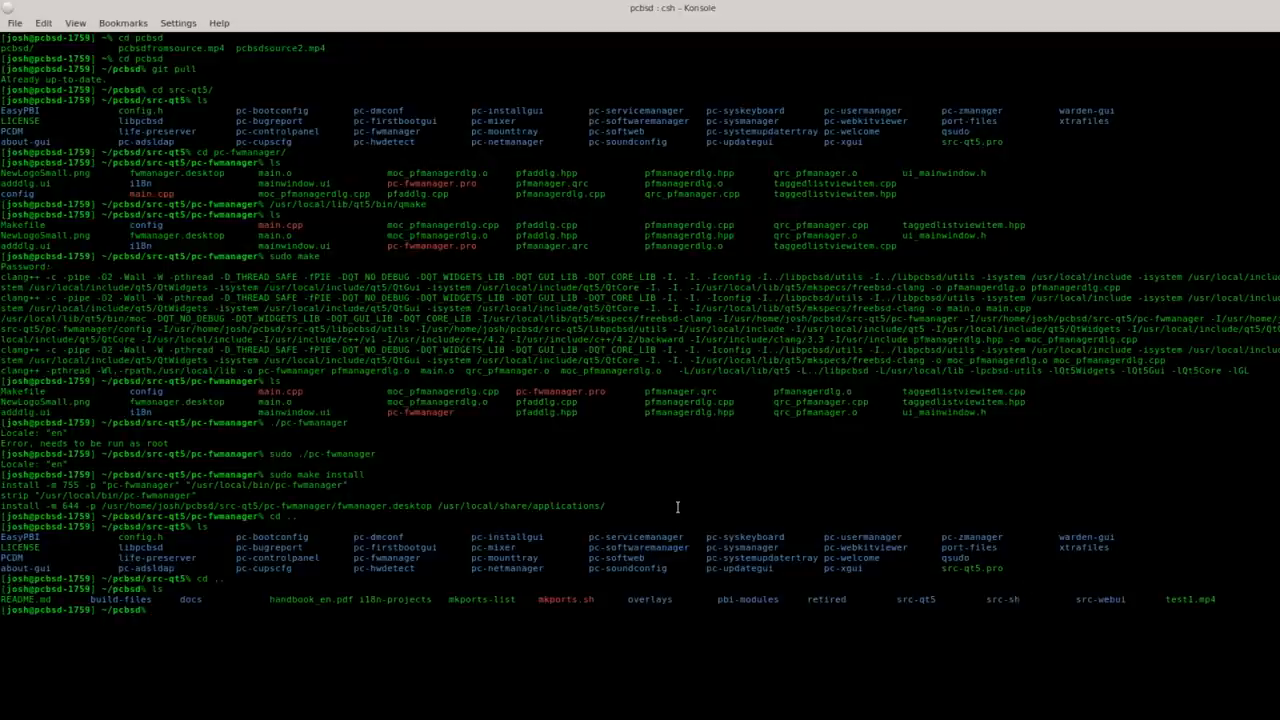